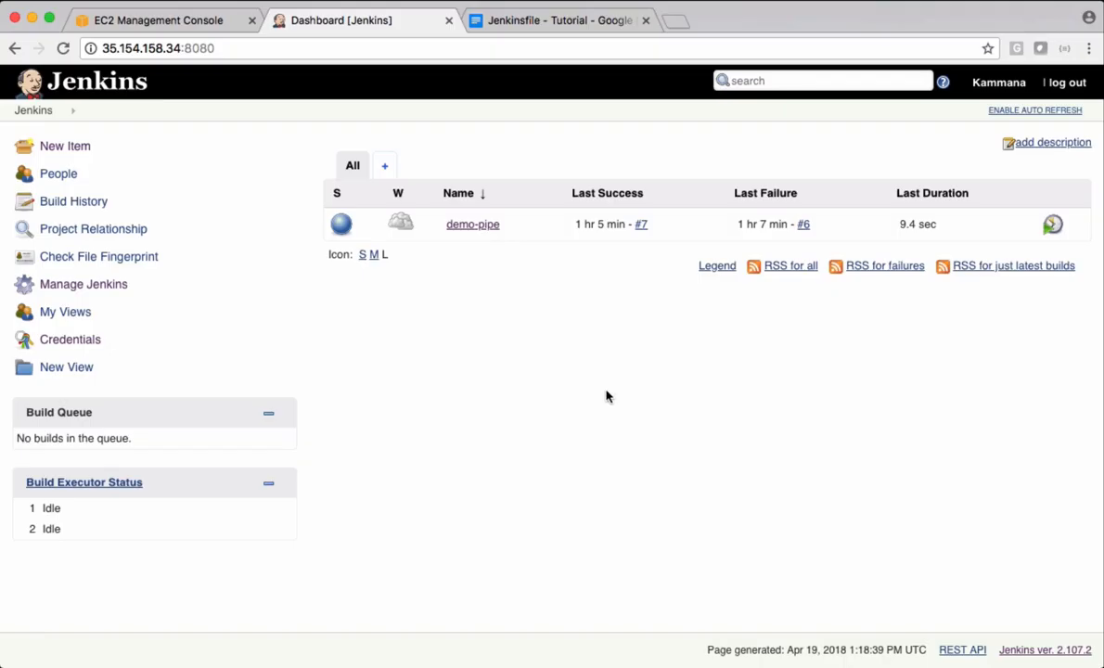
mouse_move(123, 314)
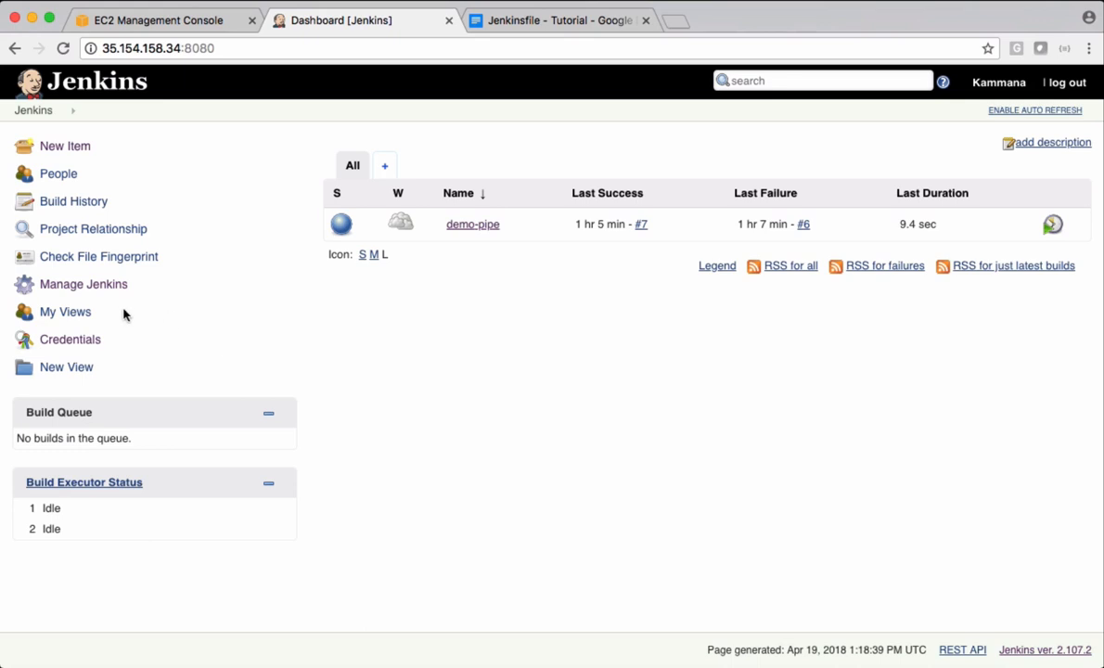
mouse_move(104, 311)
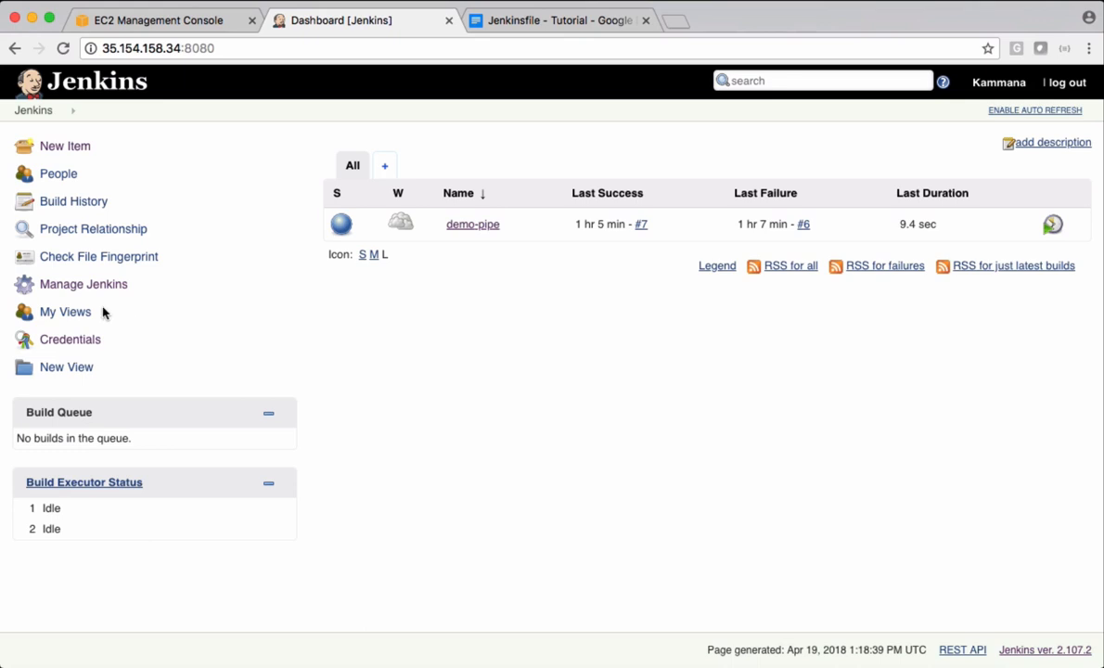
- Find SSH Agent in the Available plugins list and install it without restarting
click(83, 283)
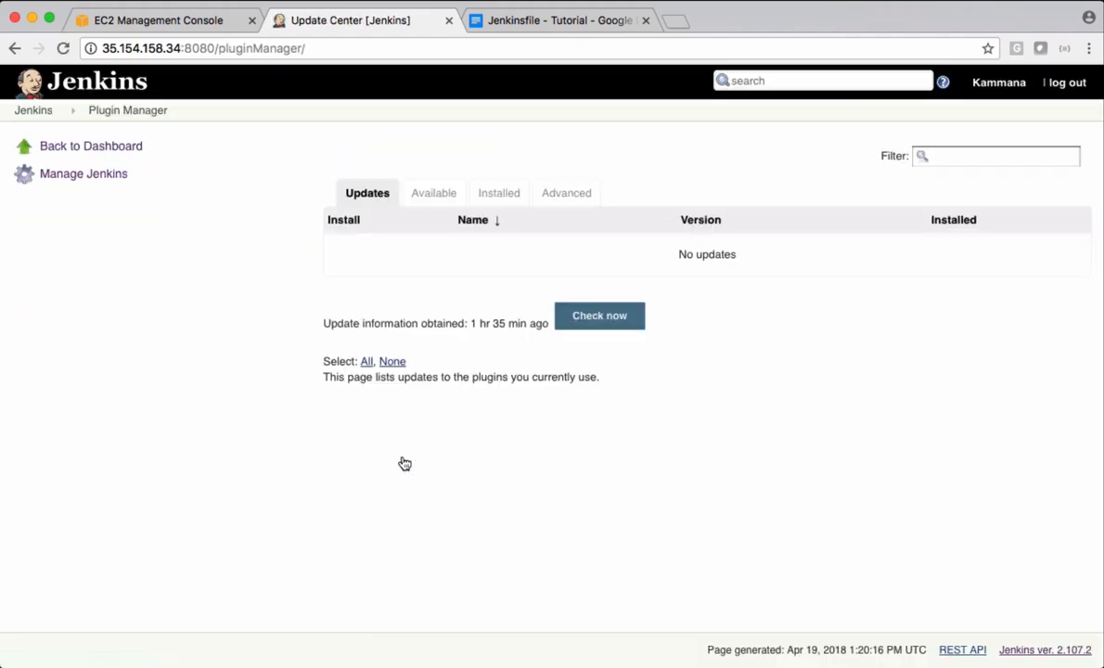
mouse_move(437, 195)
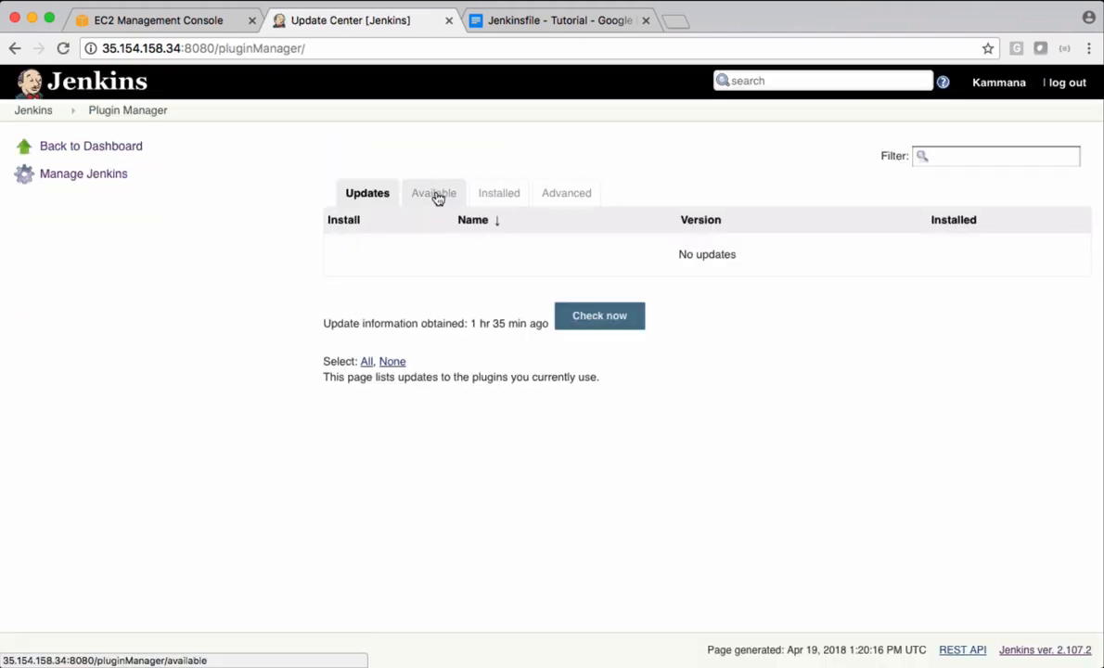
click(434, 193)
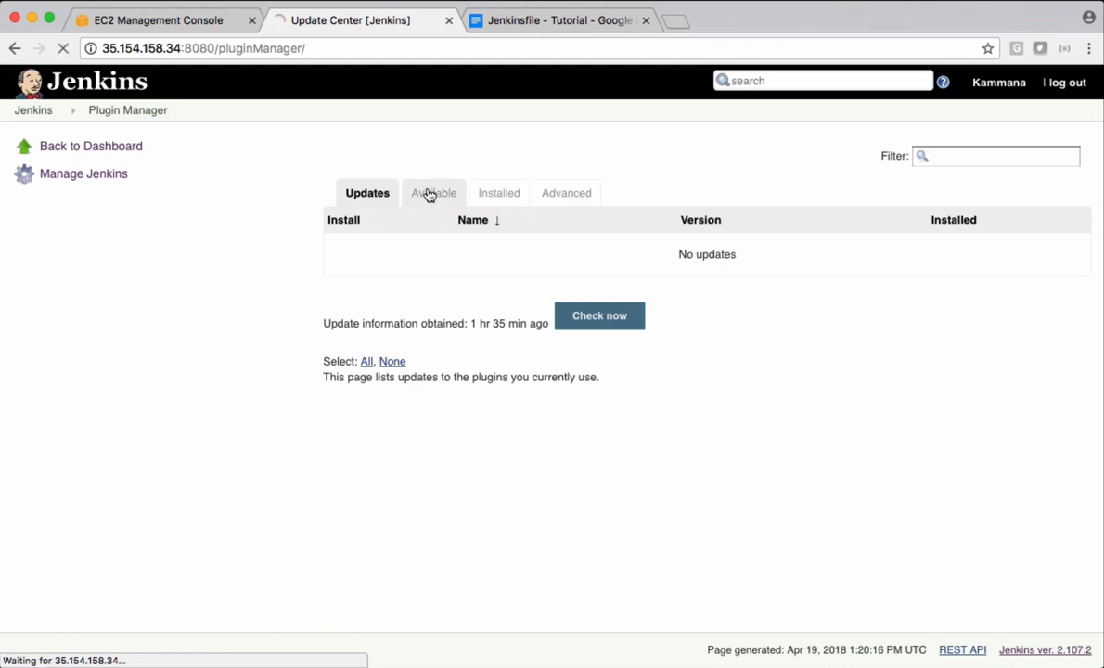
click(433, 192)
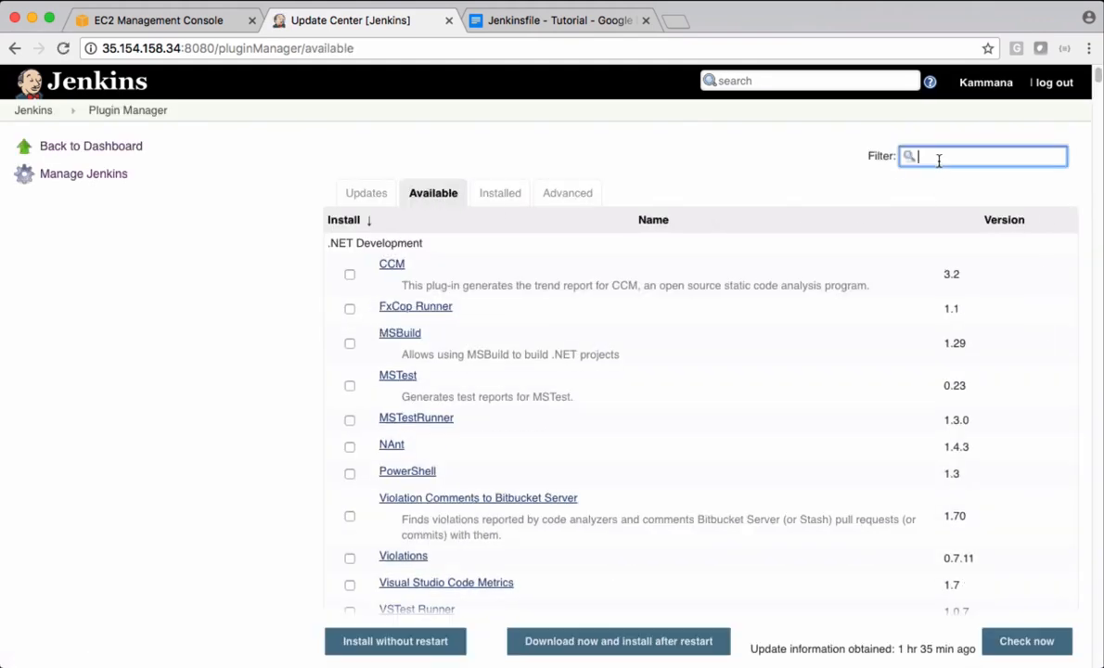
text(ssh)
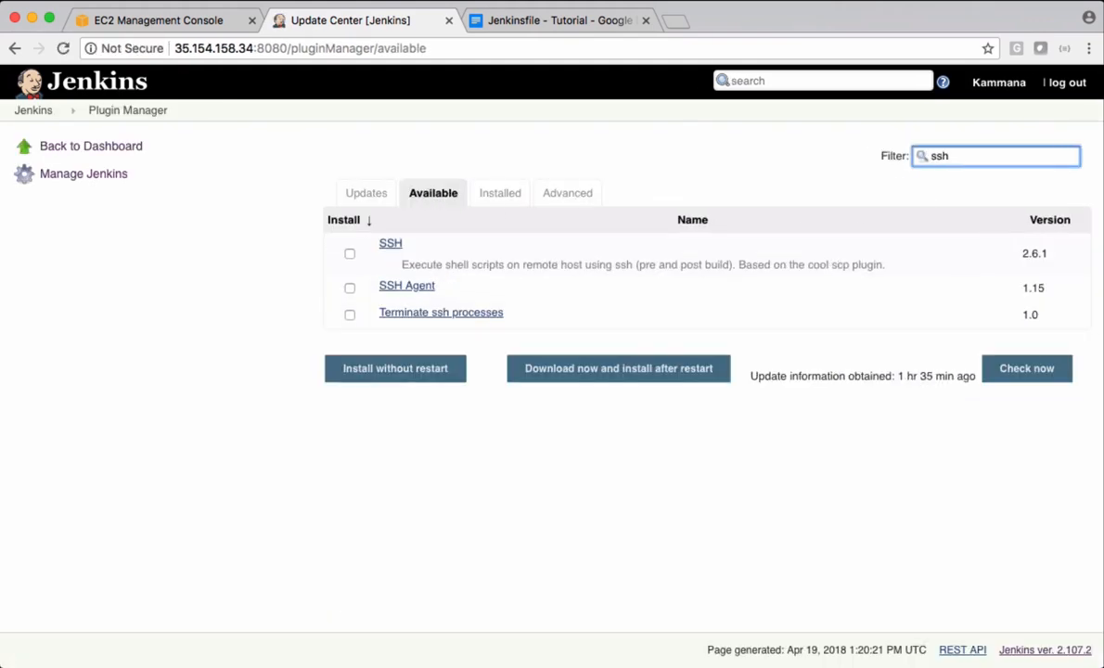
mouse_move(349, 299)
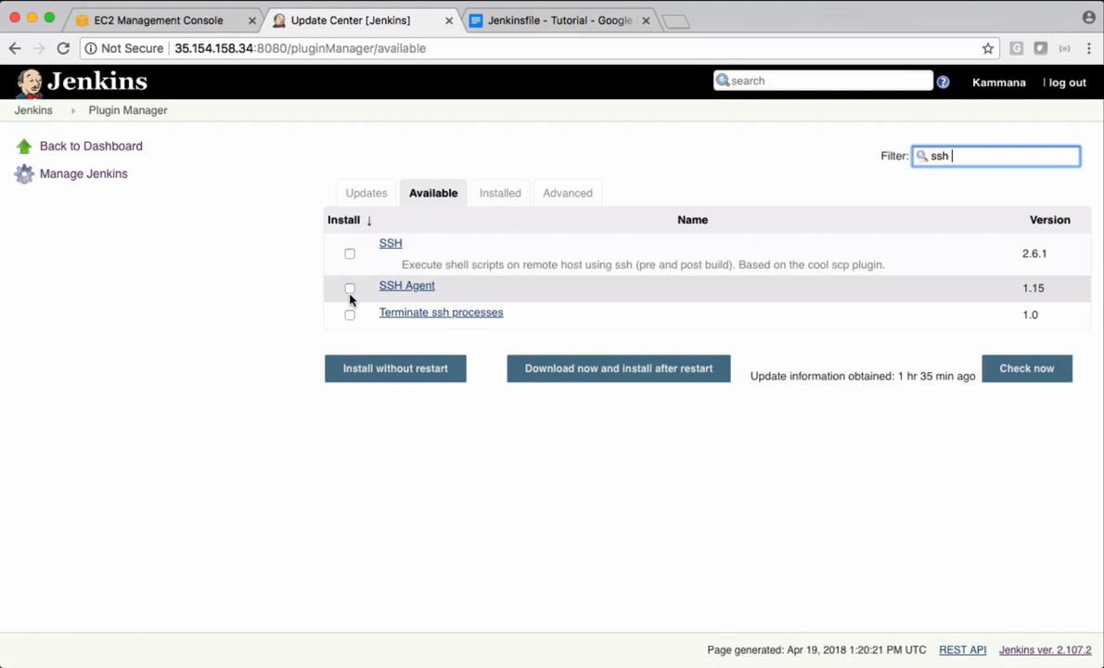
click(350, 288)
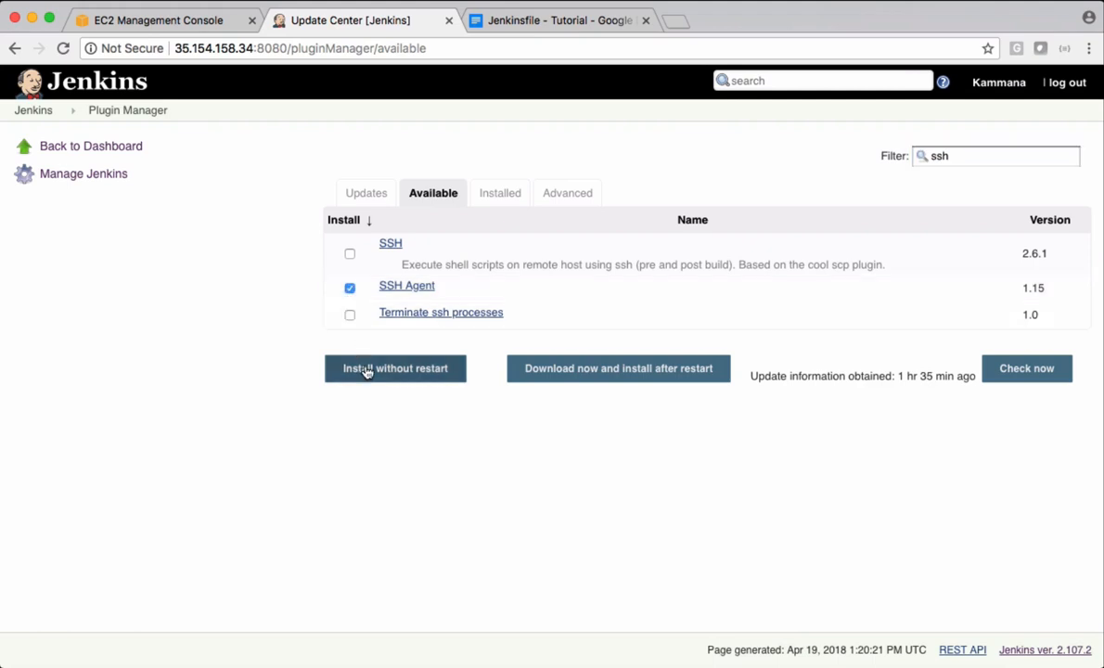
click(394, 368)
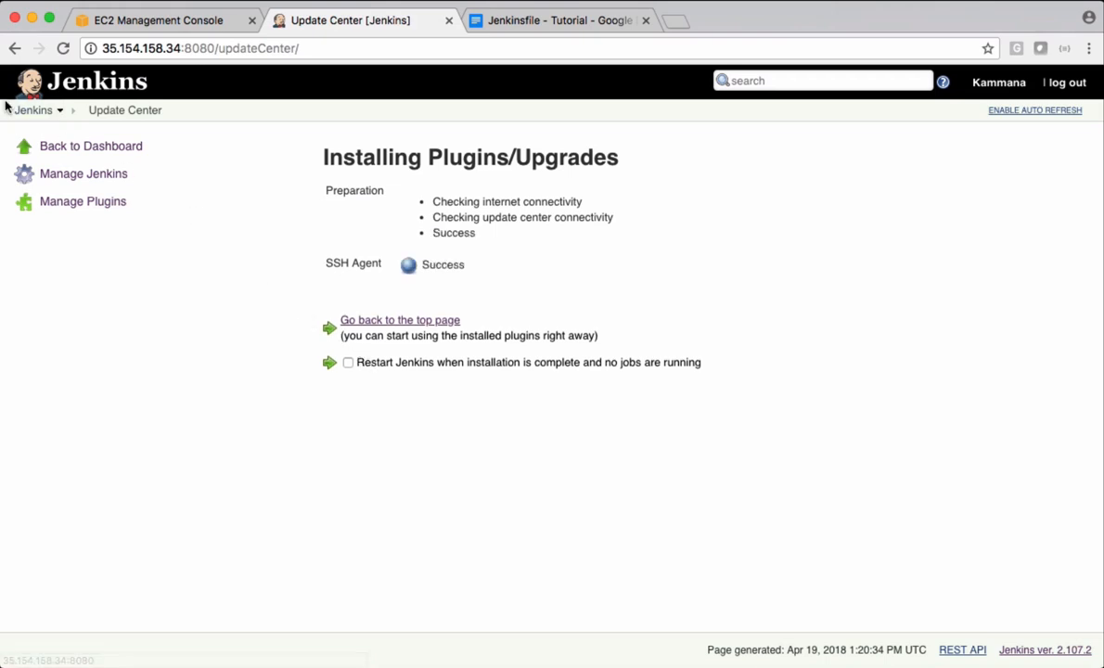
click(398, 319)
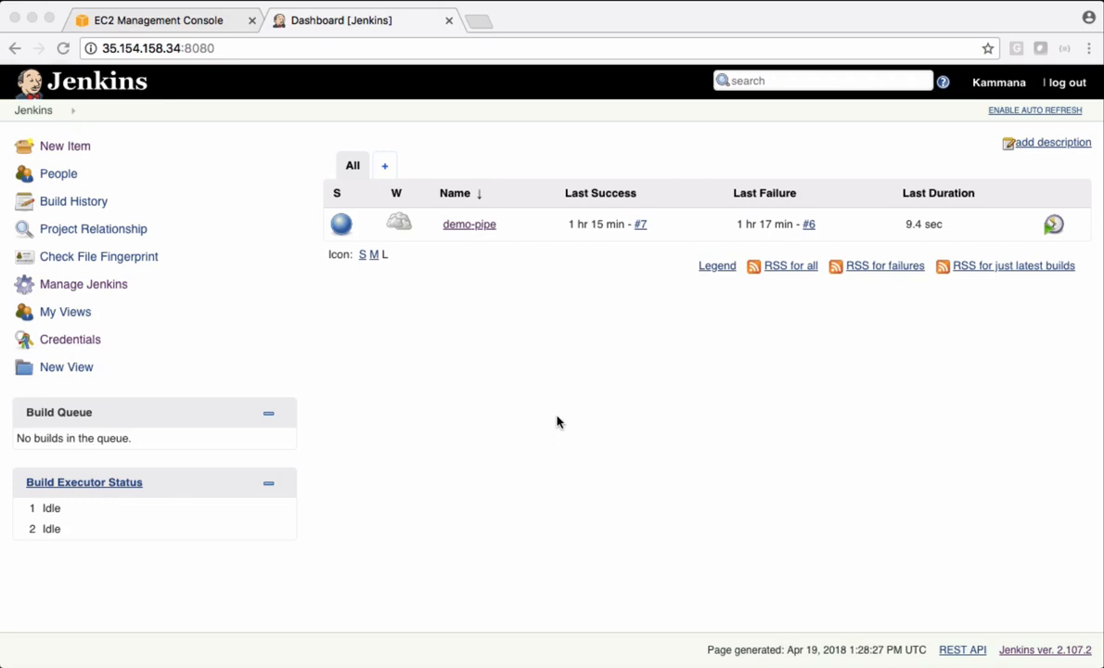
mouse_move(486, 240)
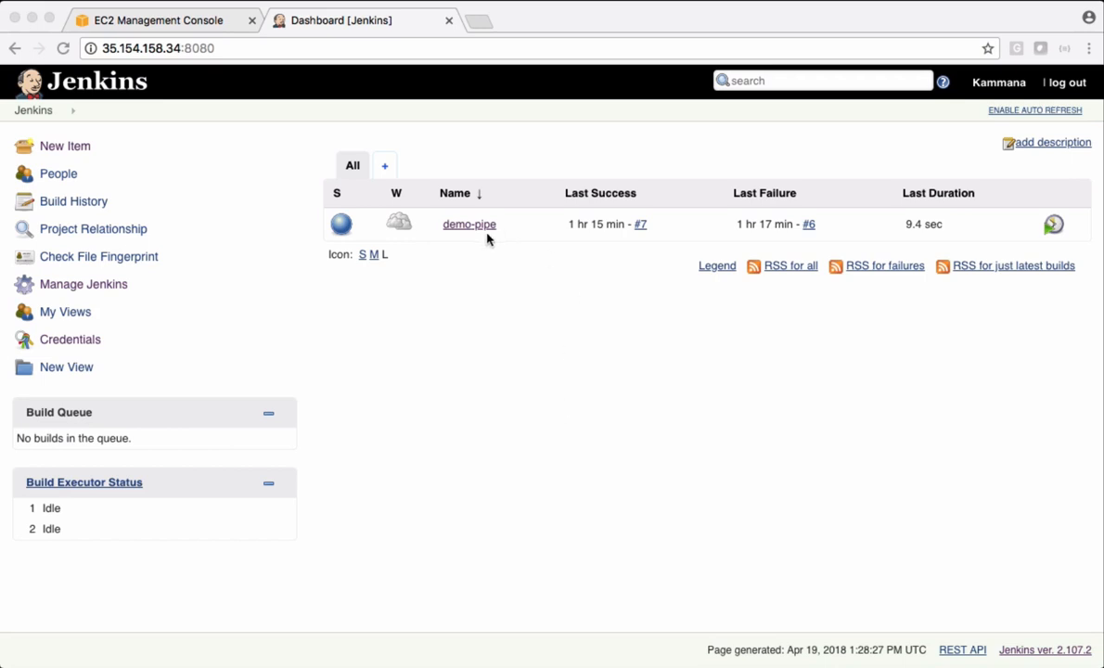
- Open demo-pipe's Pipeline Syntax generator and choose the sshagent: SSH Agent sample step
click(469, 224)
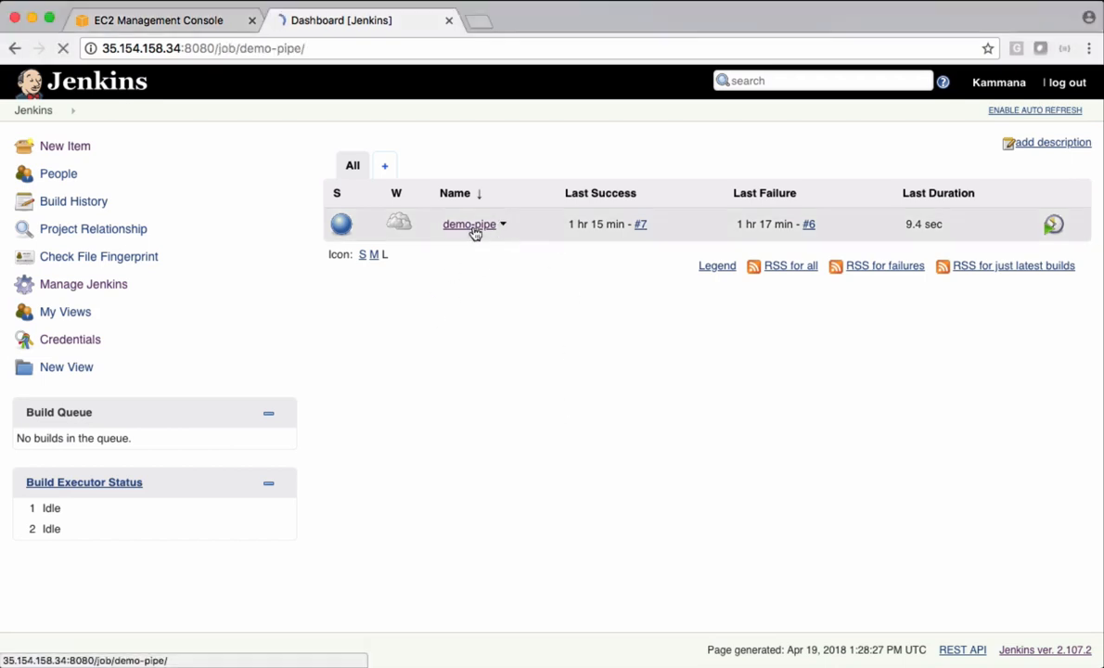
click(469, 224)
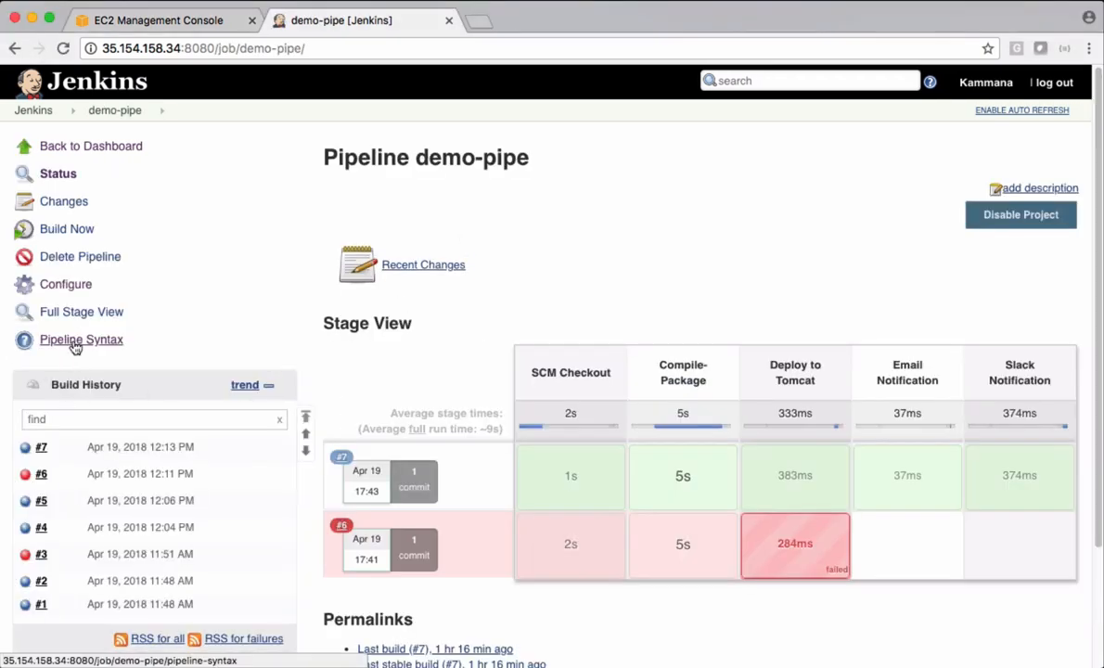
click(81, 340)
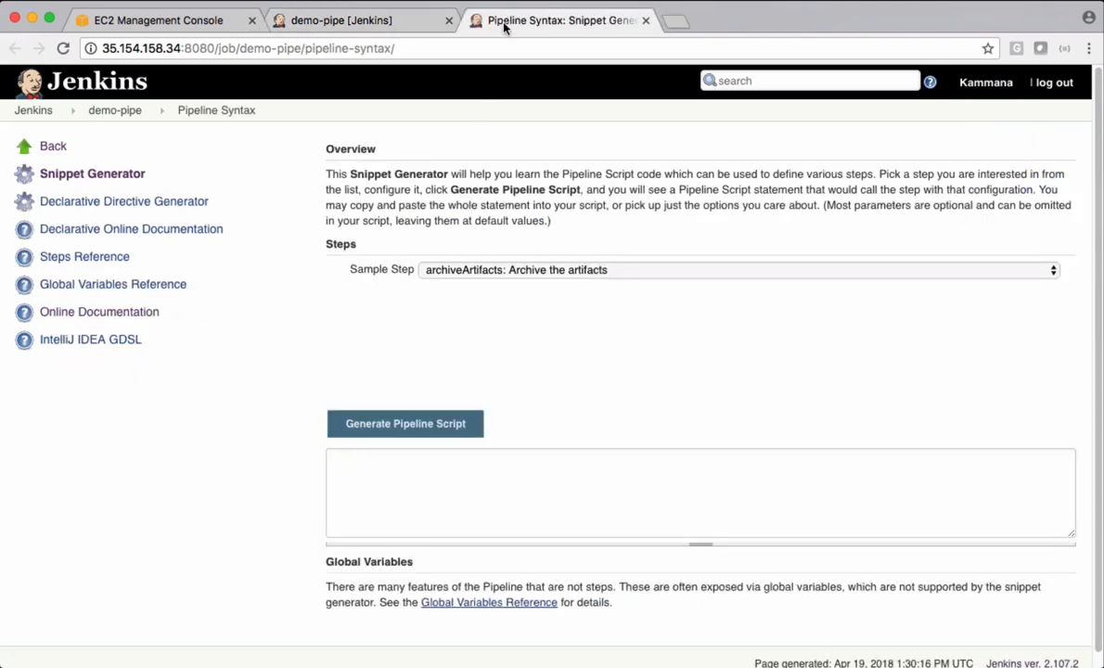
click(736, 270)
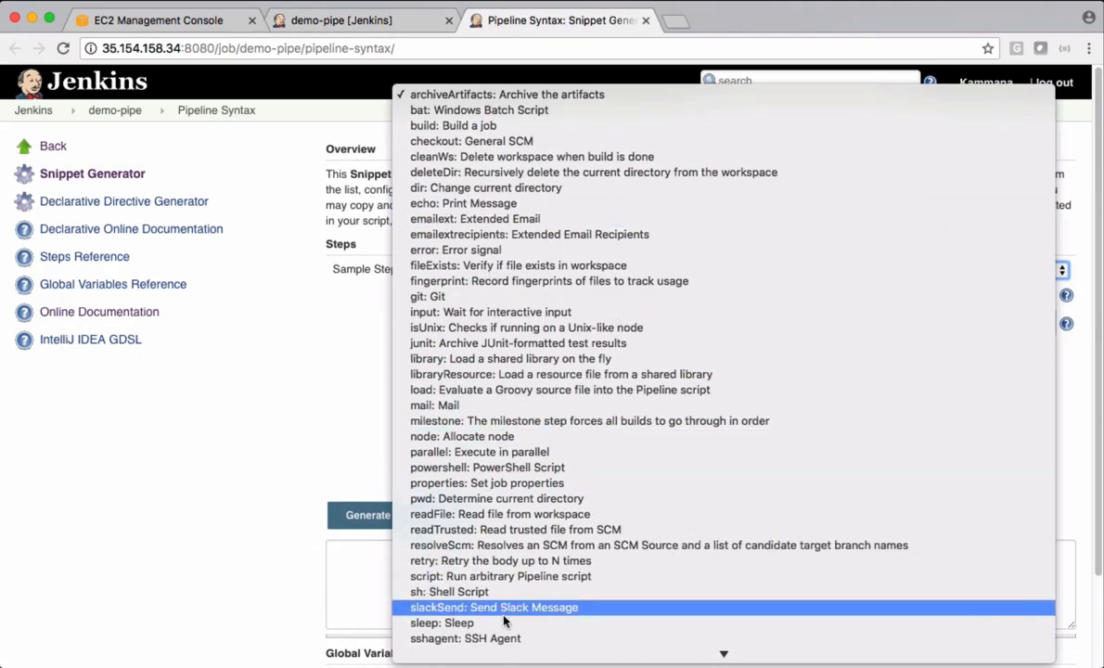
click(456, 637)
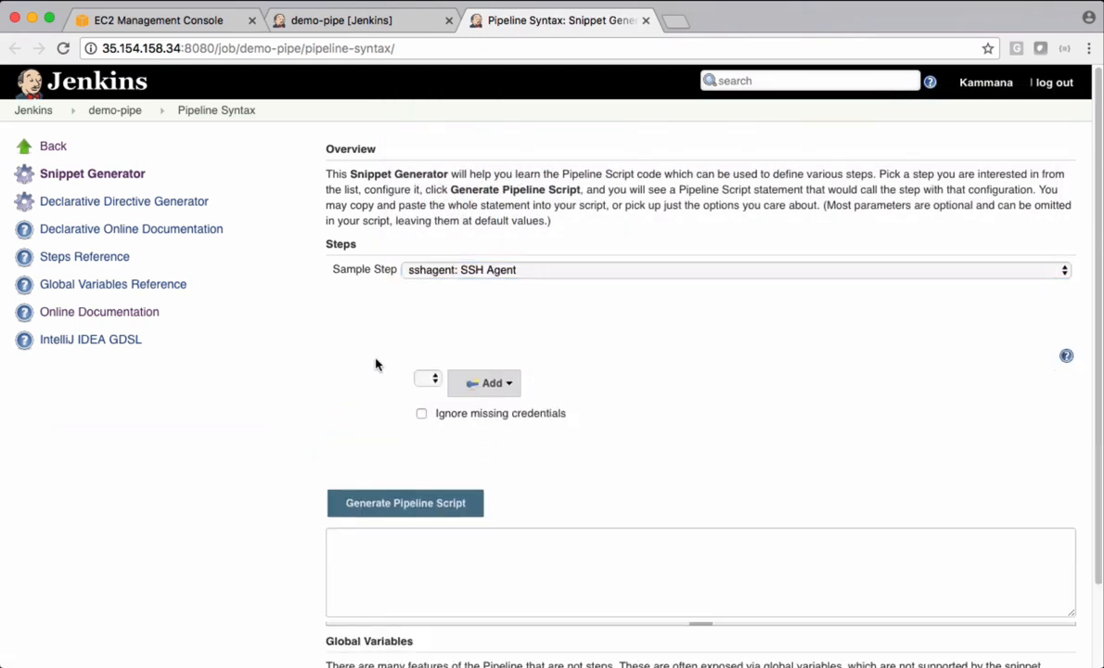
mouse_move(479, 283)
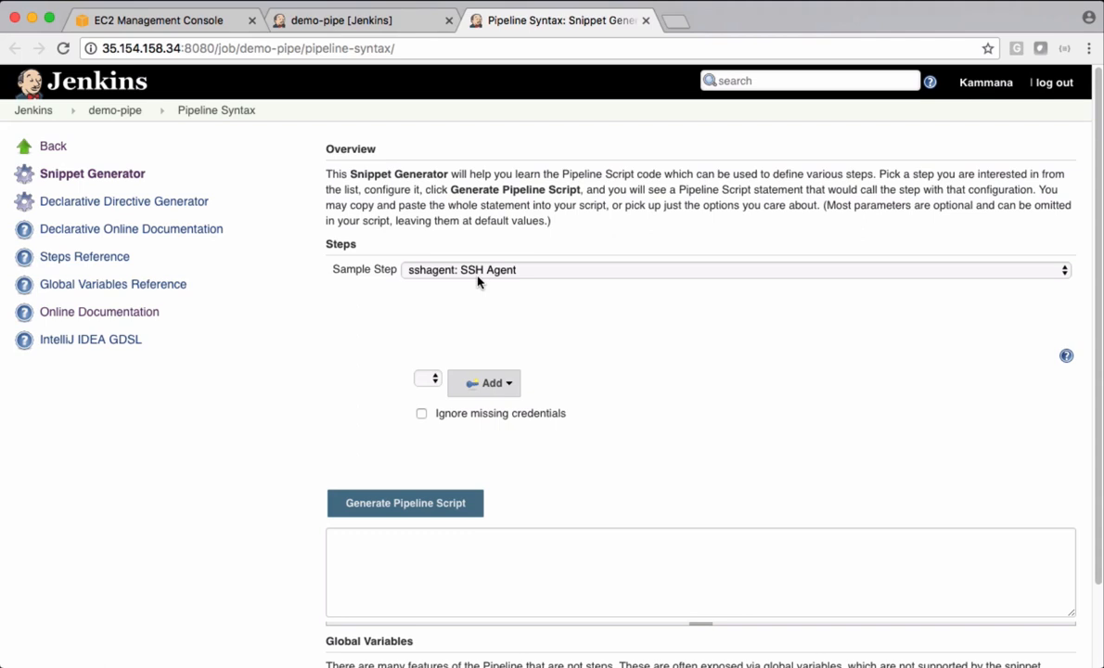
click(29, 110)
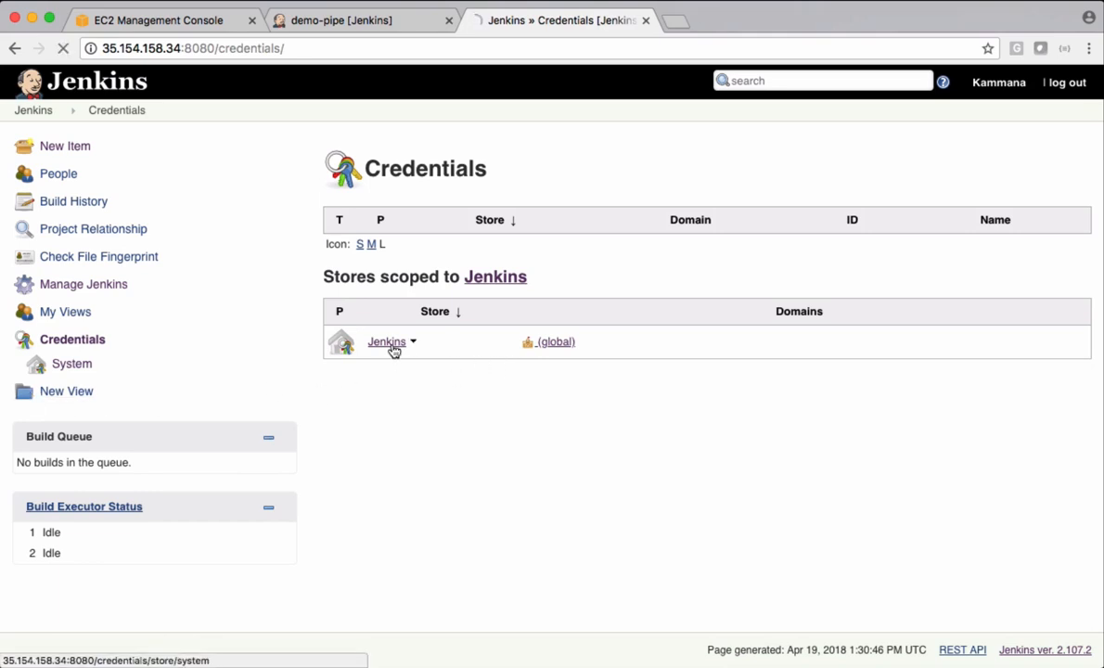
- Add a global SSH Username with private key credential for ec2-user, entering the key directly
click(387, 341)
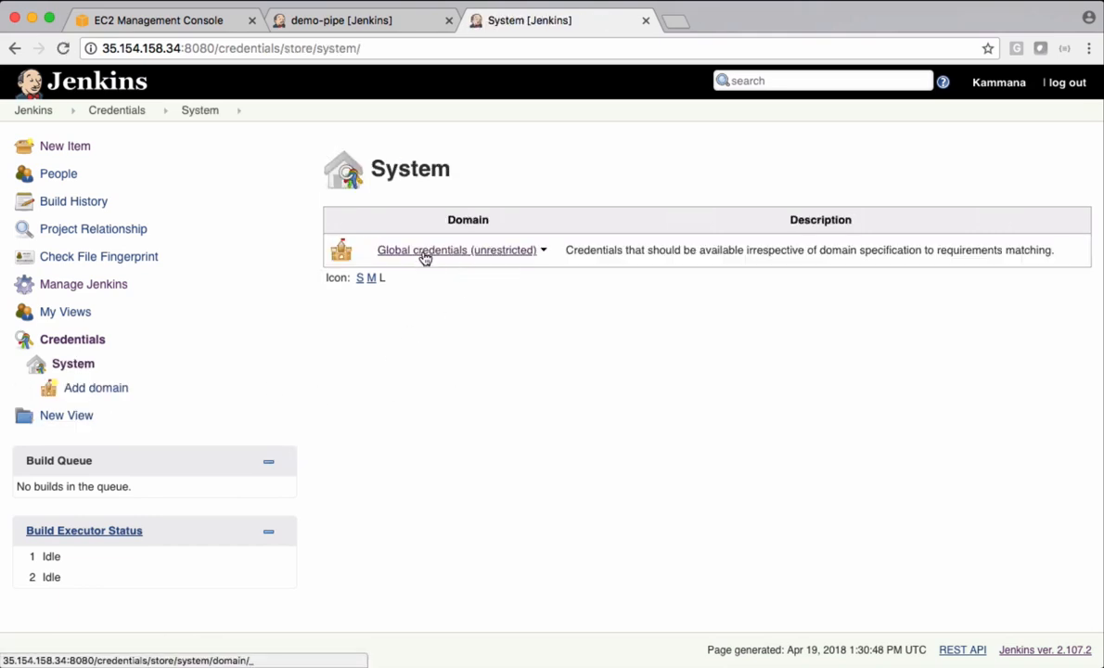
click(456, 249)
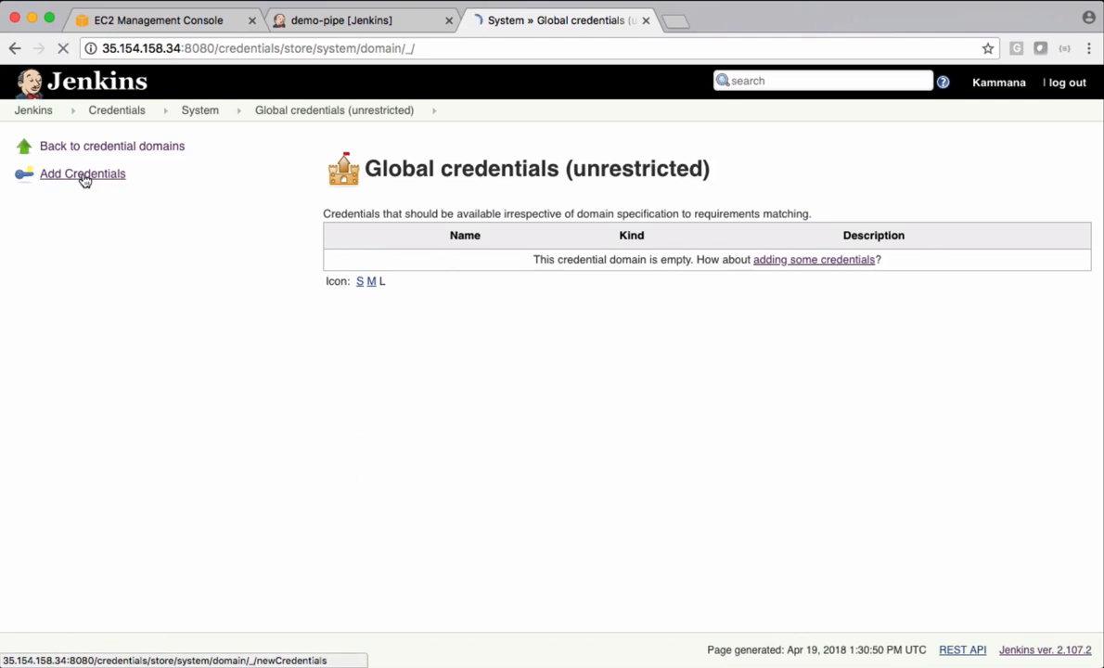
click(81, 173)
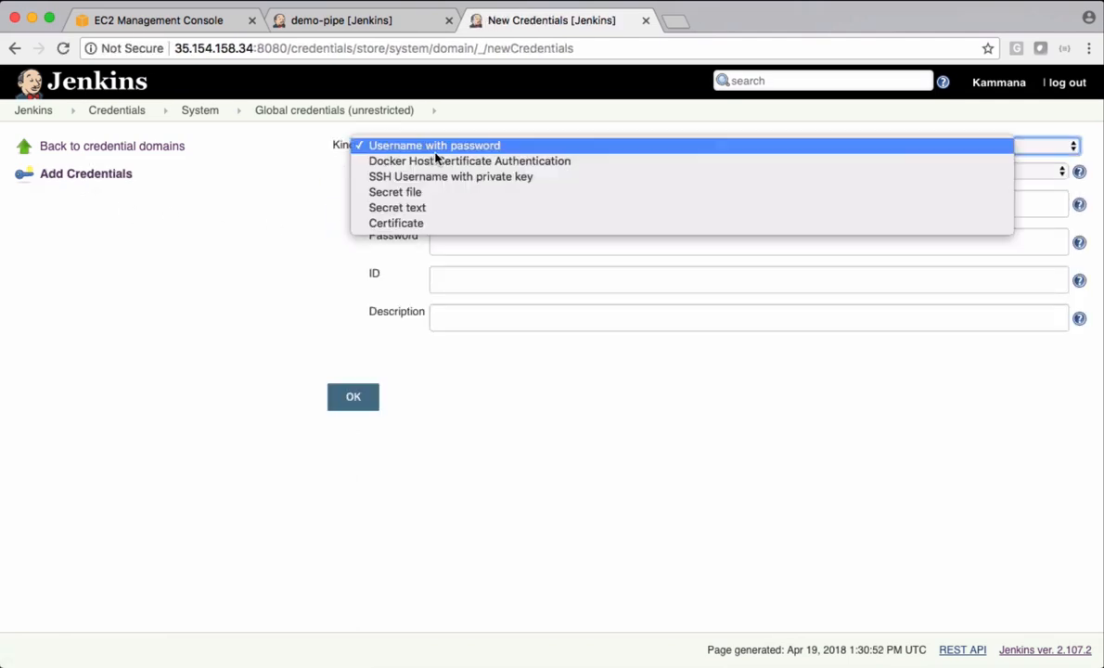
mouse_move(475, 179)
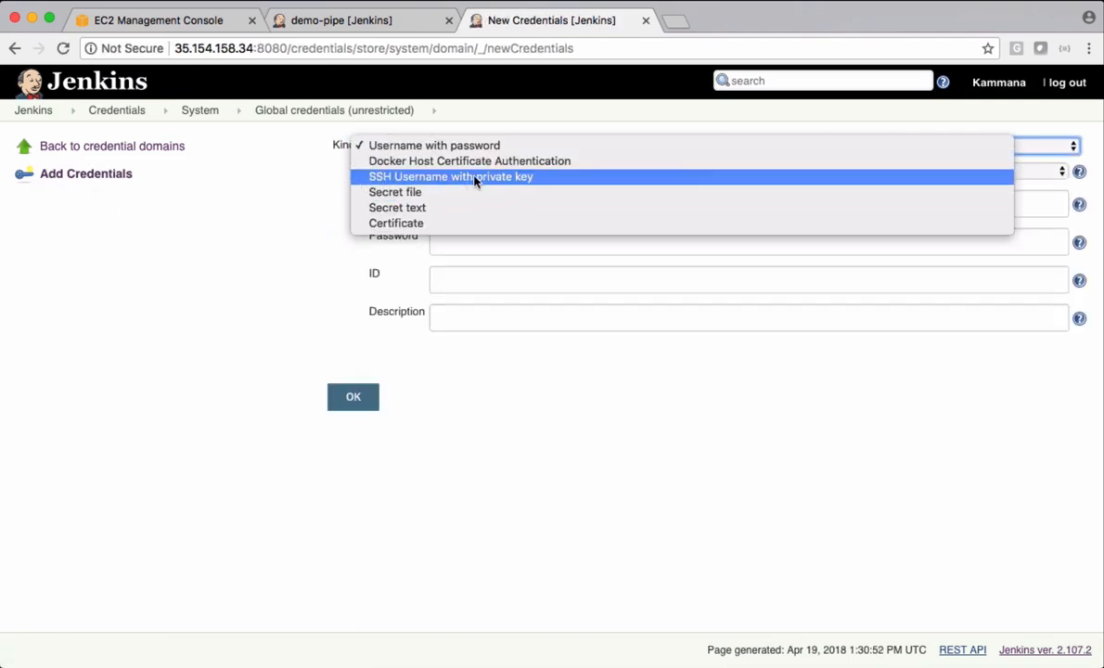
click(451, 177)
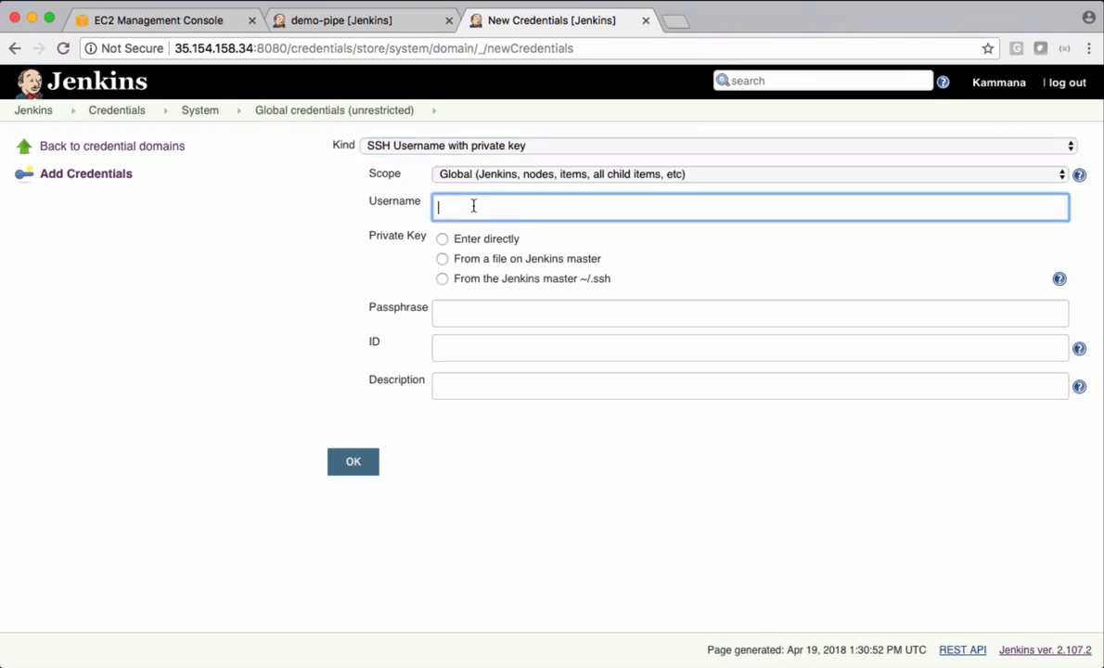
text(ec2-user)
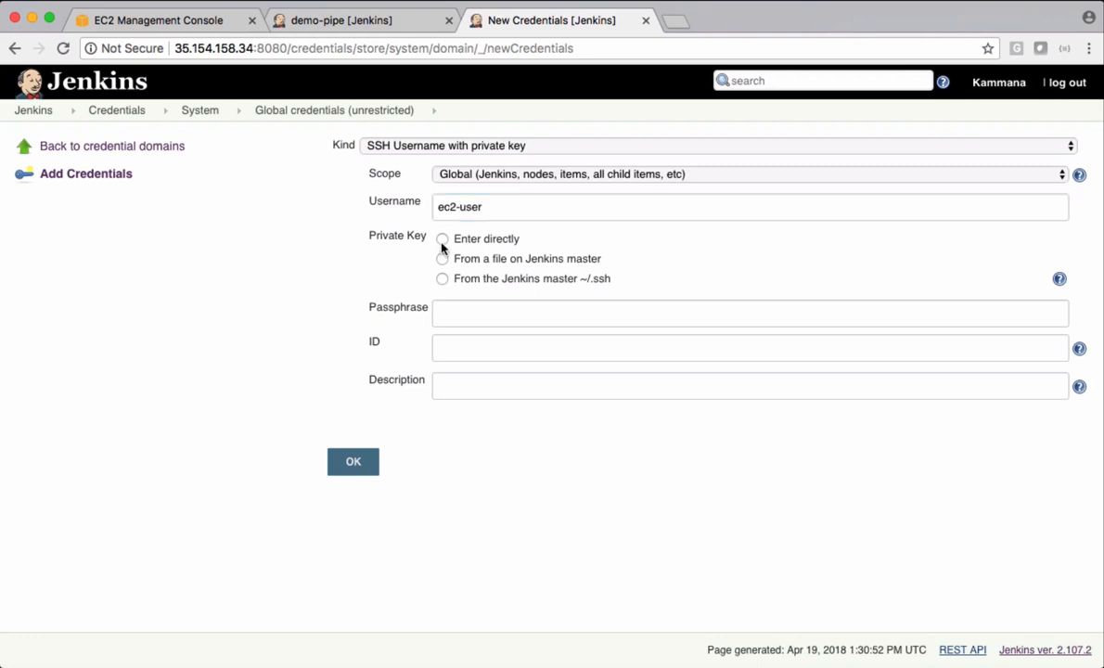
click(443, 238)
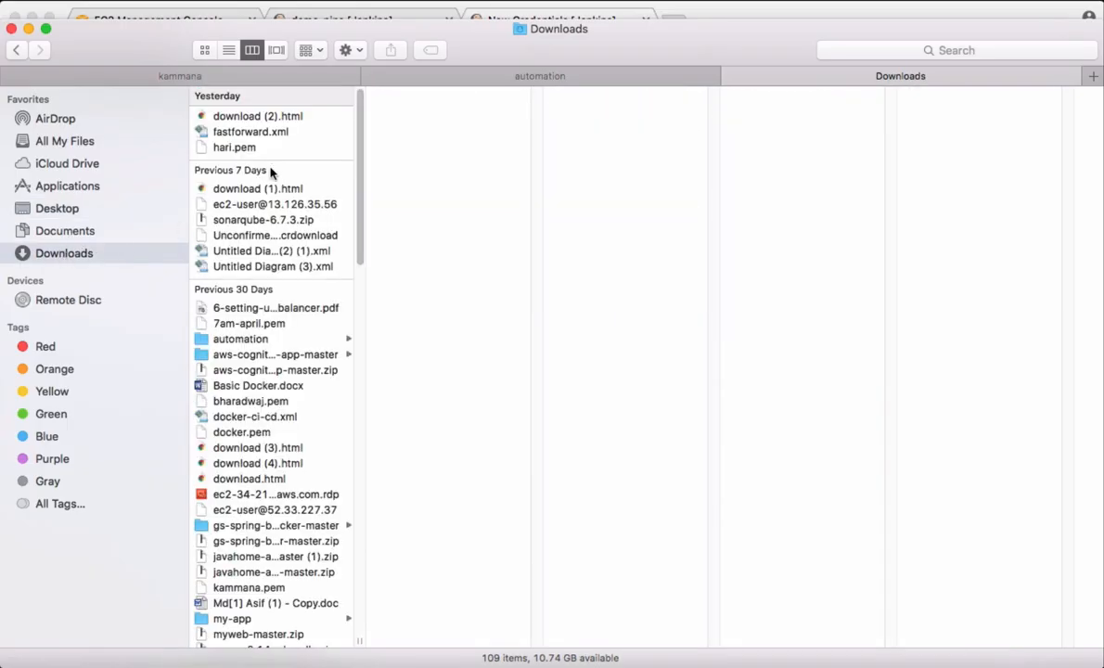
- Open hari.pem from Downloads in Sublime Text and select its private key text
click(233, 146)
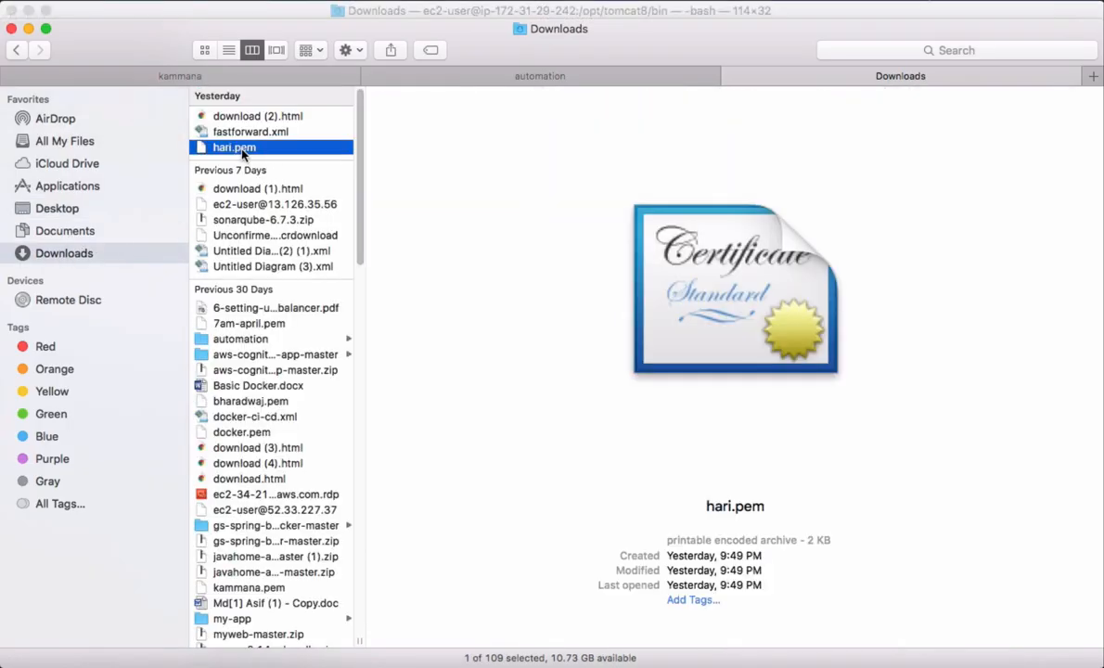
right_click(241, 148)
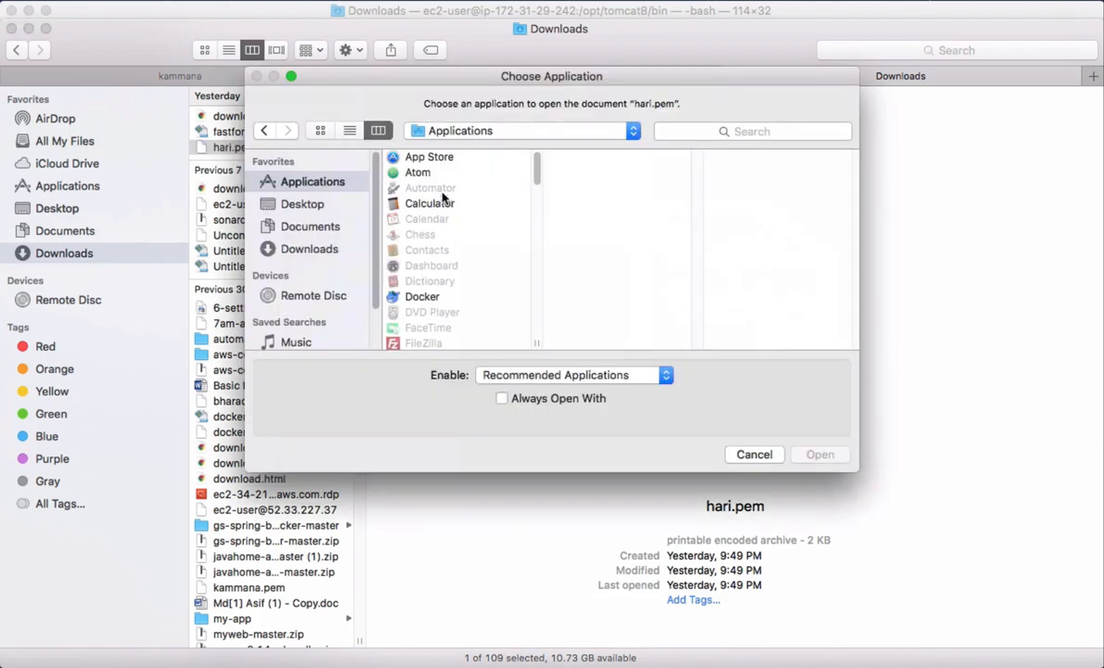
click(435, 222)
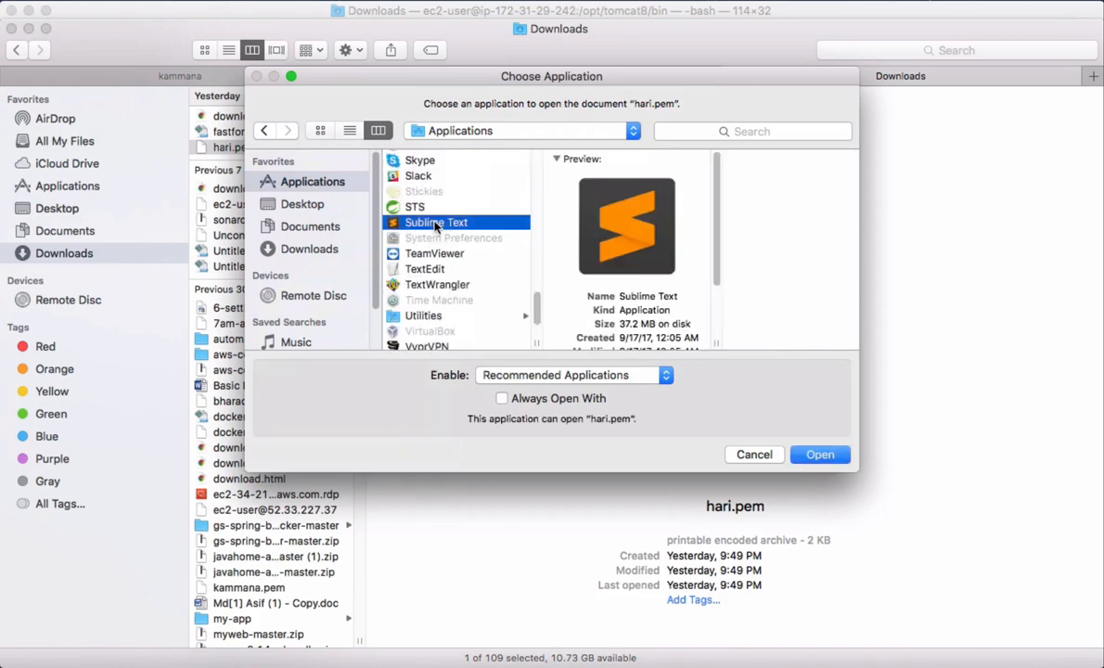
click(820, 455)
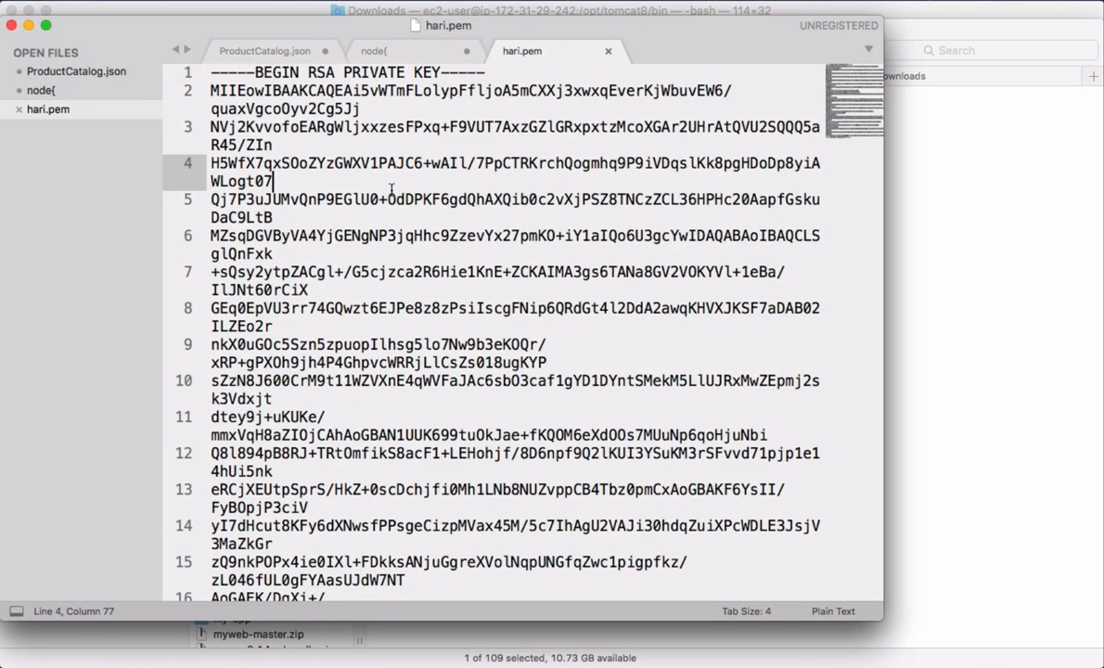
key(cmd+a)
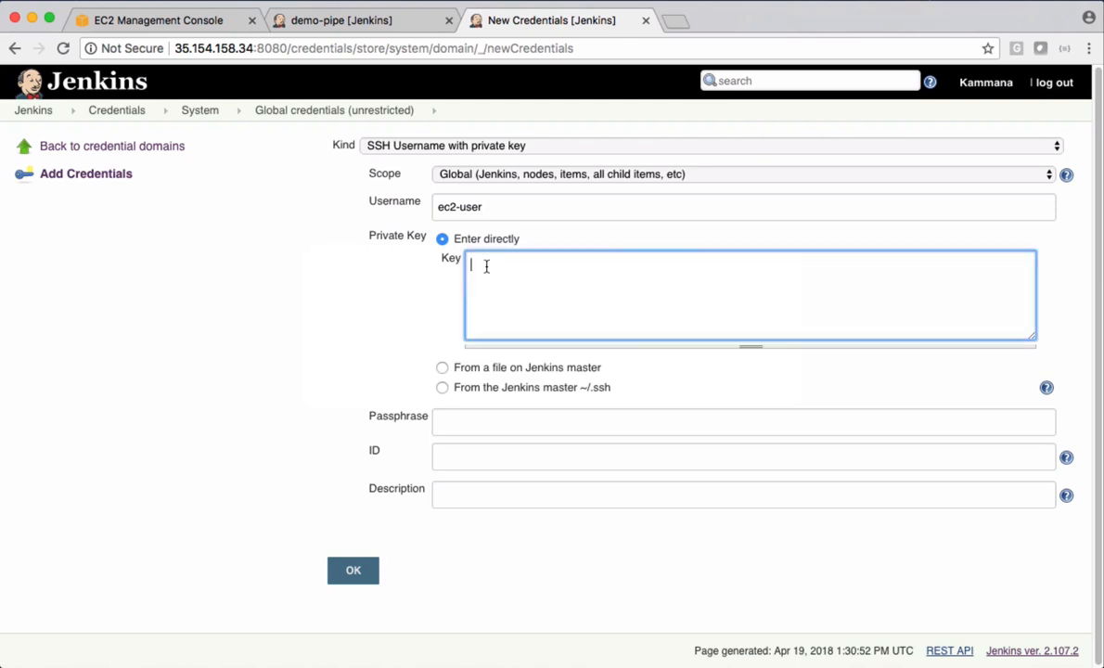
- Paste the private key, set ID and description to tomcat-dev, and save the credential
right_click(484, 266)
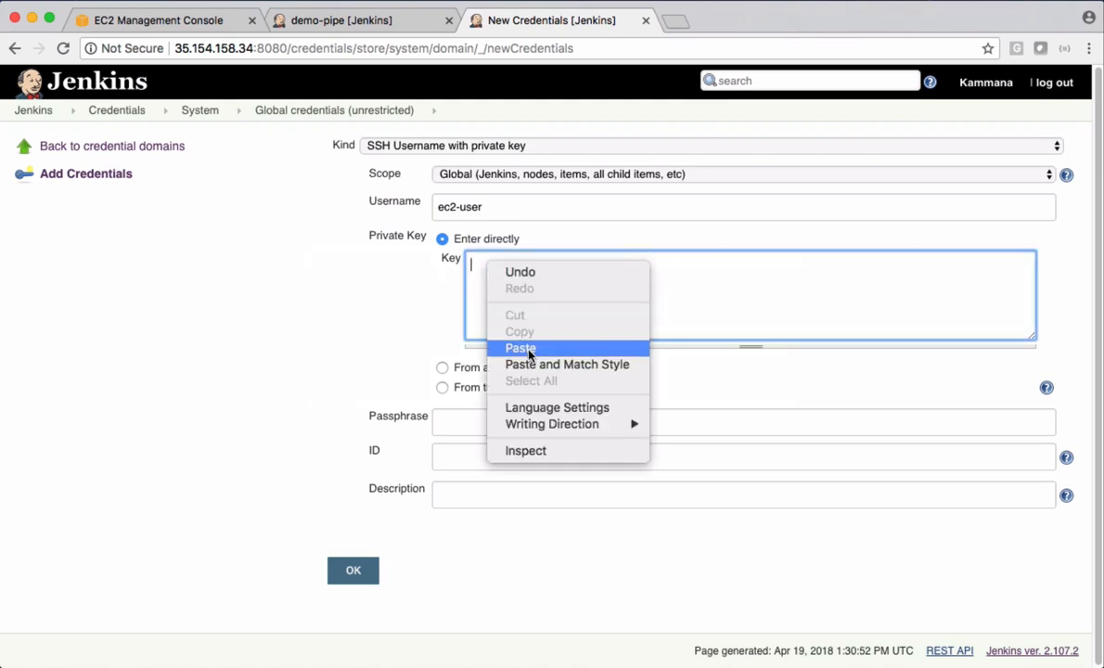
click(519, 348)
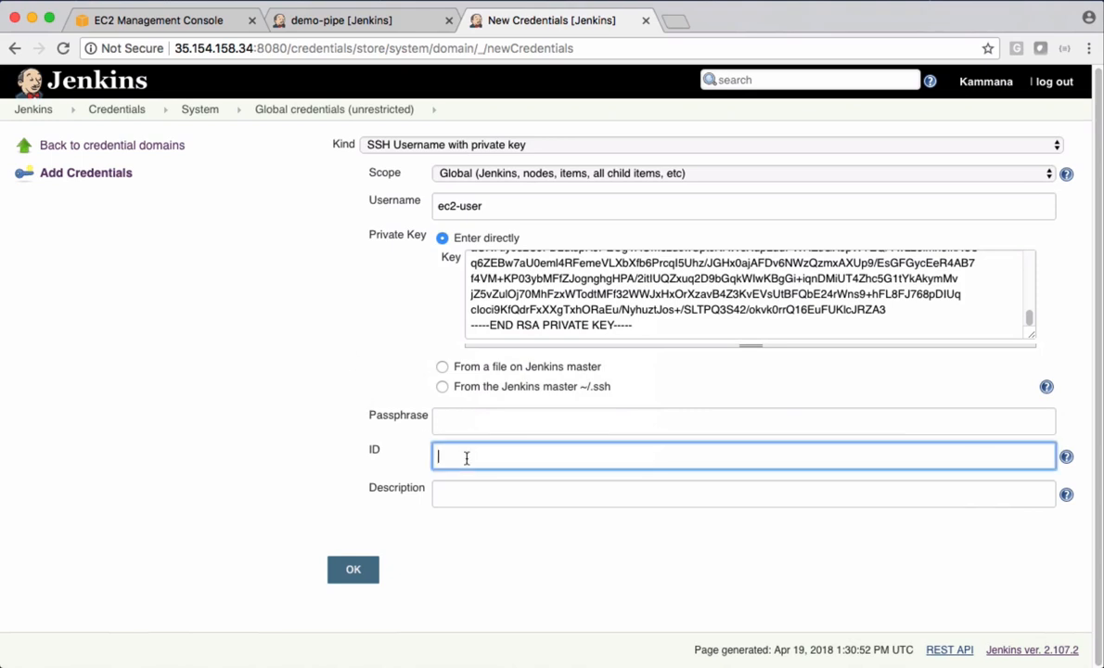
text(tomcat-)
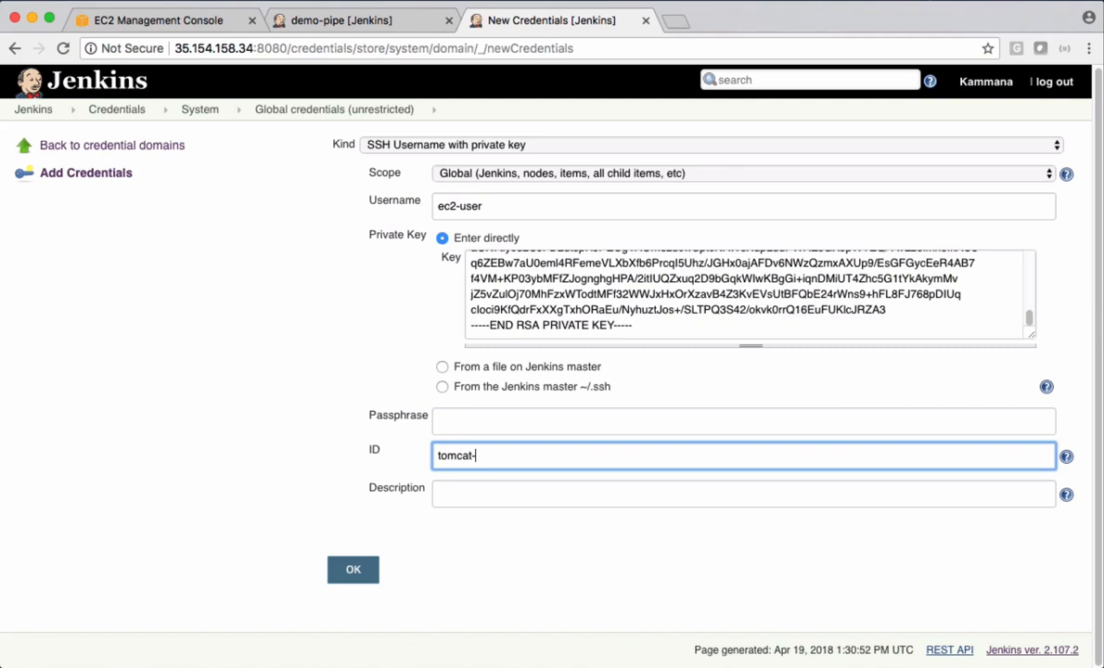
text(dev)
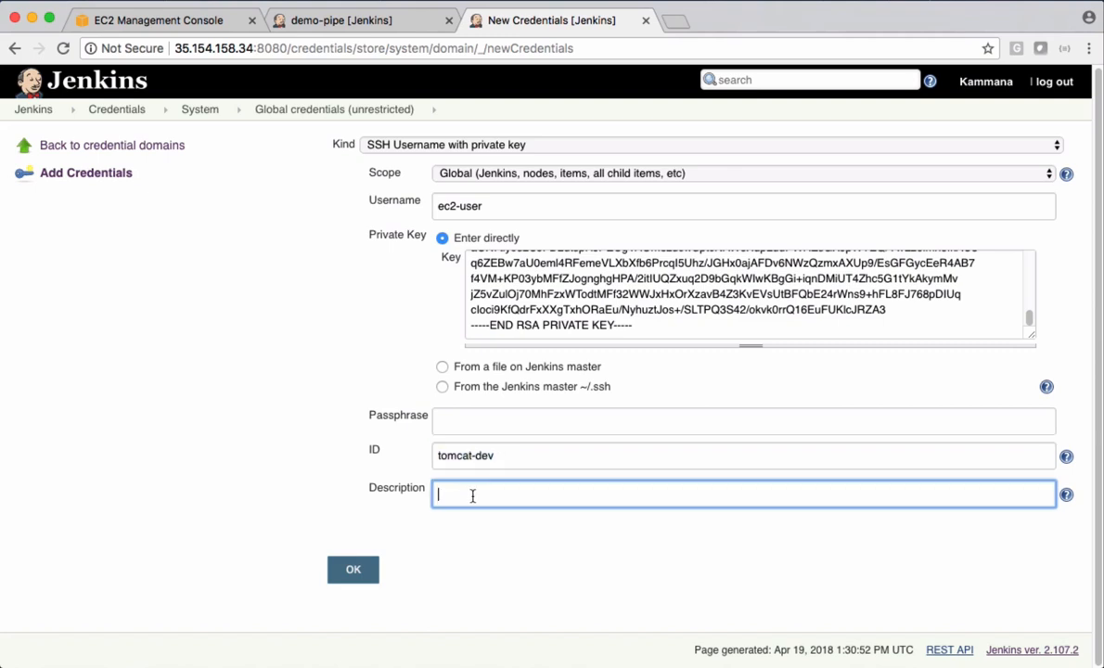
text(tomcat-dev)
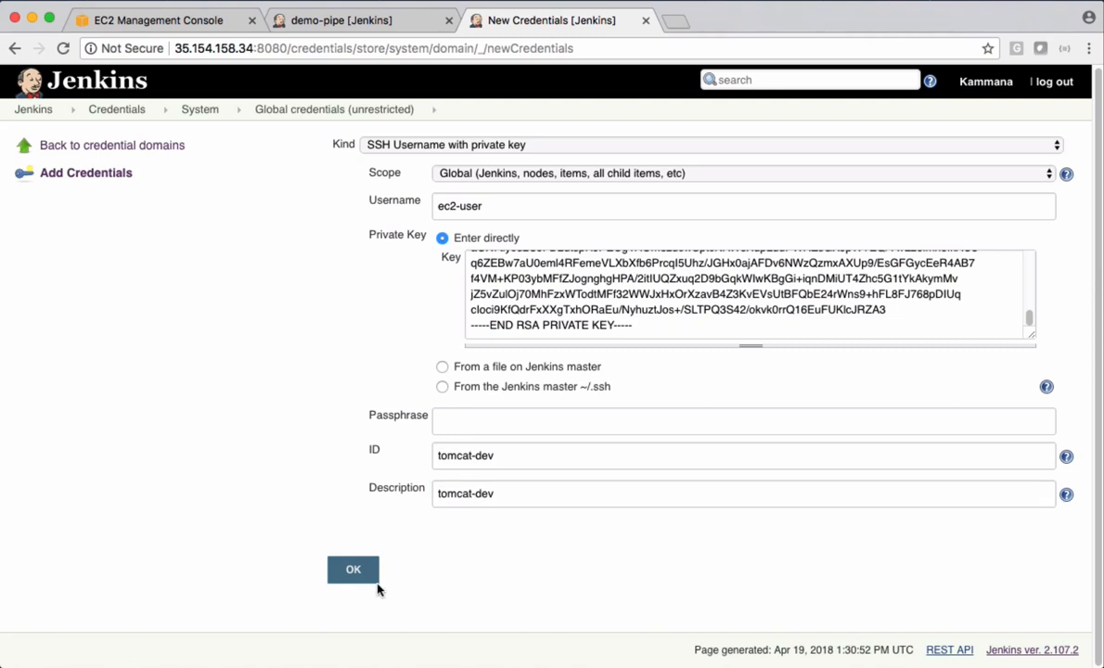
click(352, 568)
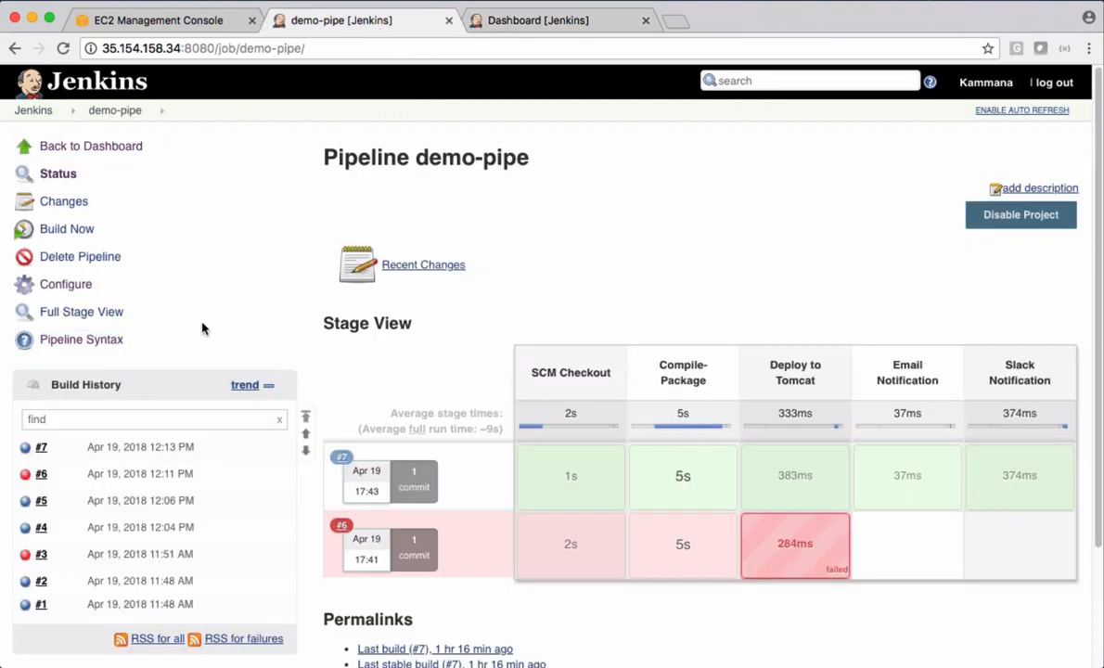
click(81, 339)
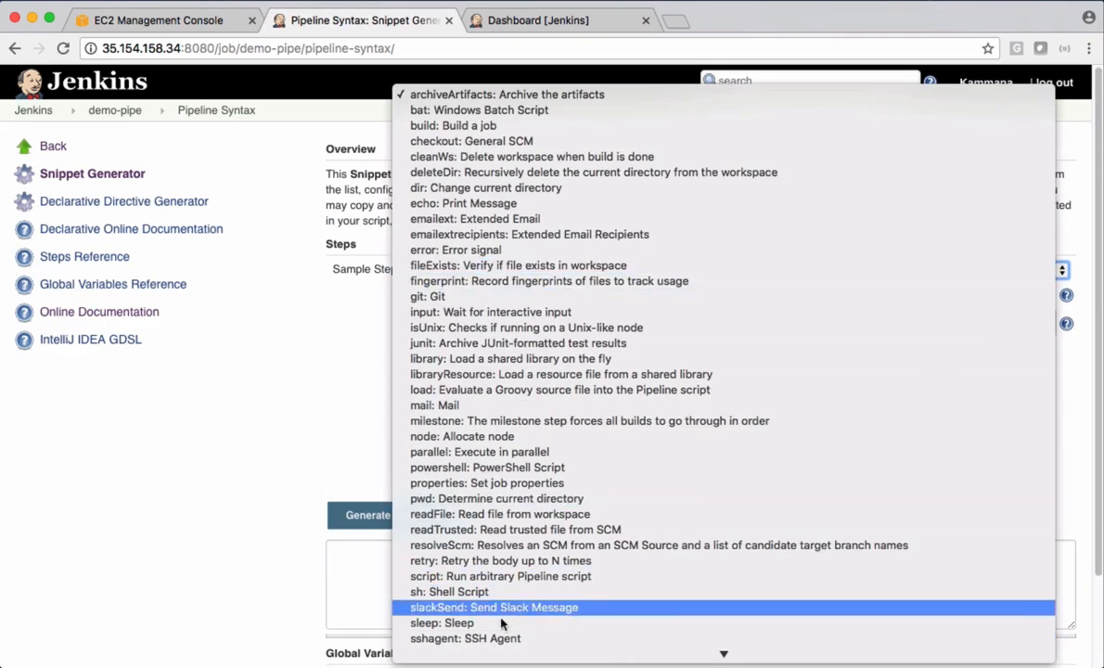
- Choose the sshagent step with the ec2-user (tomcat-dev) credential and view its usage example
click(462, 637)
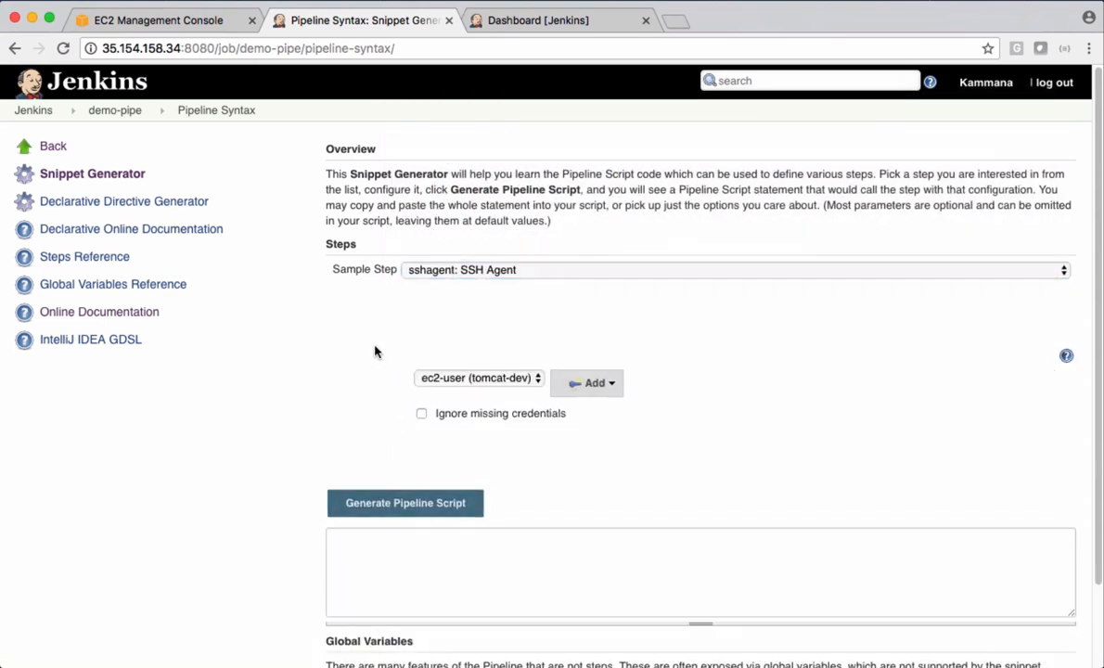
click(478, 378)
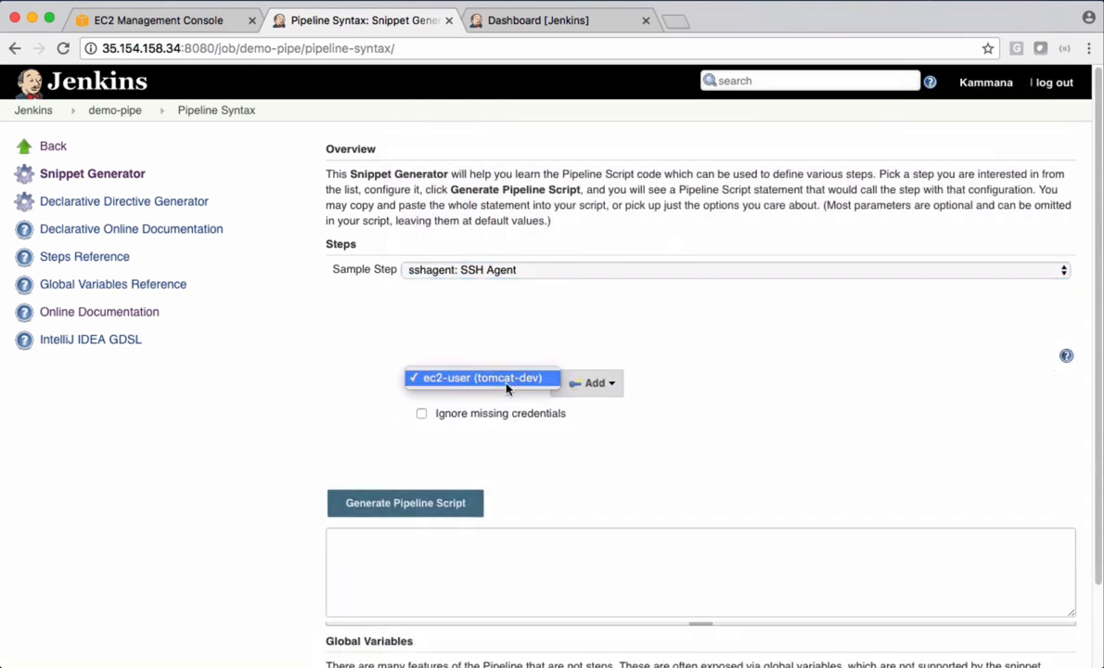
click(482, 378)
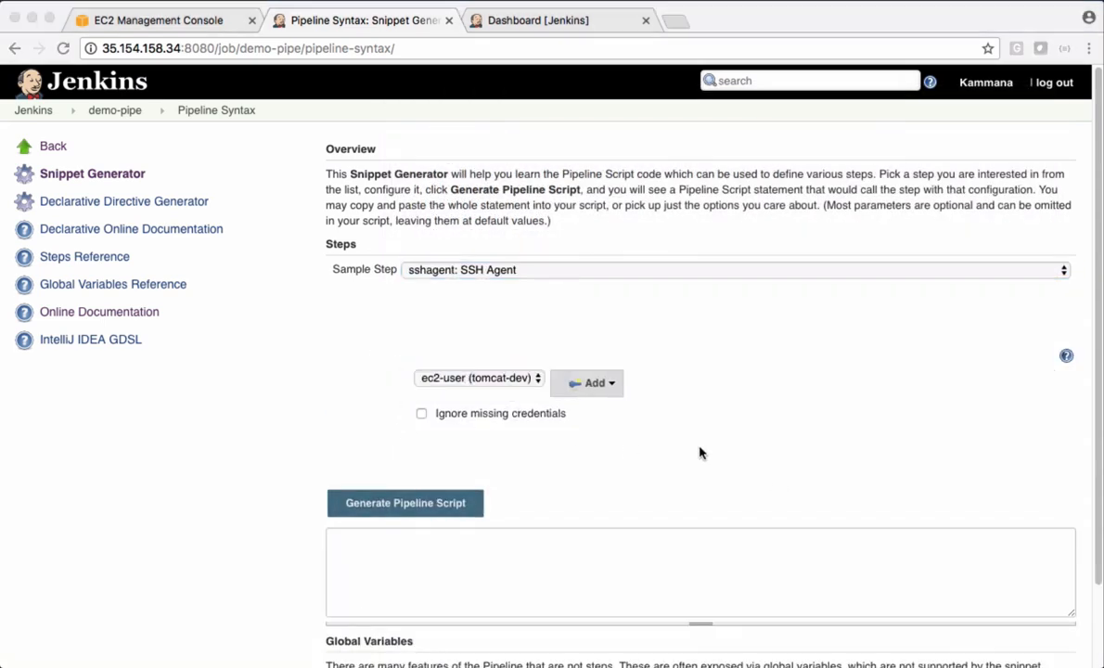
mouse_move(1064, 356)
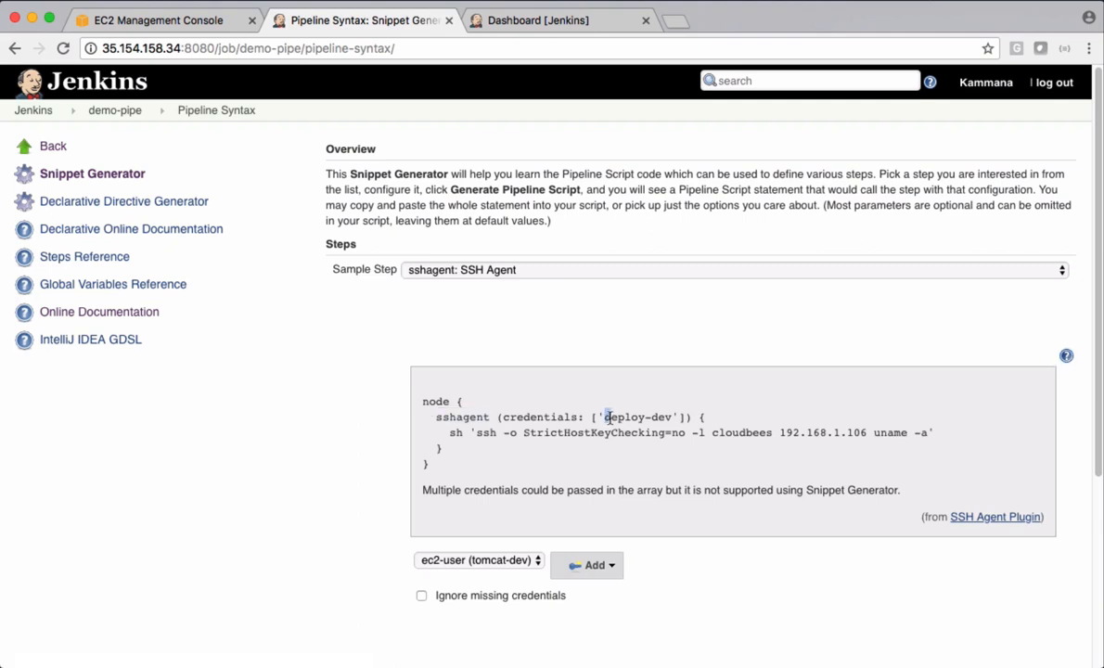
double_click(640, 417)
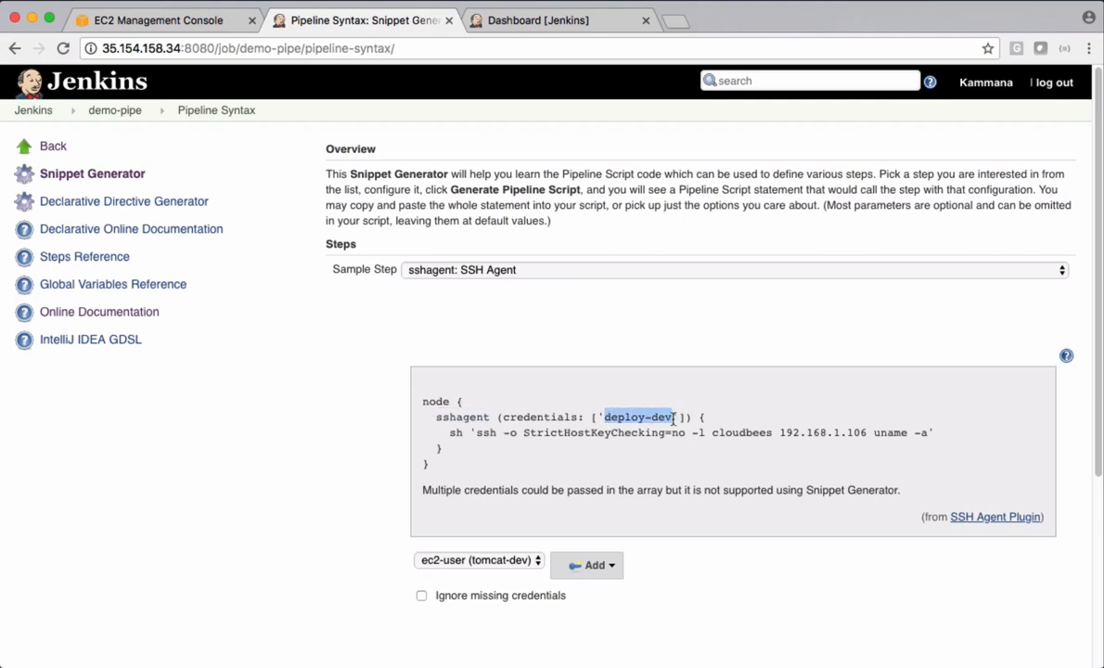
mouse_move(635, 417)
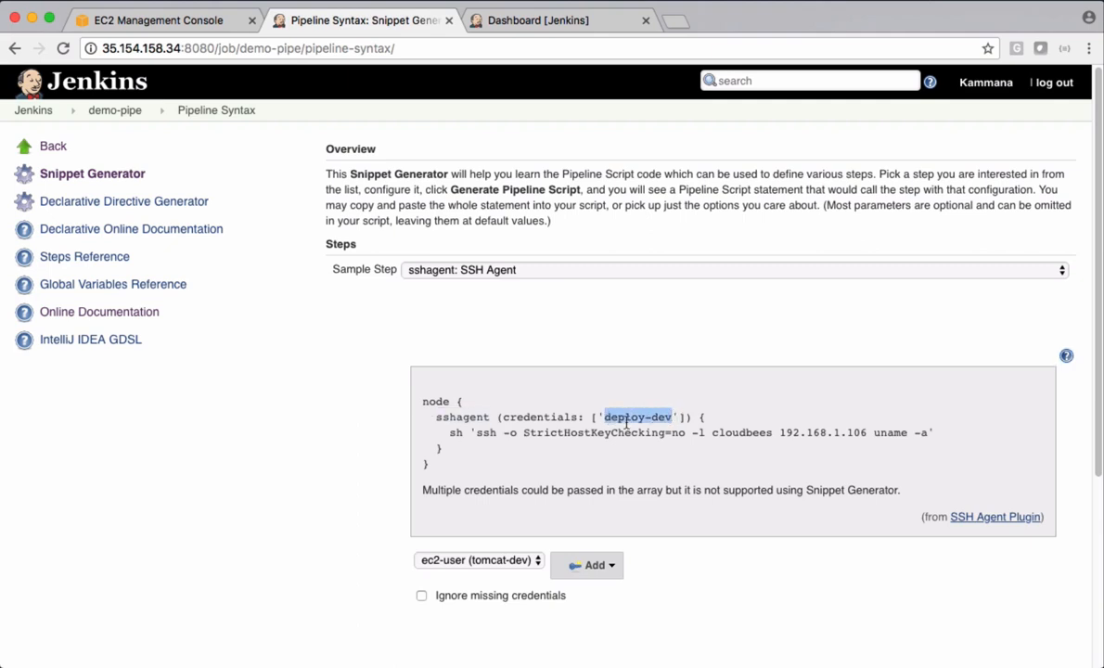
mouse_move(465, 455)
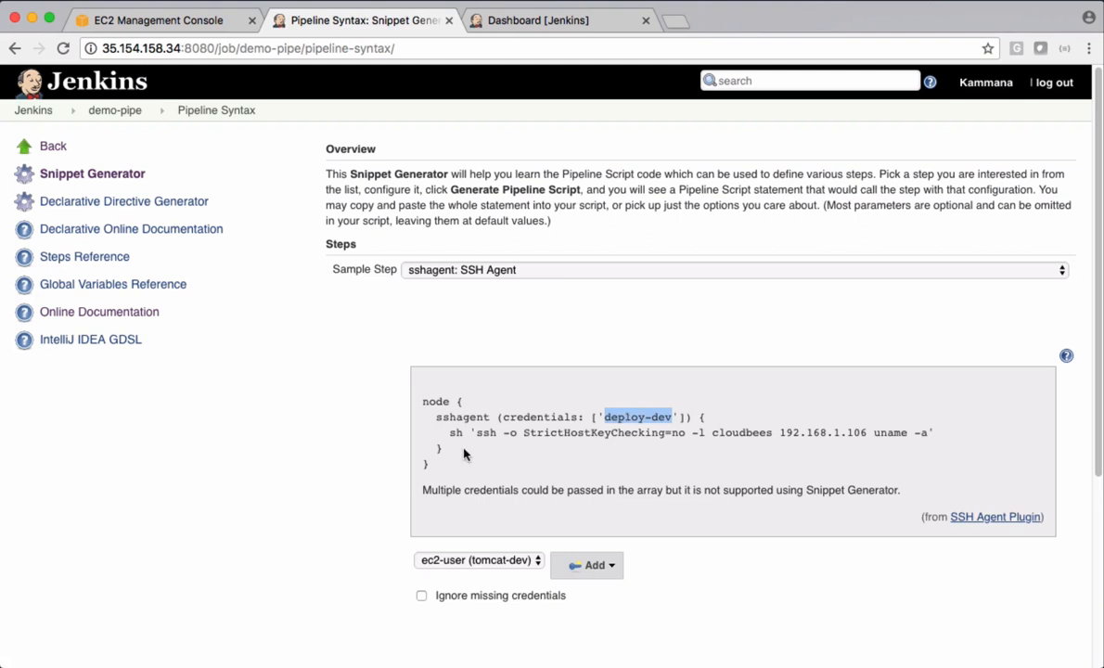
scroll(down, 3)
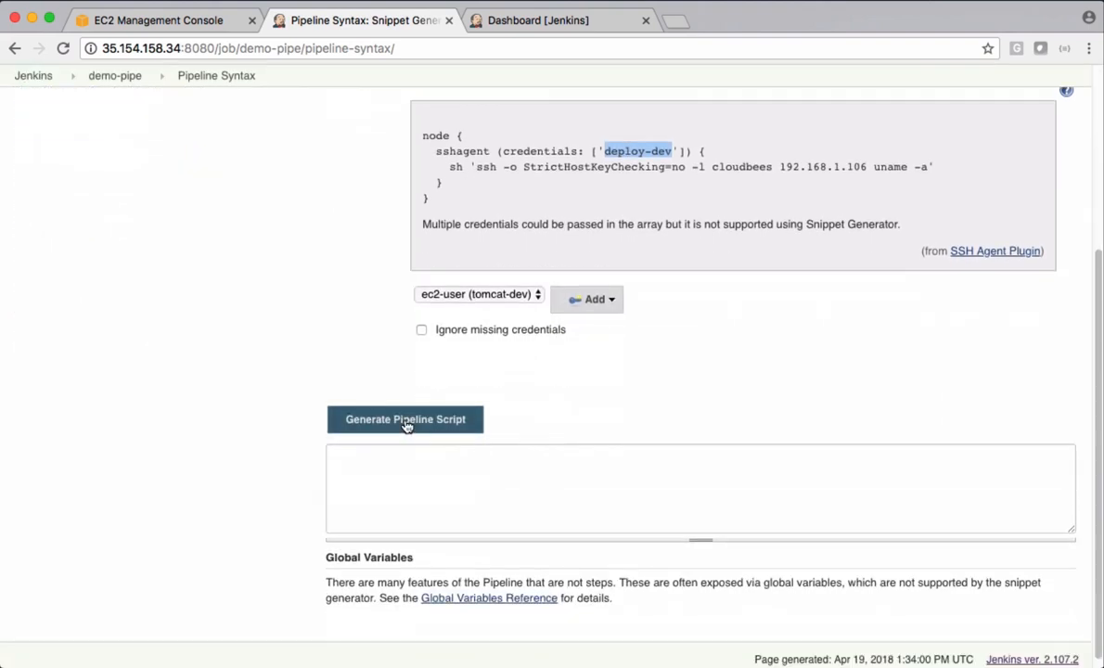
- Generate the sshagent(['tomcat-dev']) snippet, select it, and switch to the dashboard
click(405, 419)
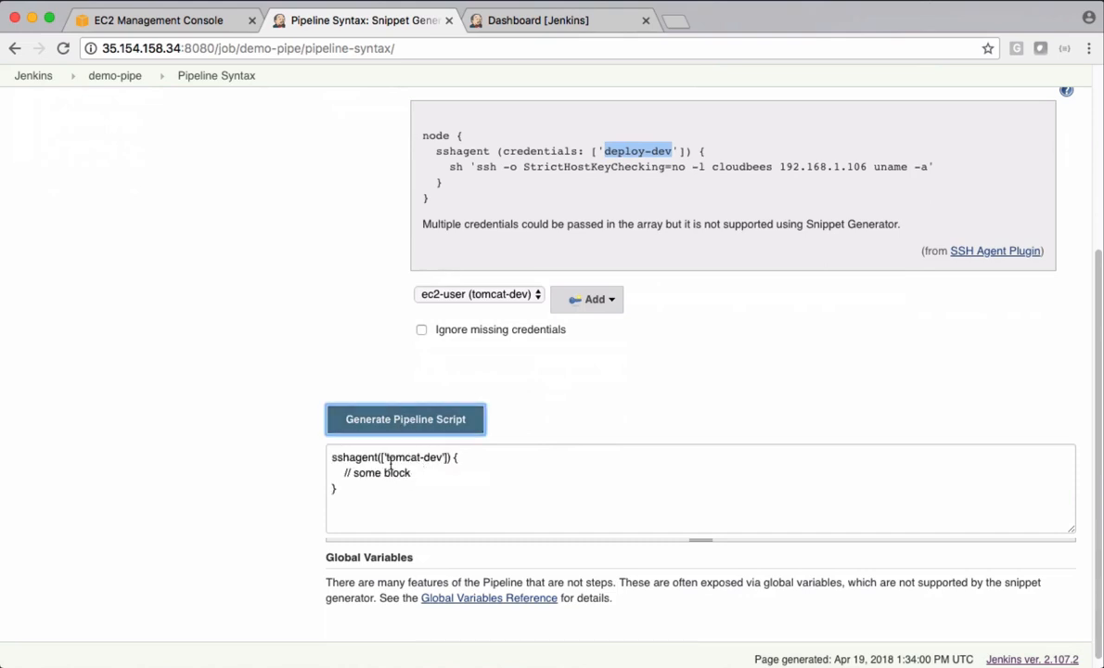
double_click(416, 457)
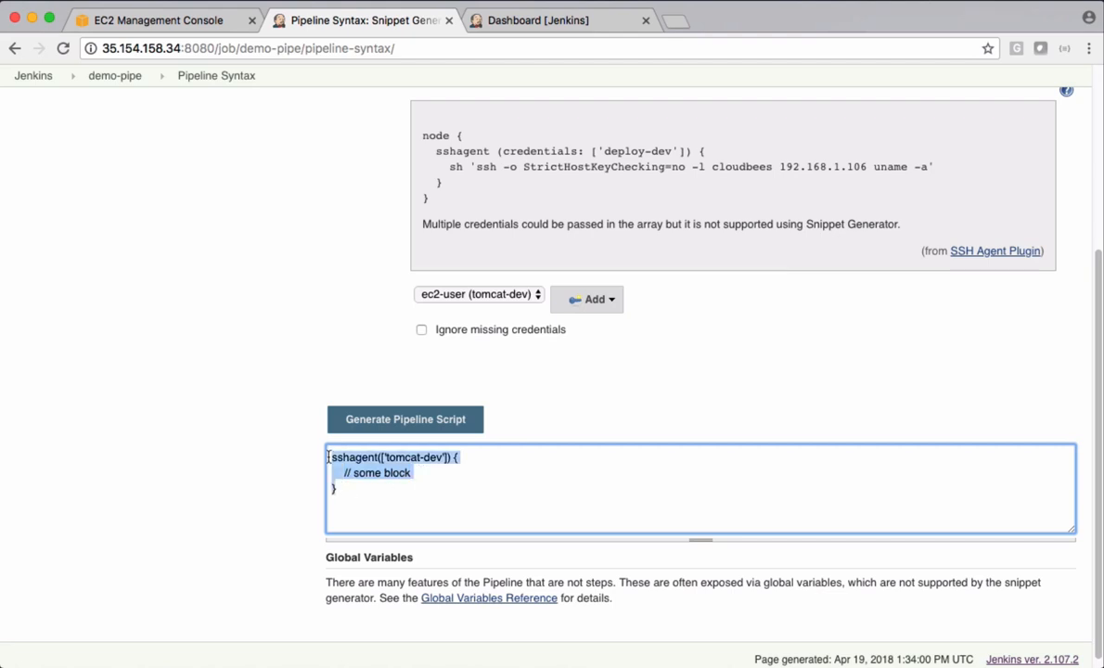
click(576, 19)
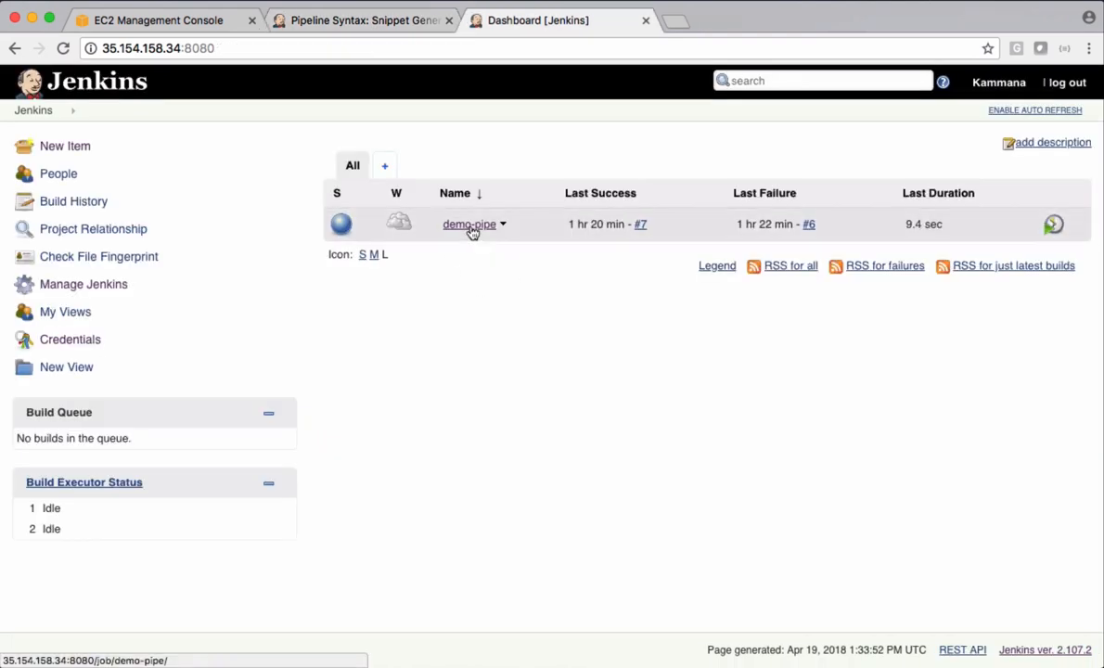
- Set demo-pipe's Definition to an inline Pipeline script and add sh 'scp inside sshagent
click(467, 223)
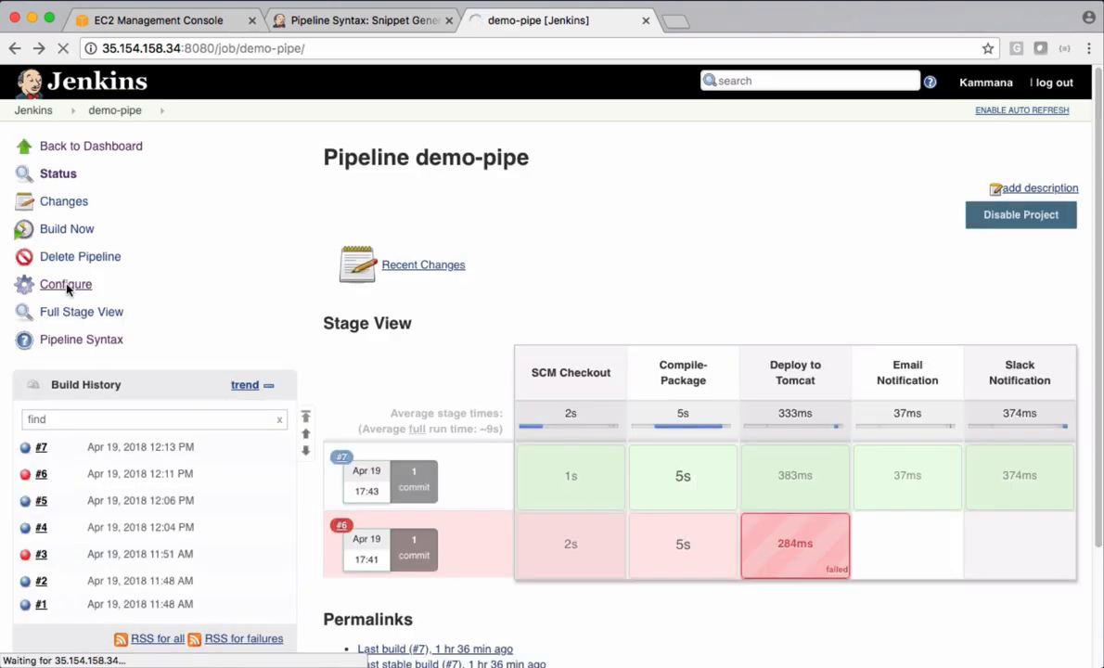
click(65, 284)
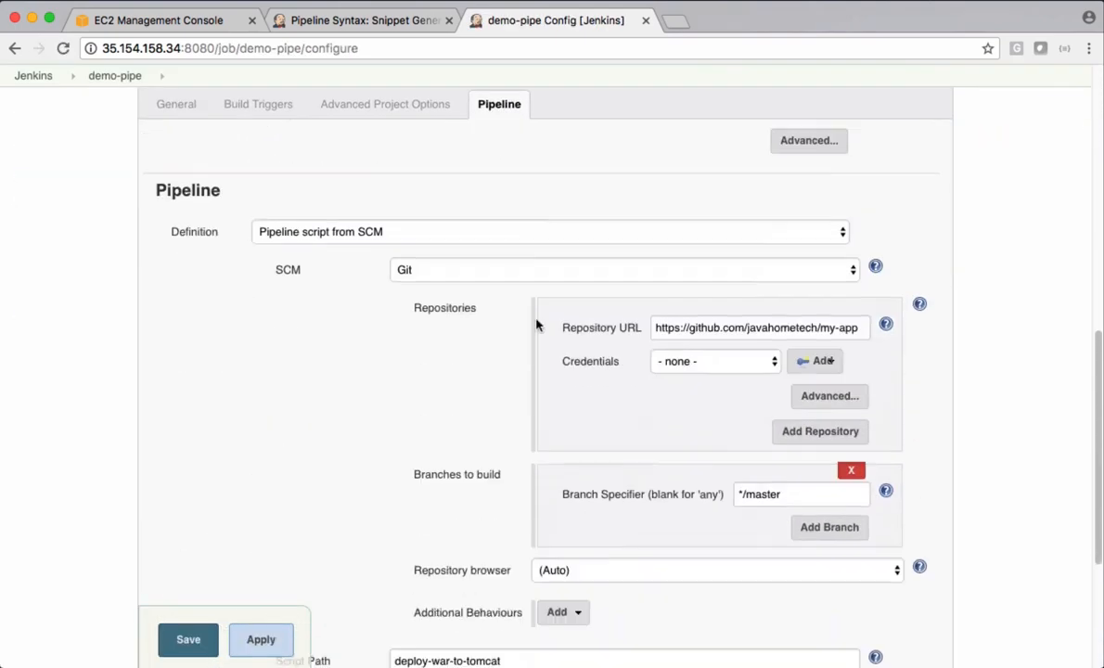
click(548, 232)
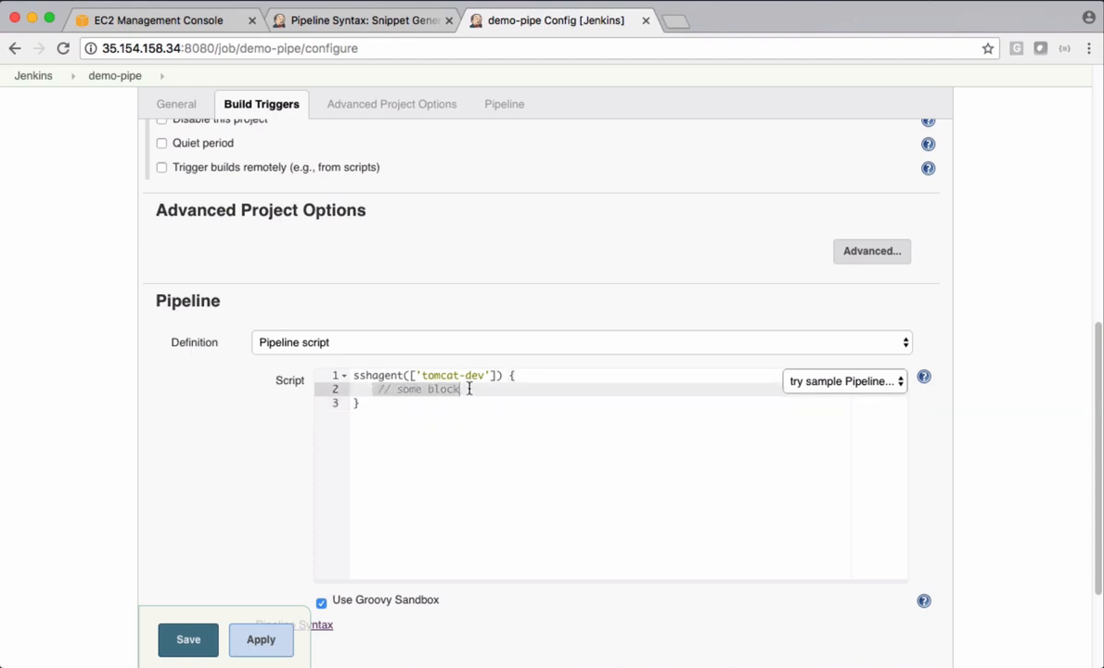
text(sh ')
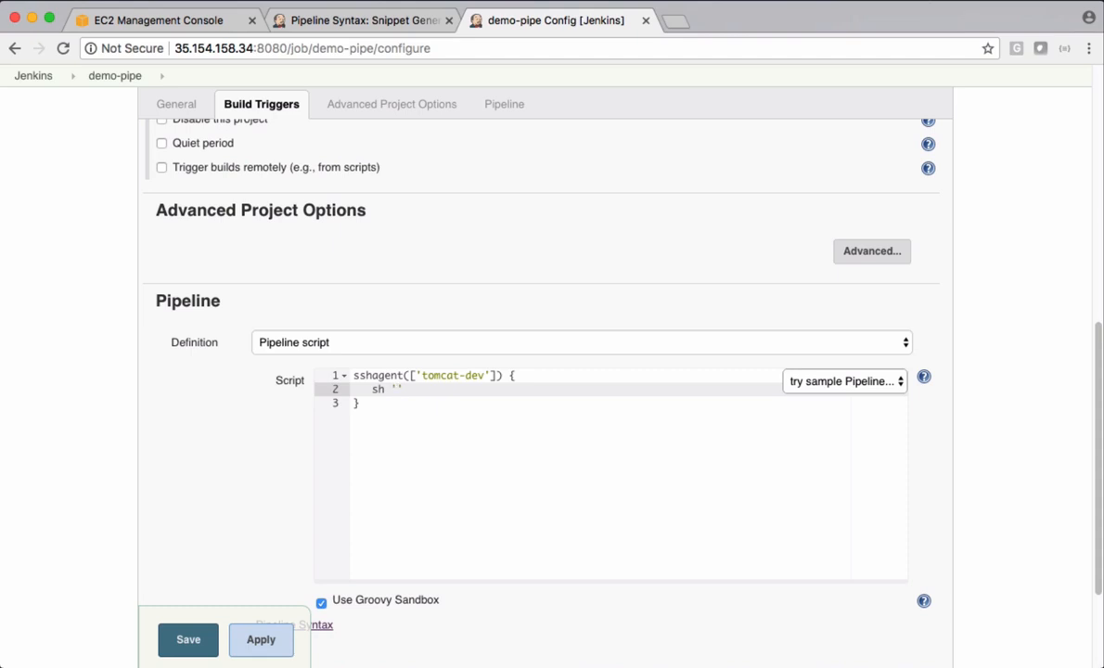
text(scp)
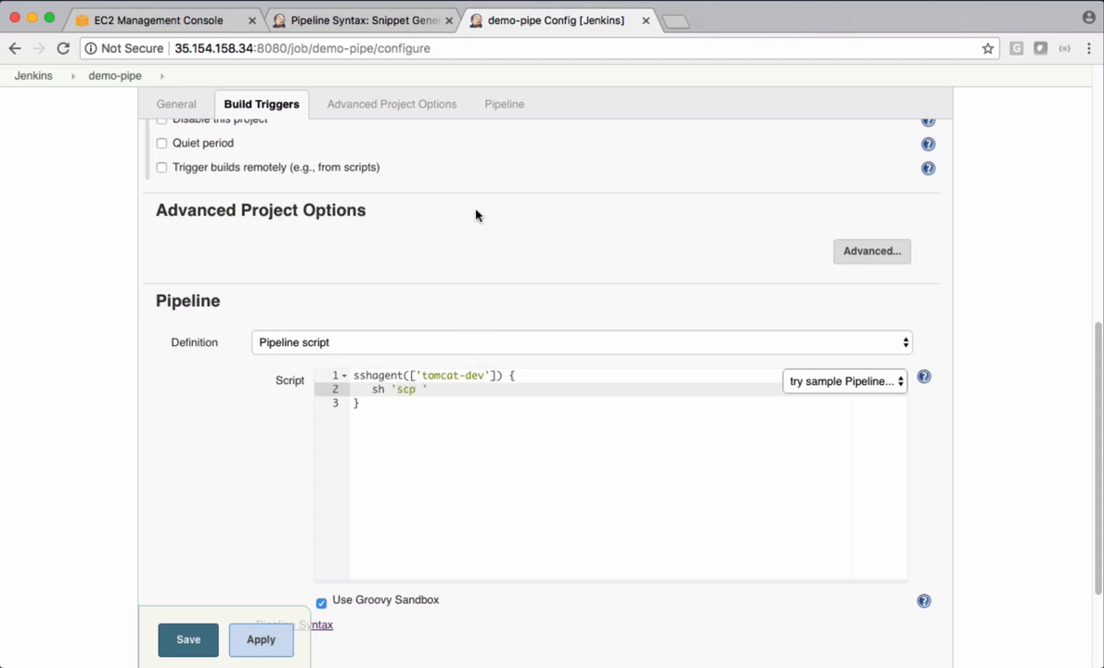
click(371, 20)
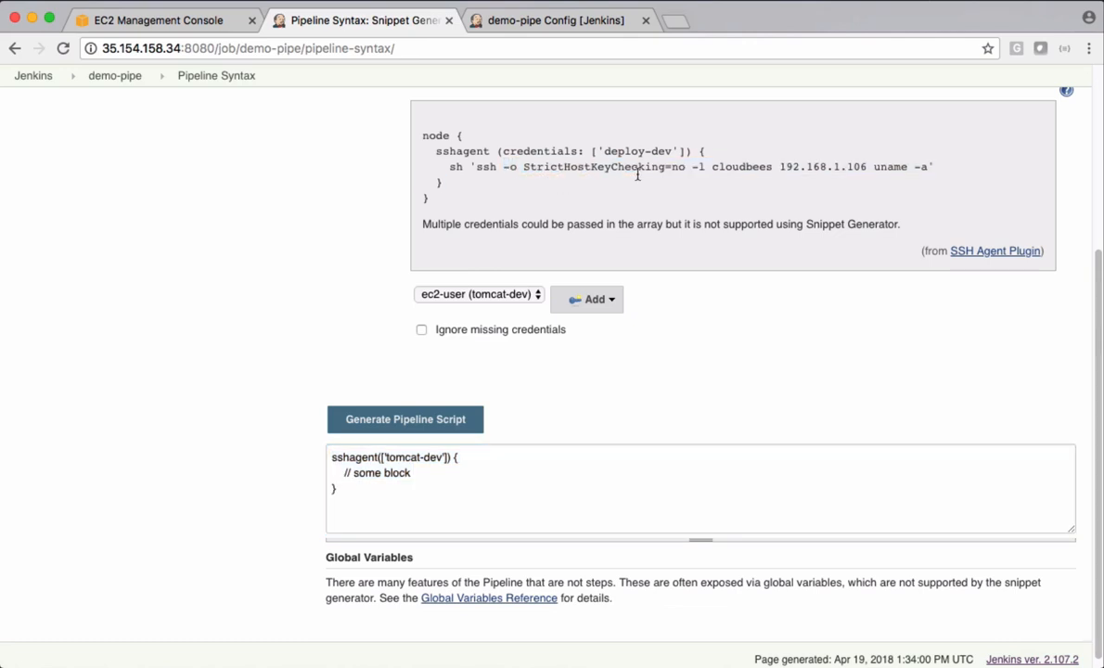
- Extend scp with -o StrictHostKeyChecking=no target/*.war ec2-user@ and copy Tomcat's private IP
drag(504, 167, 683, 167)
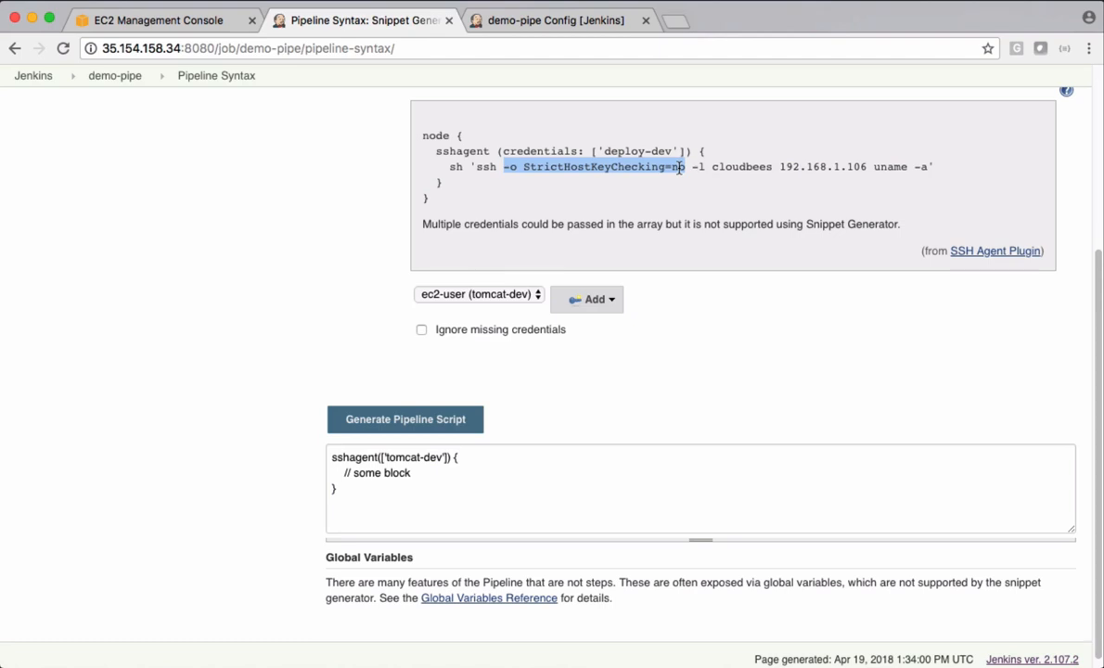
click(576, 19)
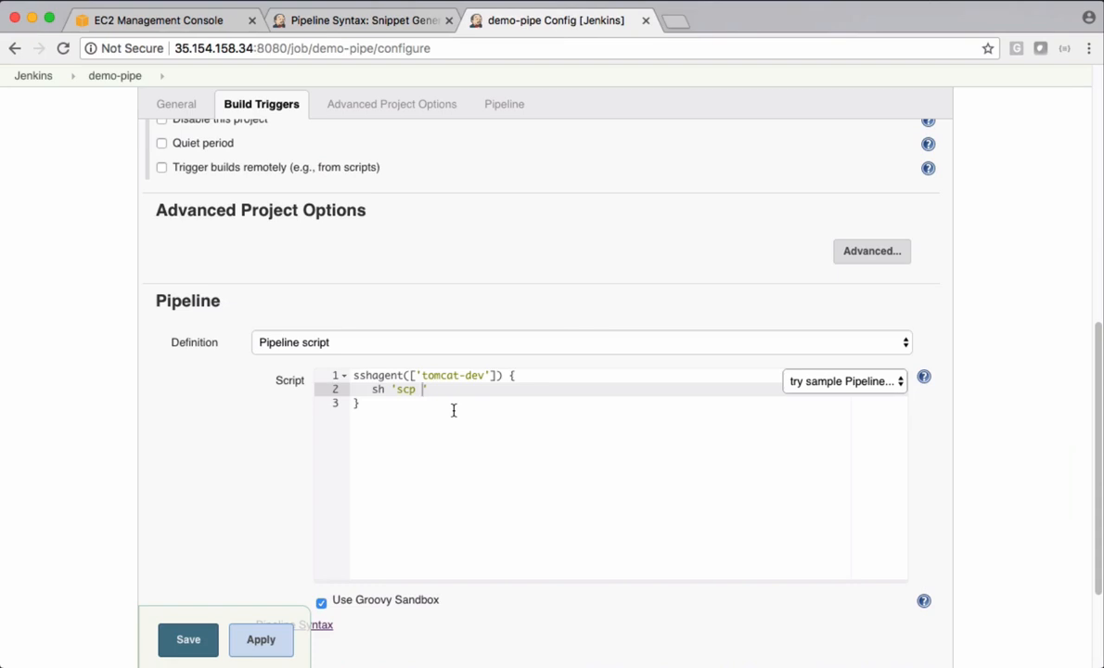
text(-o StrictHostKeyChecking=no)
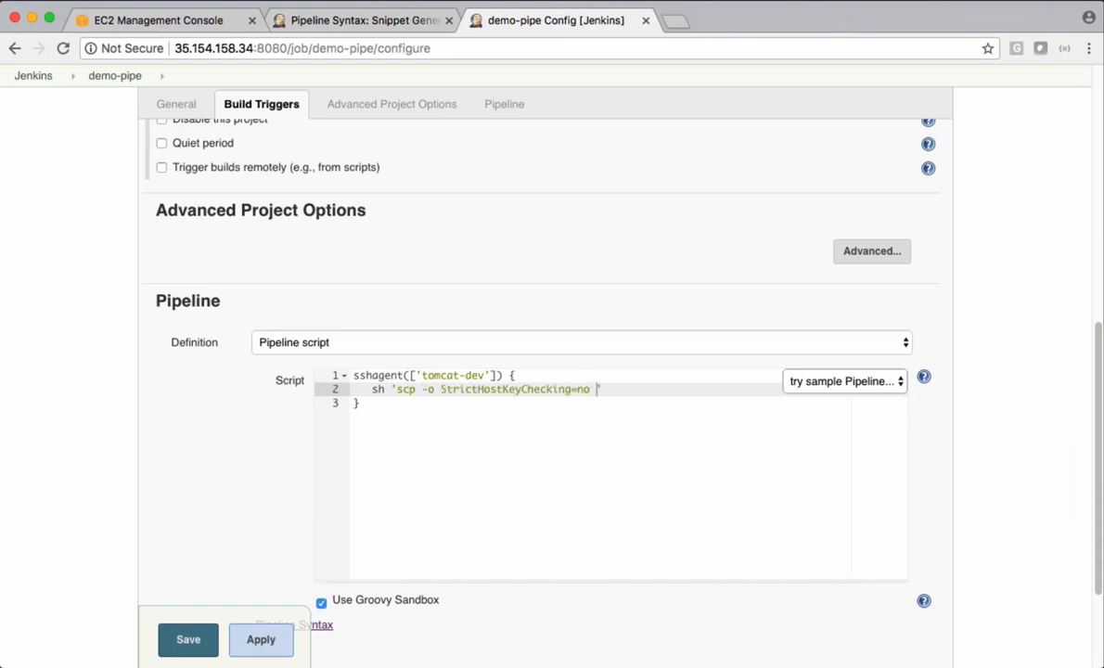
text(target)
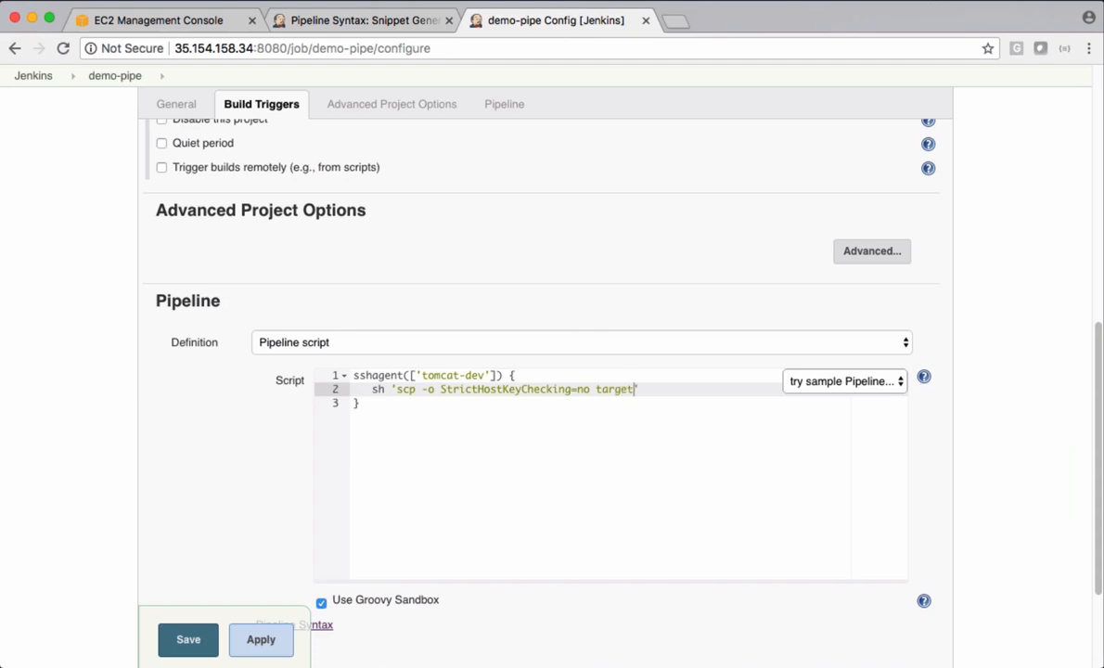
text(/*.war)
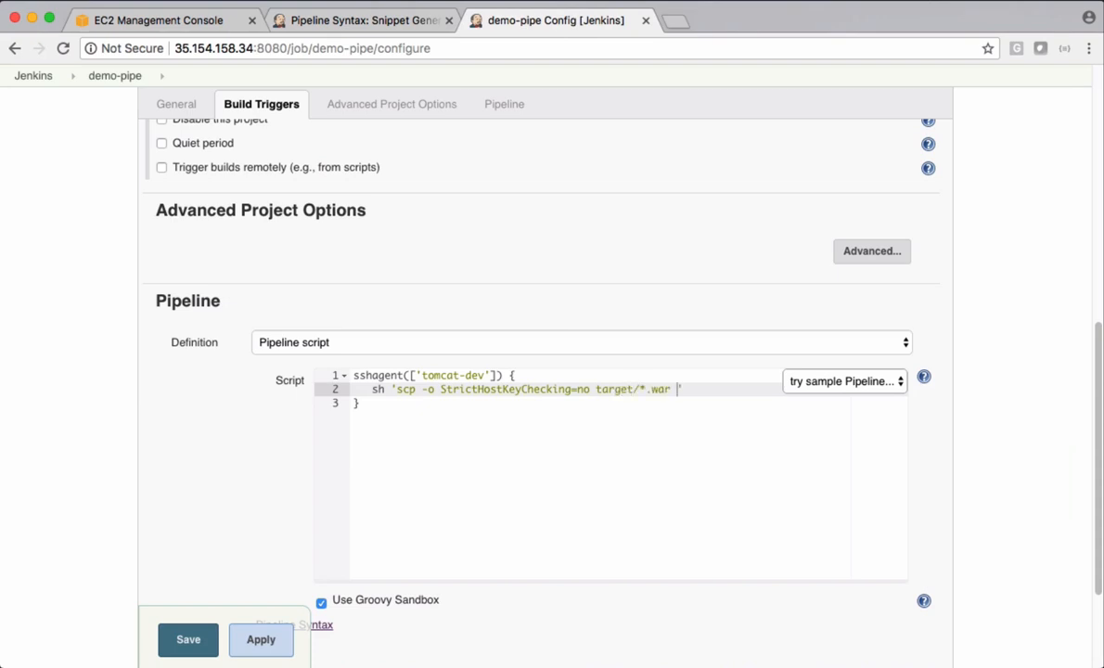
text(ec2-user@)
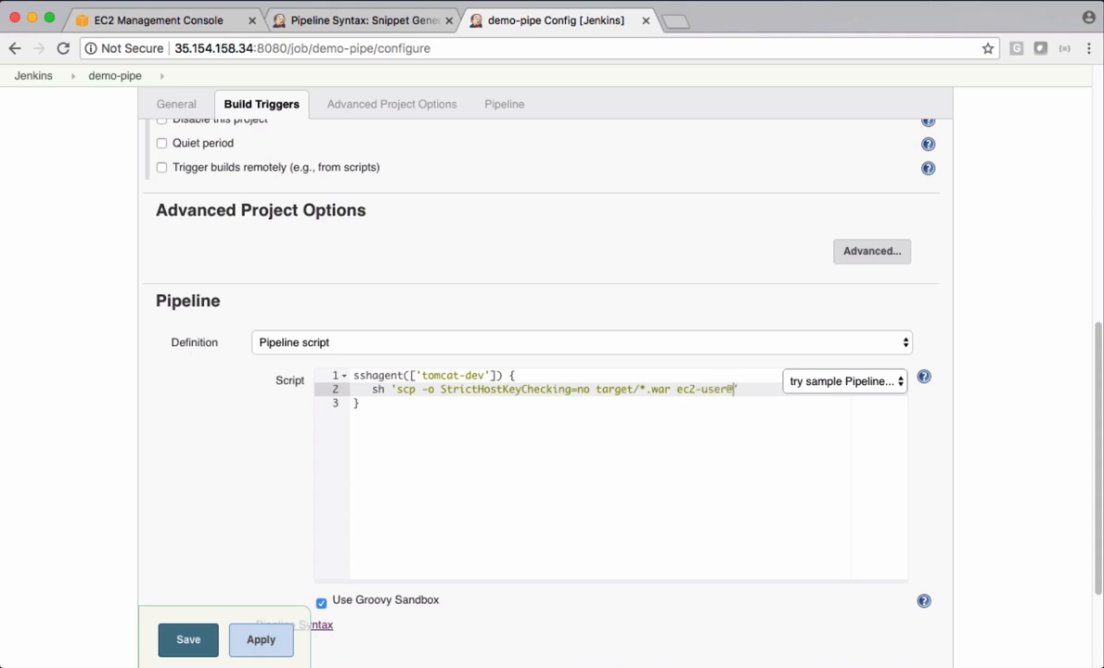
click(148, 19)
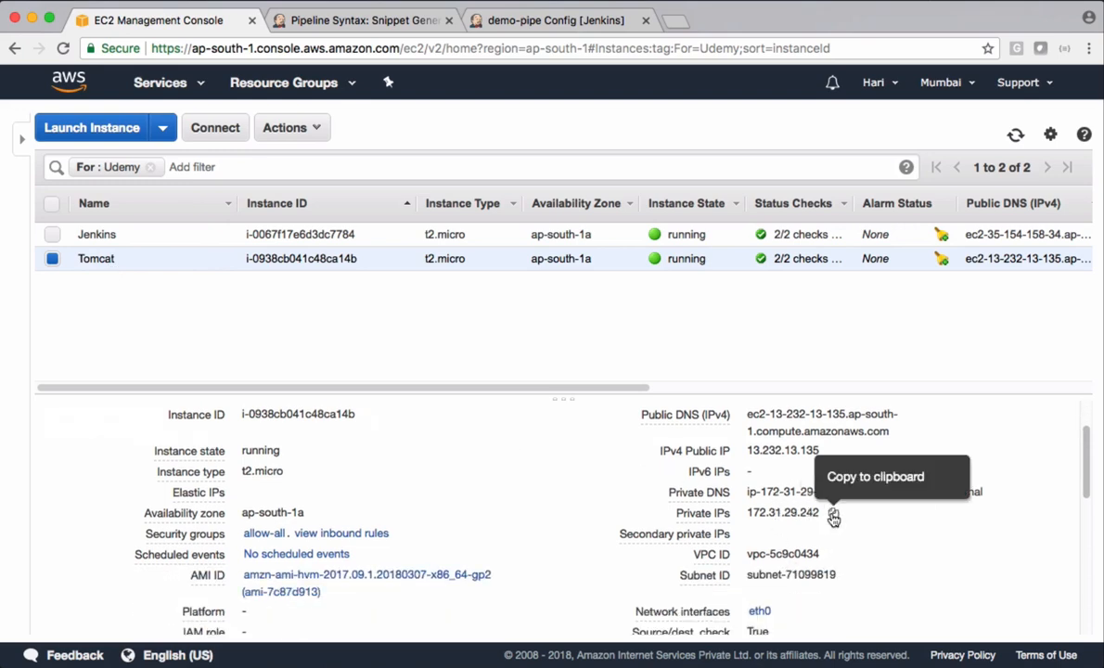
click(566, 20)
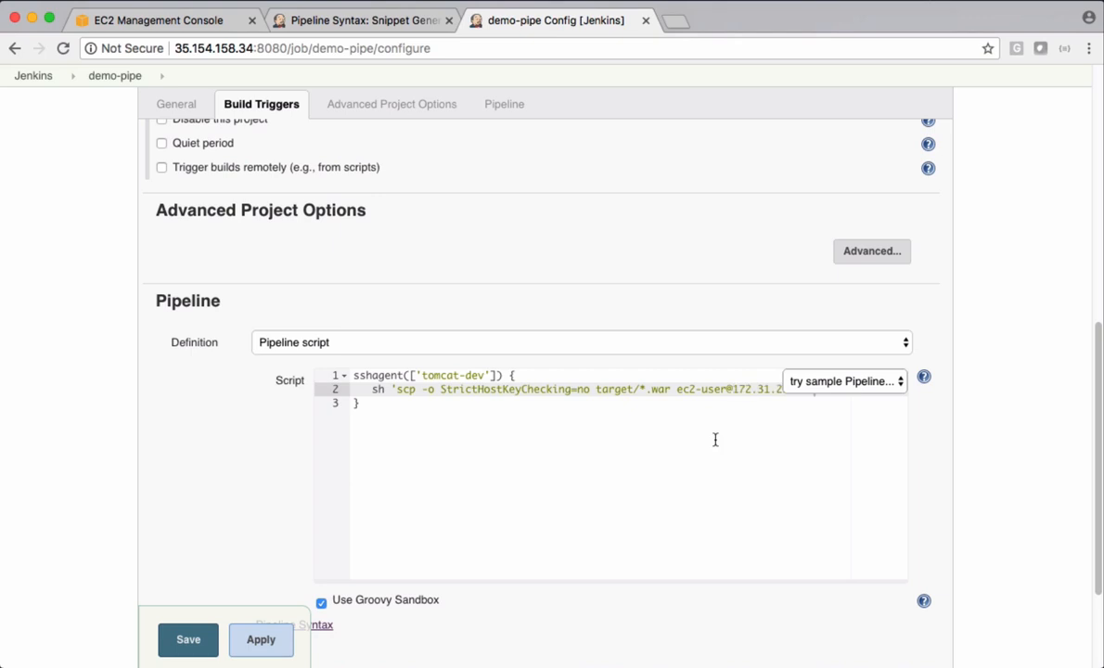
- Point the scp target at the Tomcat IP's /opt/tomcat8/webapps/ path and copy the script
click(355, 375)
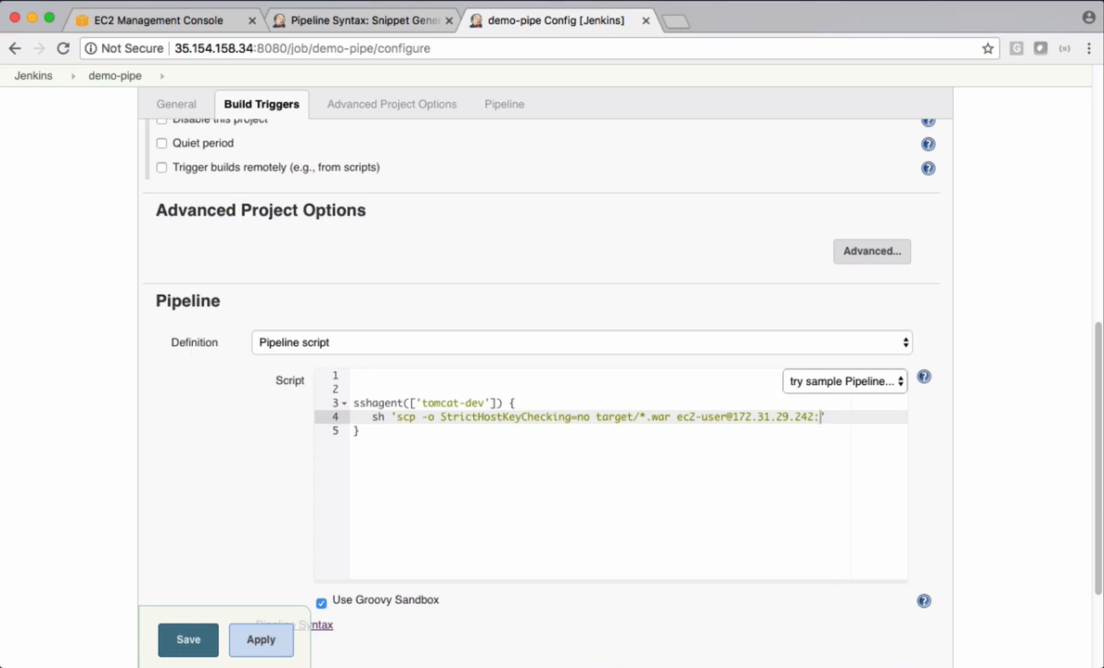
text(opt/)
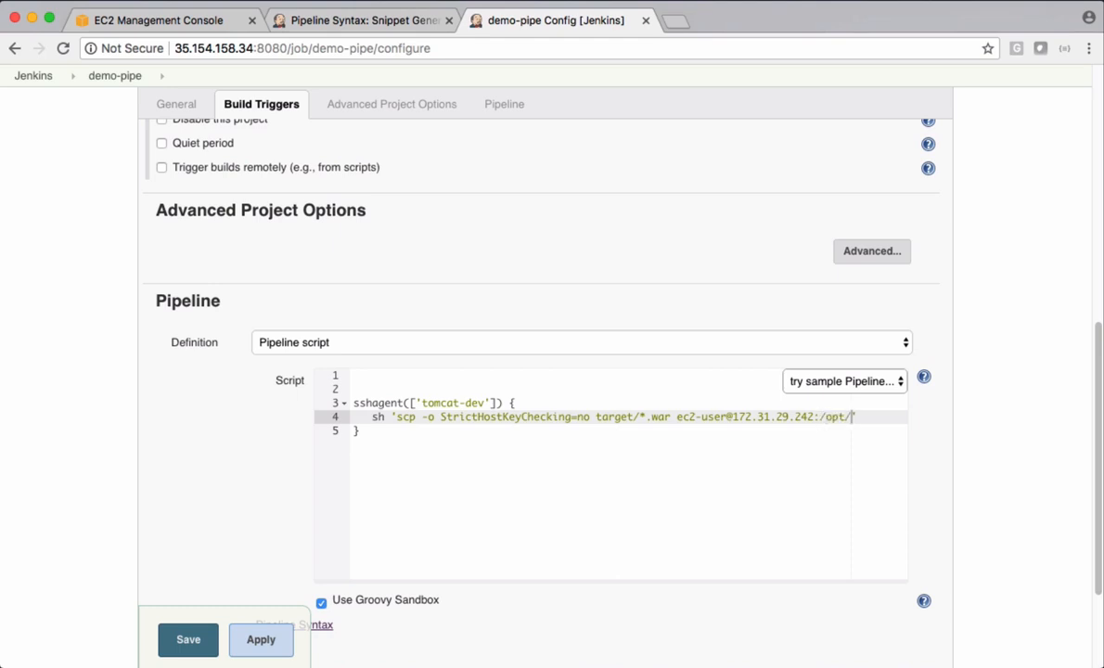
text(tomcat8/w)
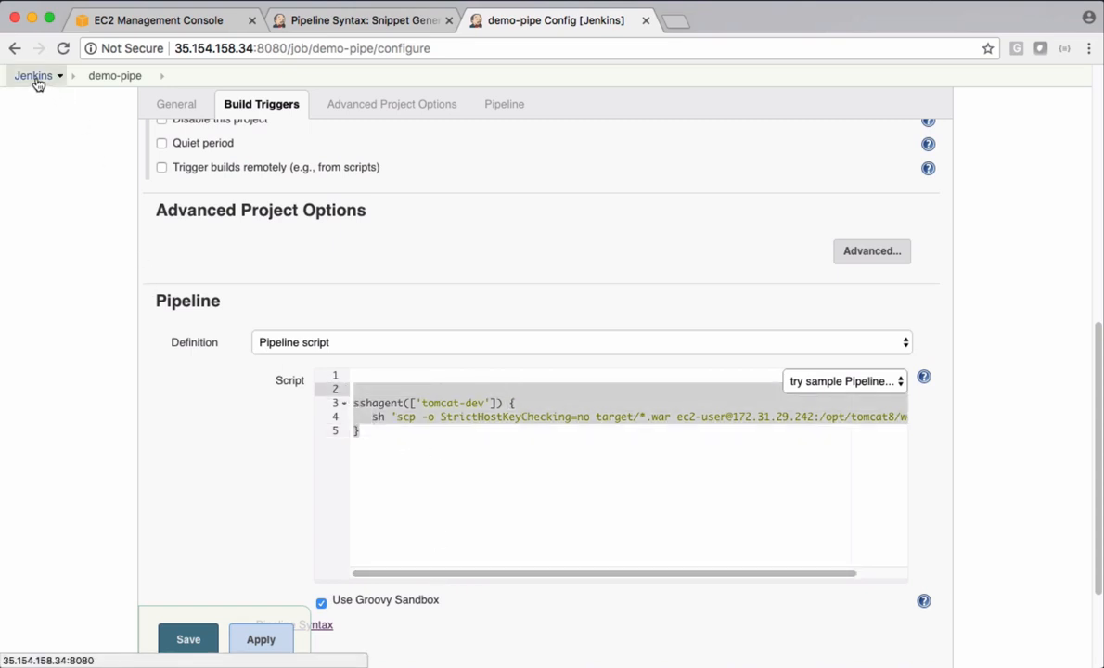
click(32, 77)
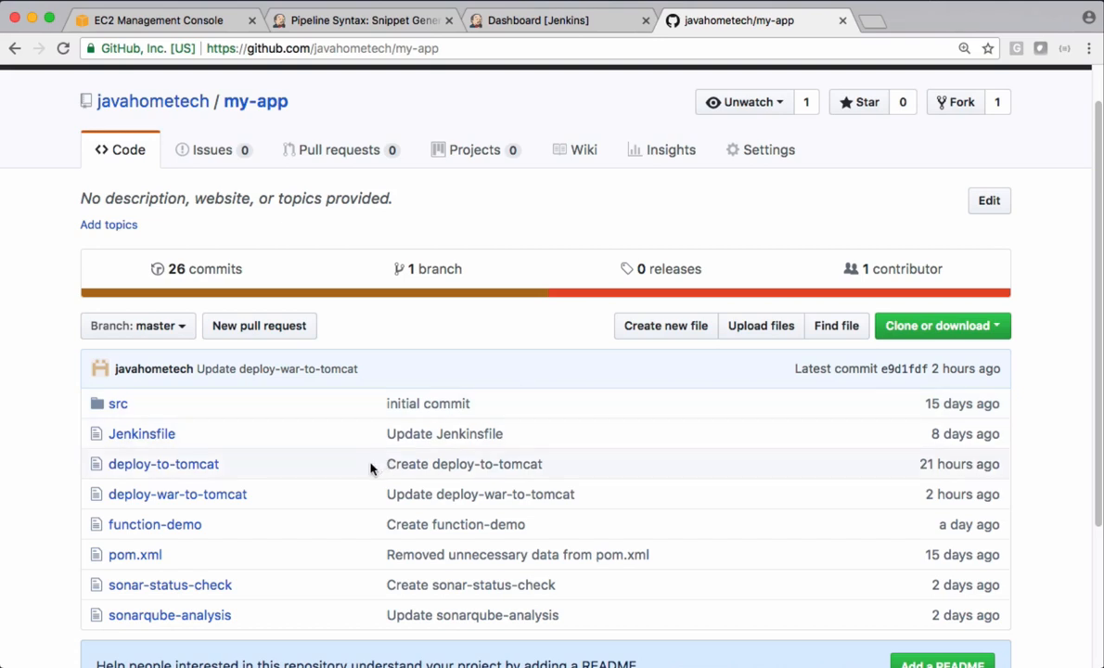
mouse_move(184, 502)
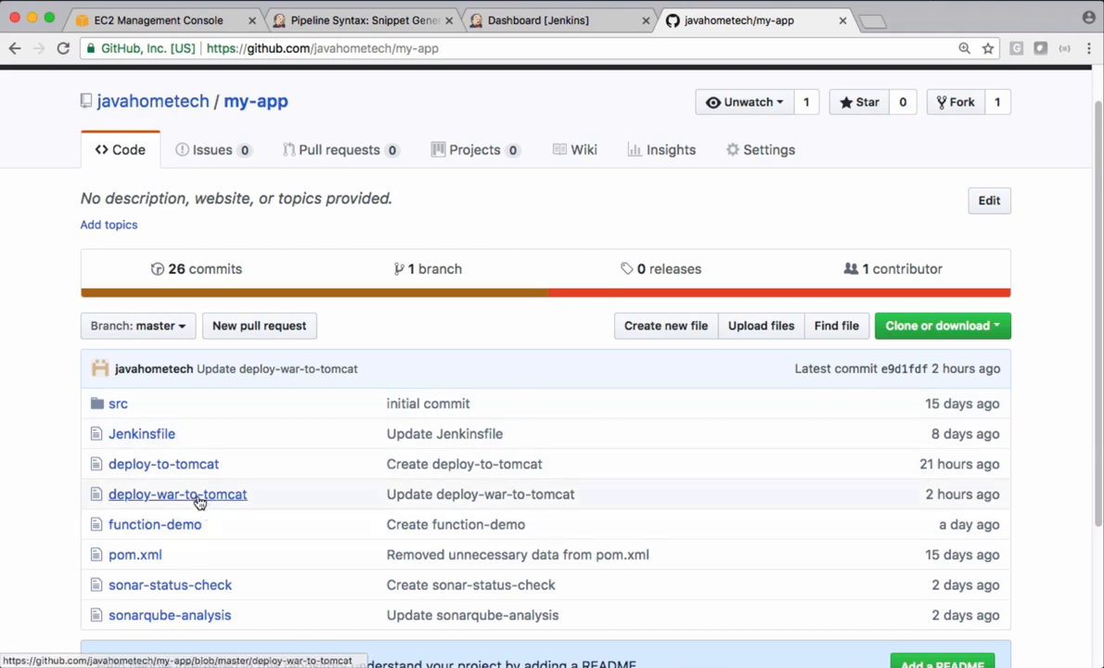
- Open my-app's deploy-war-to-tomcat file in GitHub's editor
click(178, 495)
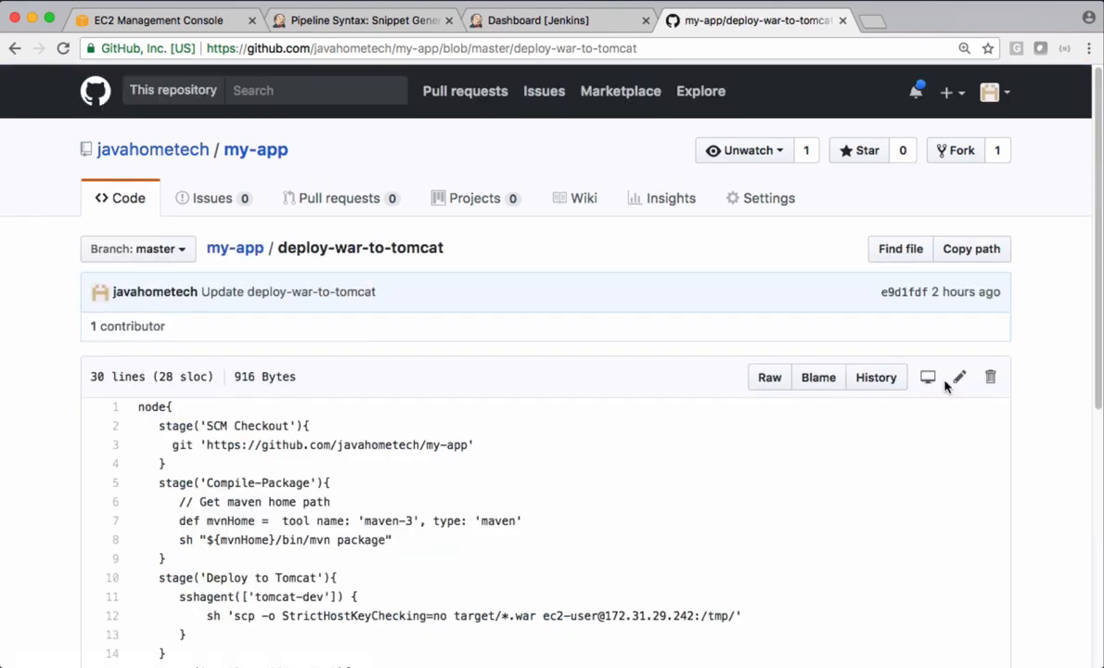
click(958, 378)
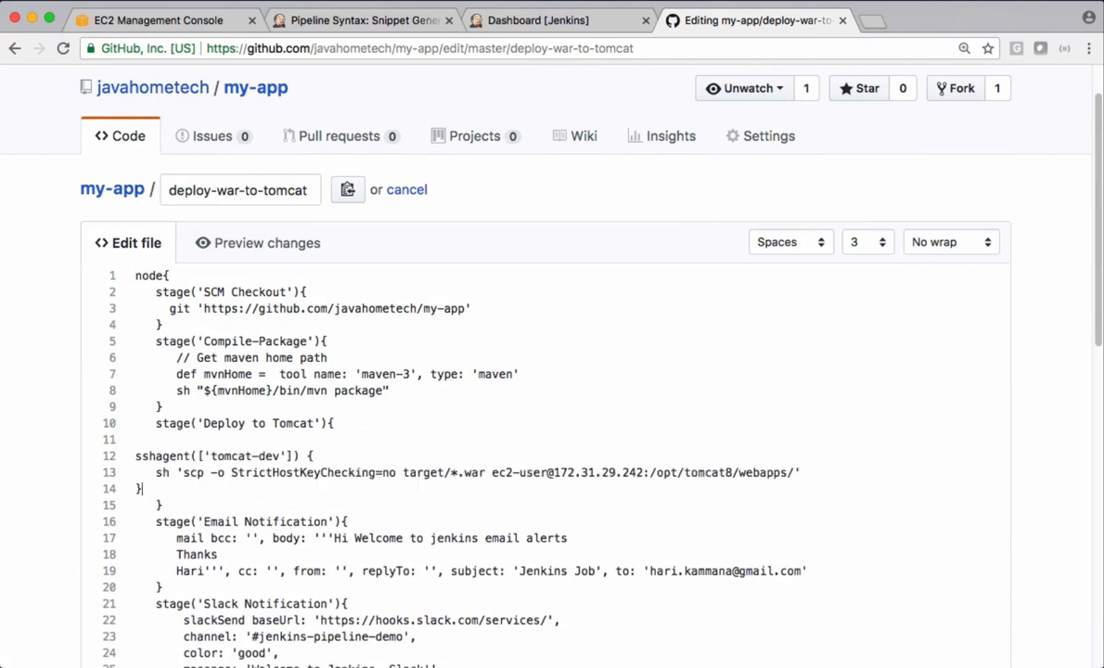
- Indent the sshagent scp block copying the WAR to /opt/tomcat8/webapps/, then commit to master
drag(136, 455, 141, 489)
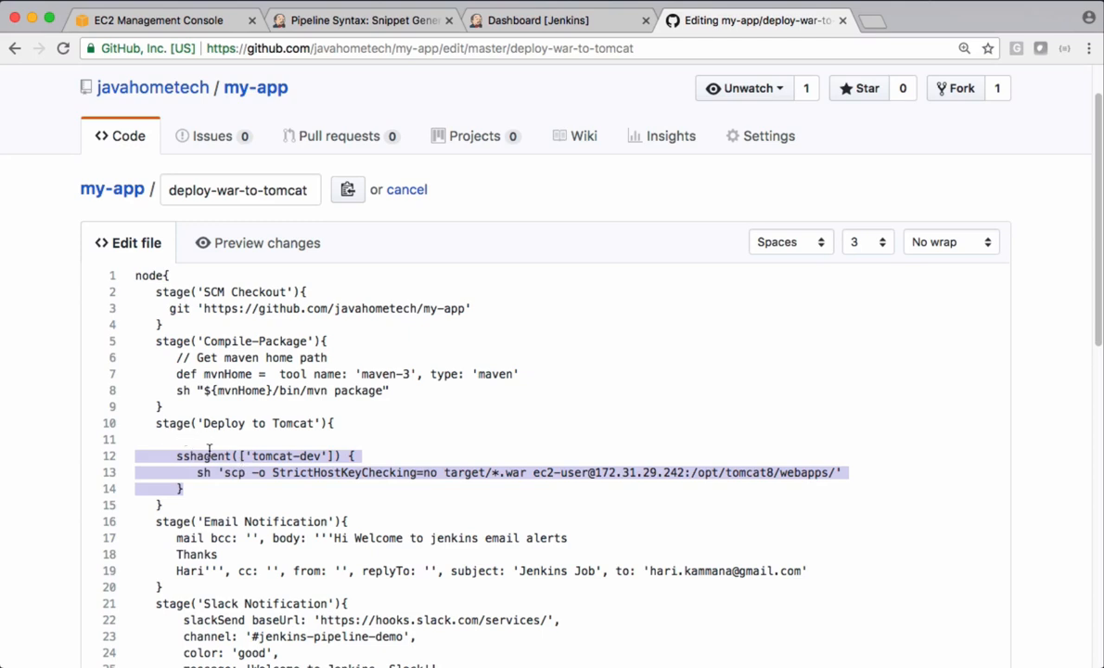
click(216, 431)
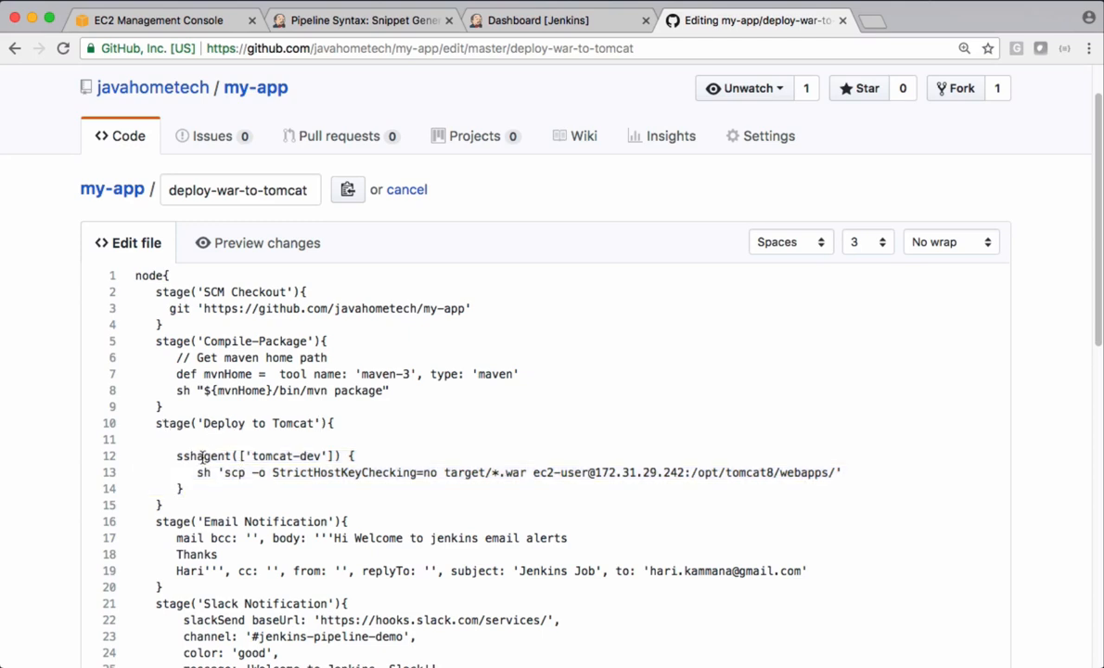
double_click(199, 455)
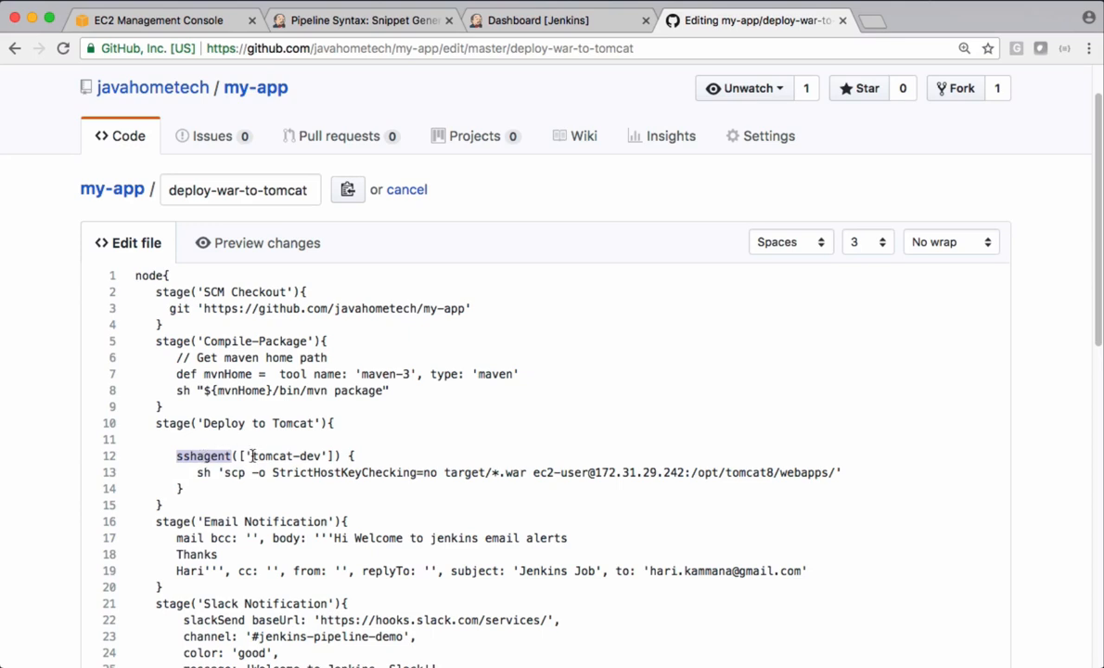
double_click(286, 456)
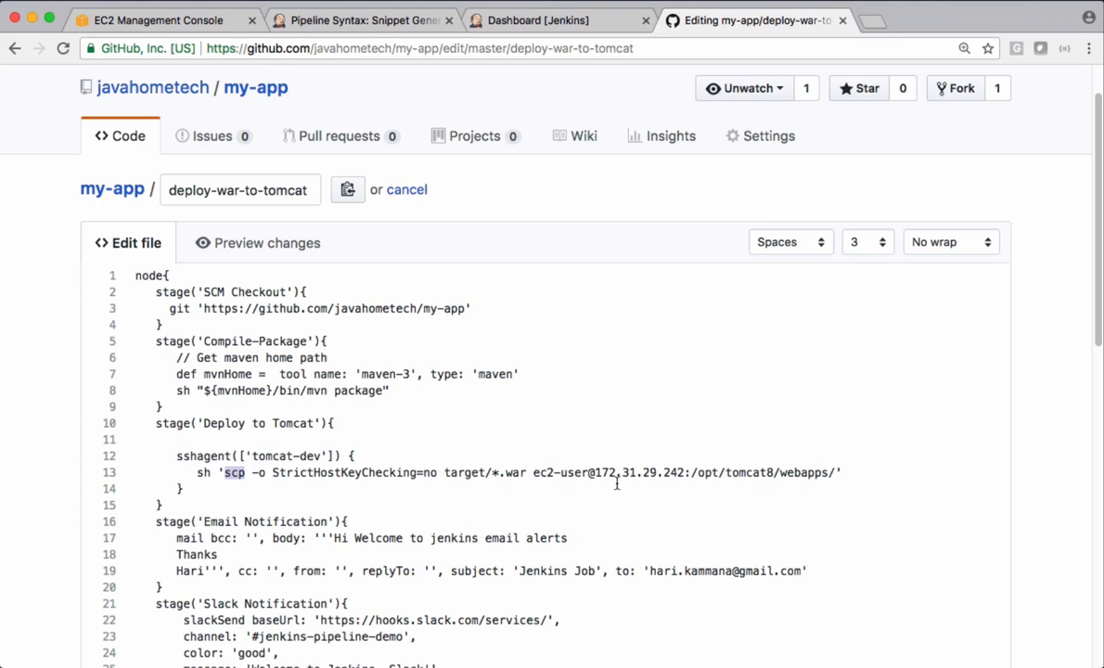
mouse_move(549, 481)
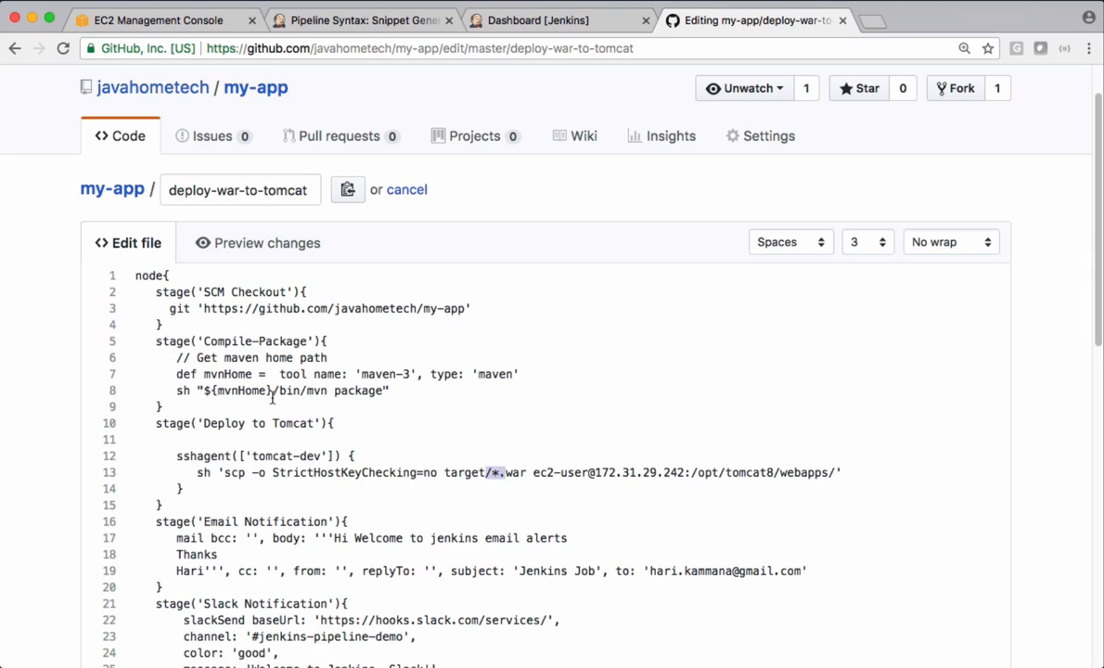
scroll(down, 3)
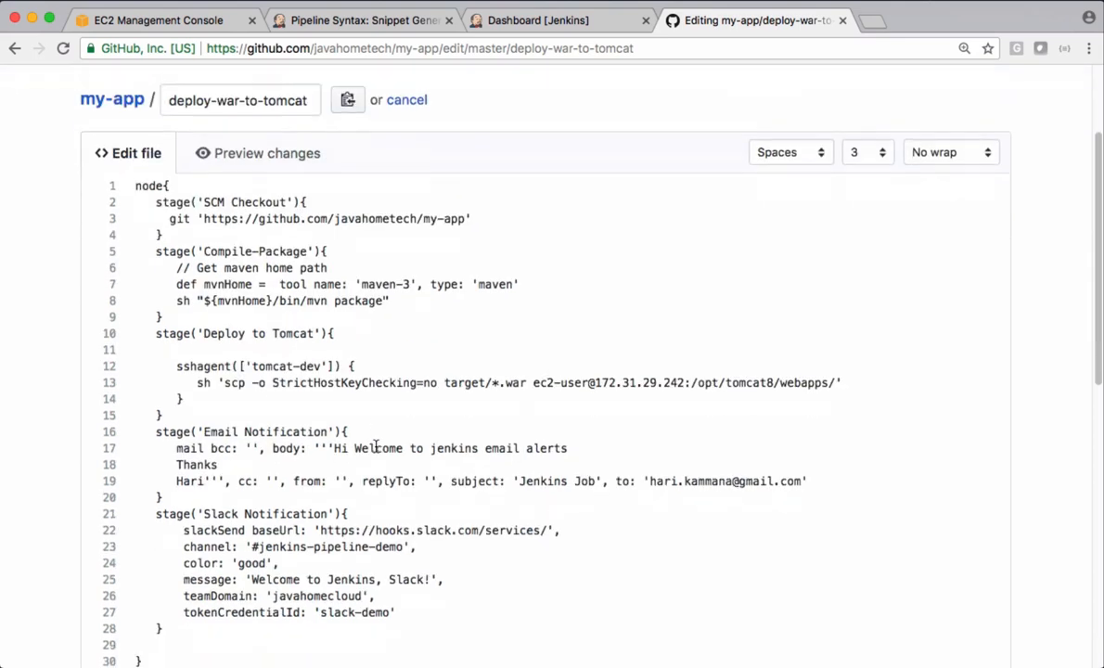
scroll(down, 3)
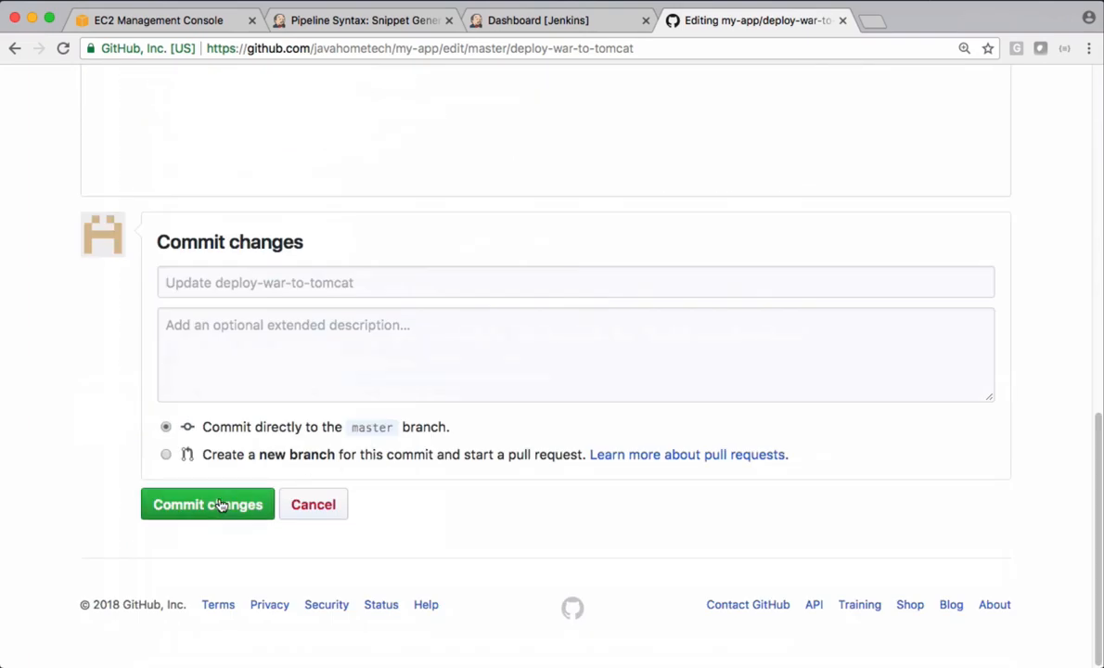
click(207, 504)
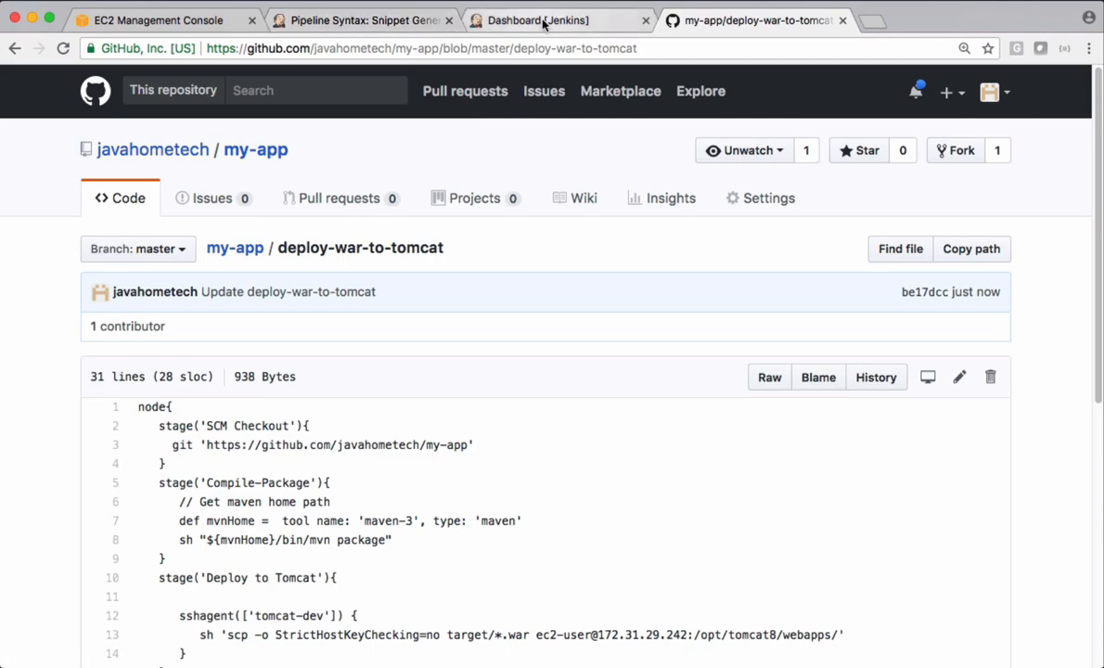
- Create a new Jenkins Pipeline job named deploy-to-tomcat
click(548, 19)
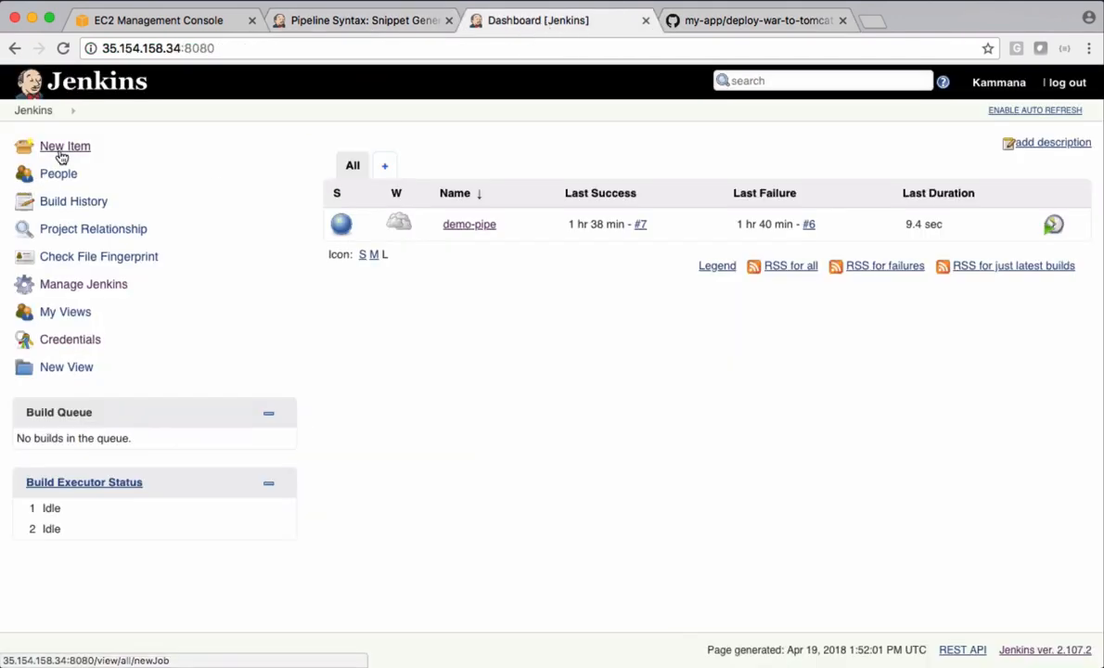
click(64, 146)
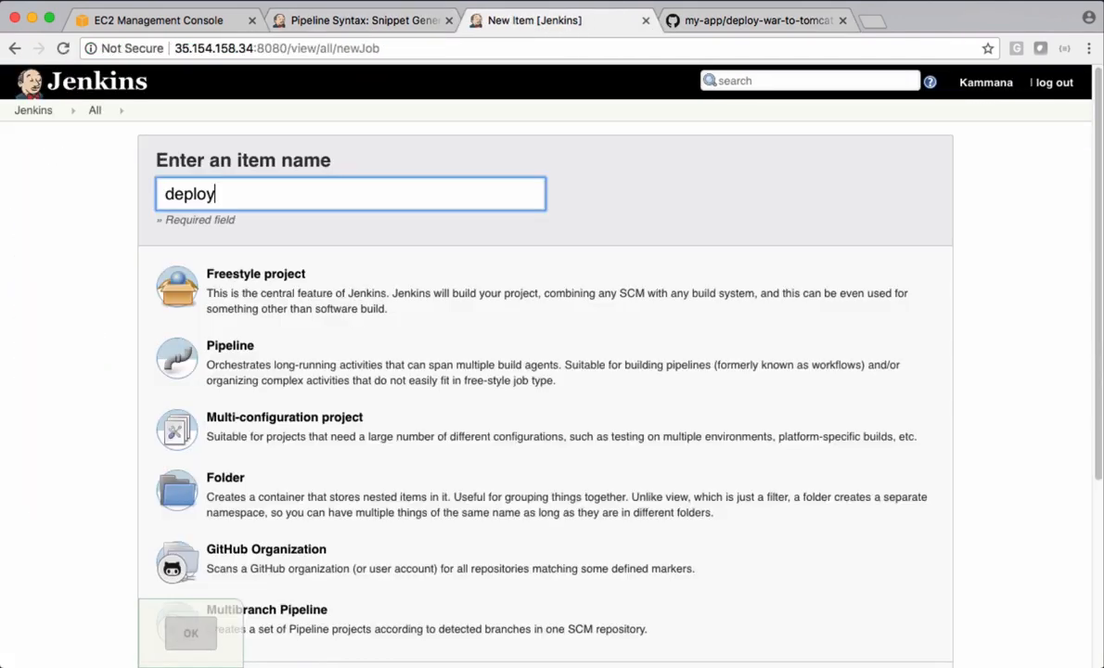
text(-to-tomcat)
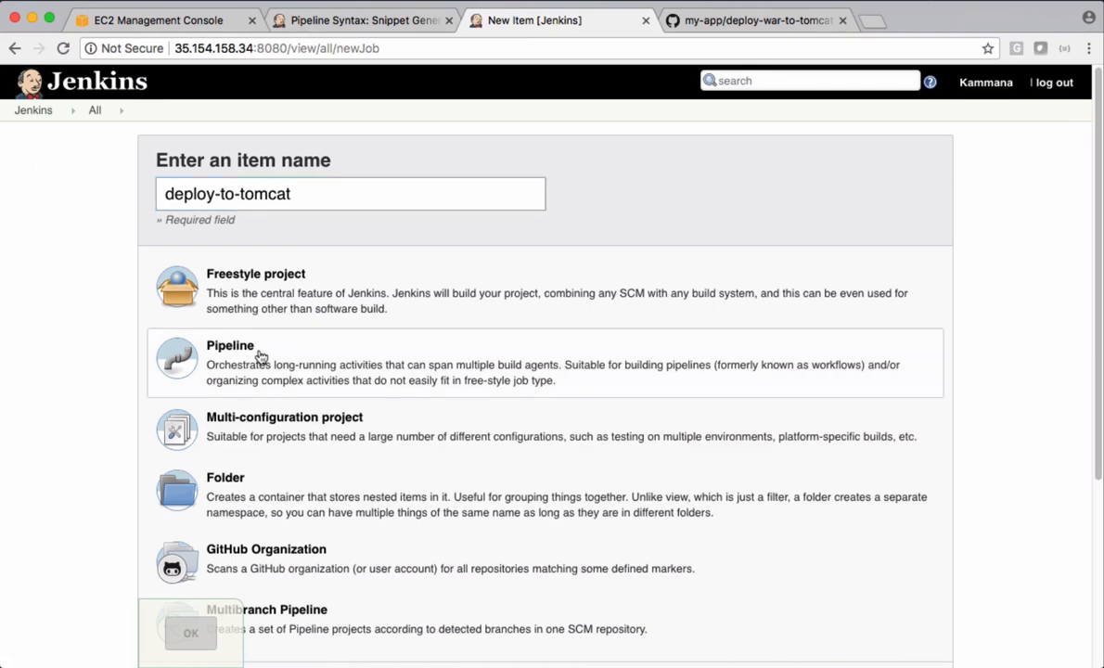
click(189, 635)
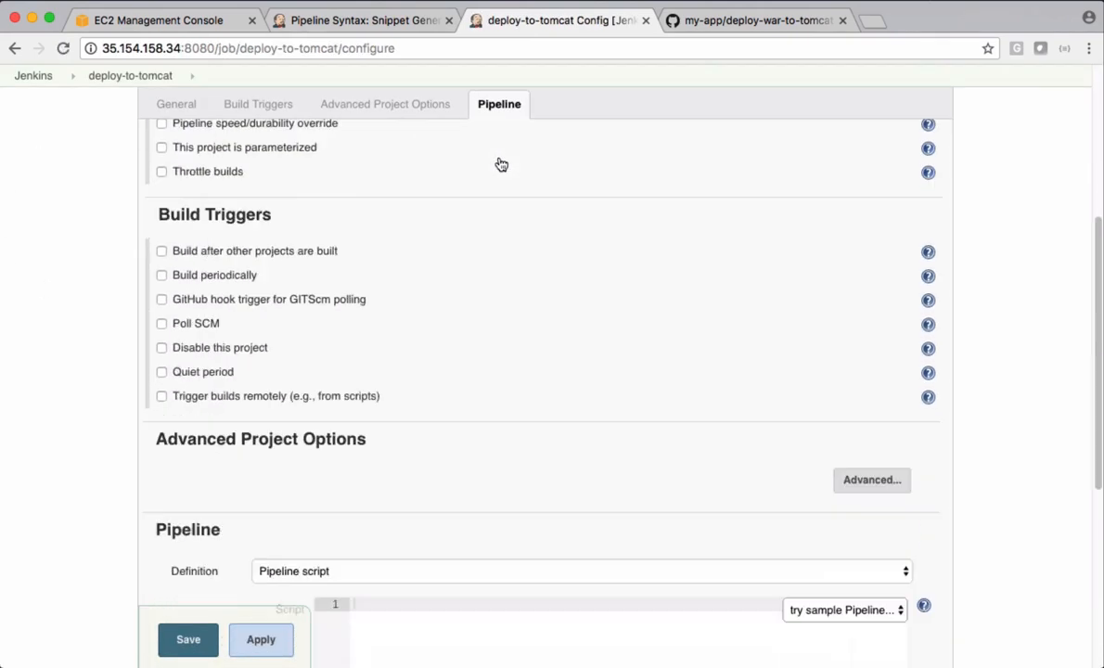
- Set the pipeline definition to Pipeline script from SCM using Git
click(580, 571)
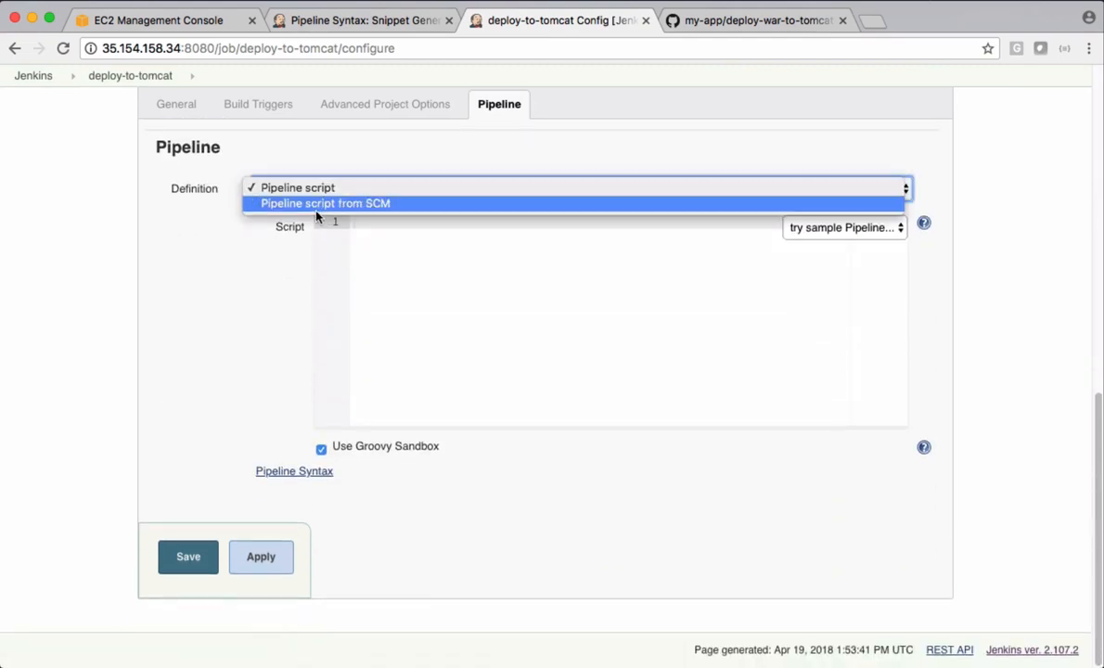
click(324, 203)
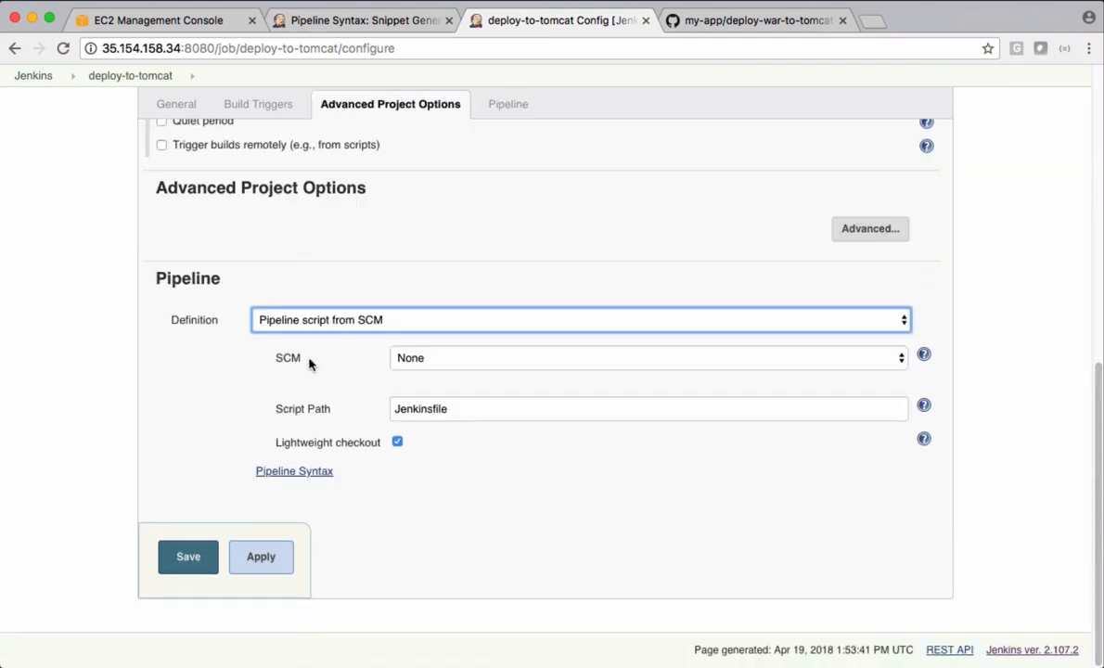
click(648, 357)
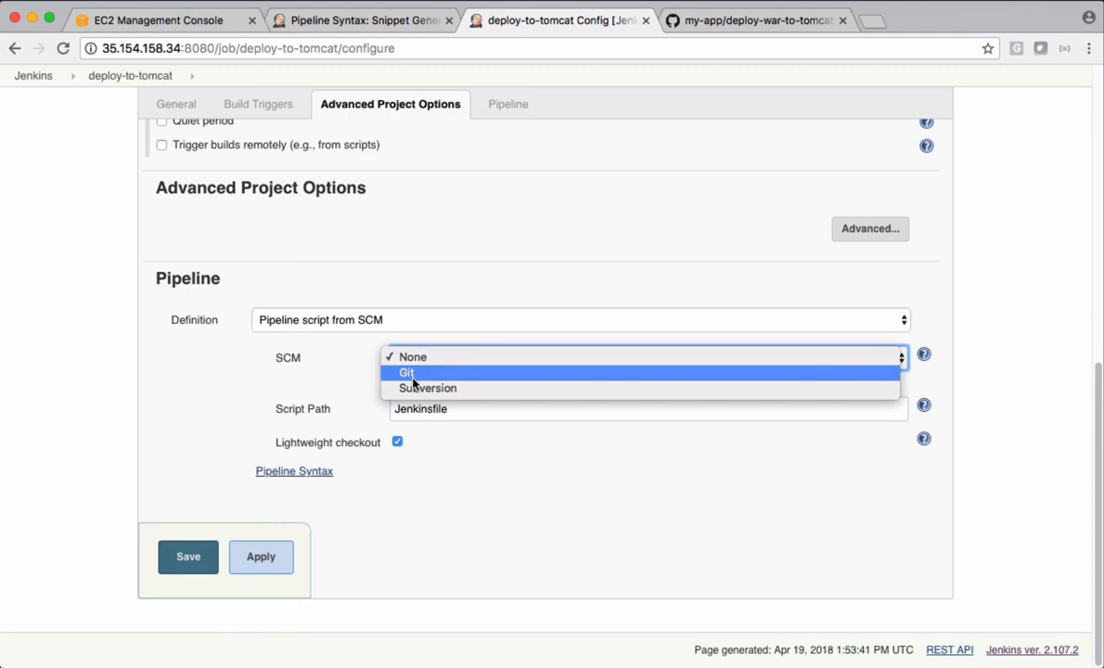
click(407, 372)
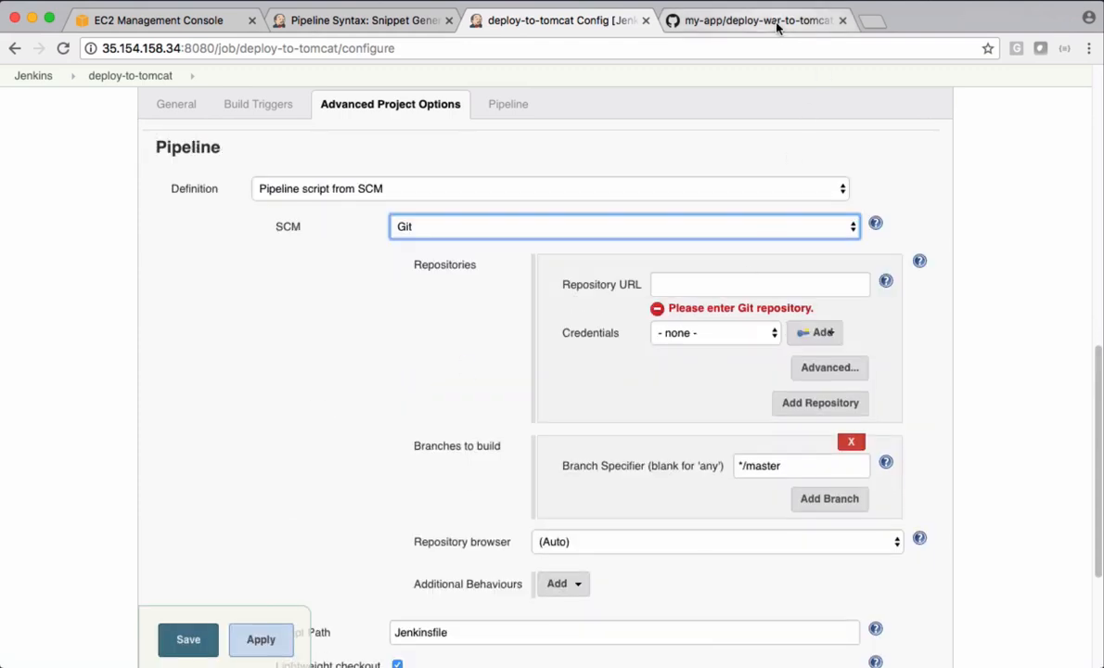
- Use my-app's deploy-war-to-tomcat as the script path and save the job
click(770, 20)
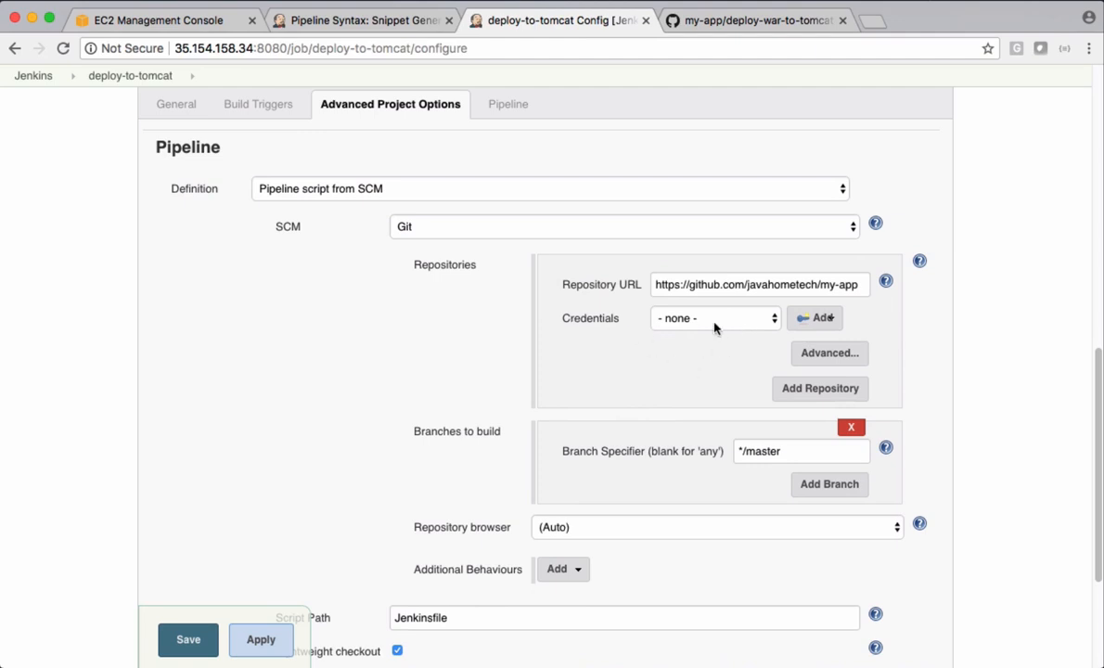
scroll(down, 3)
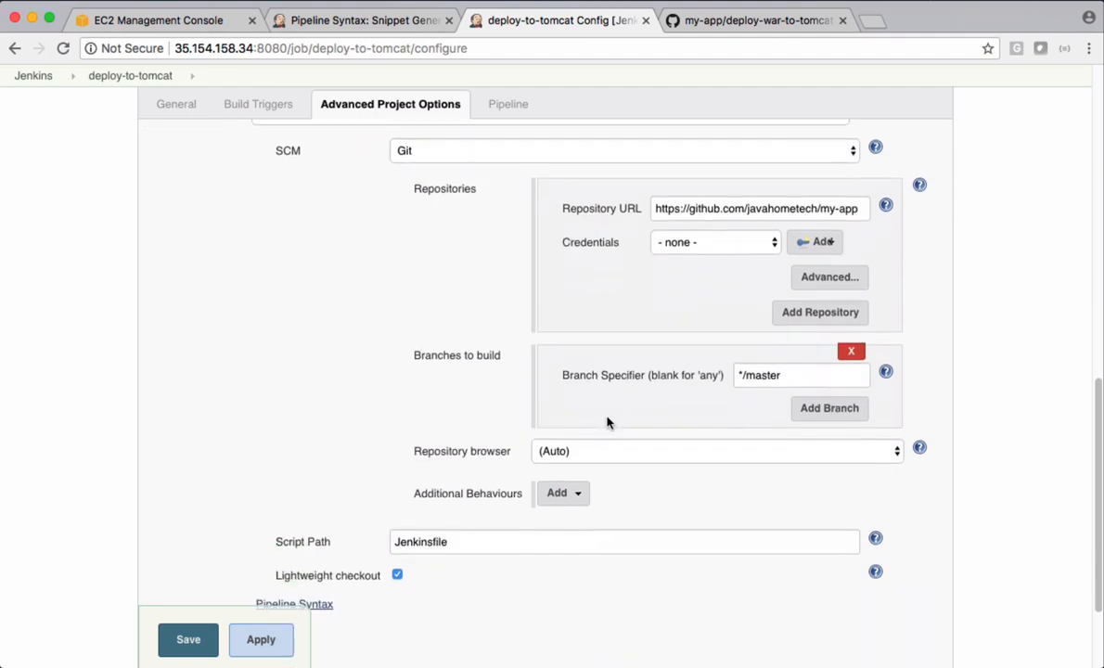
scroll(down, 3)
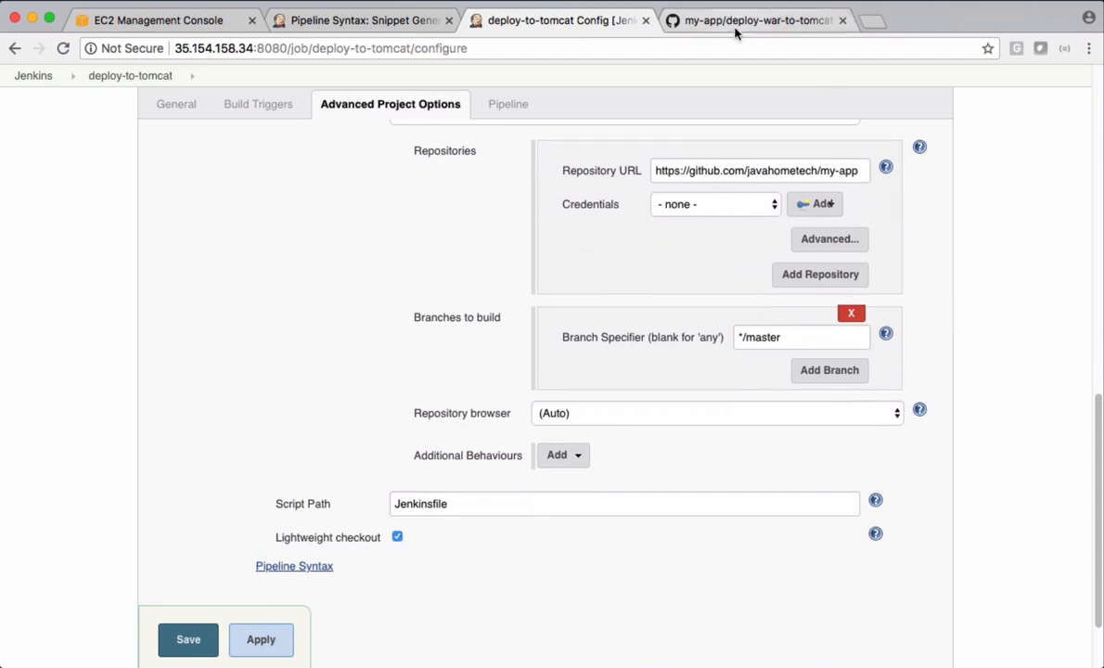
click(757, 20)
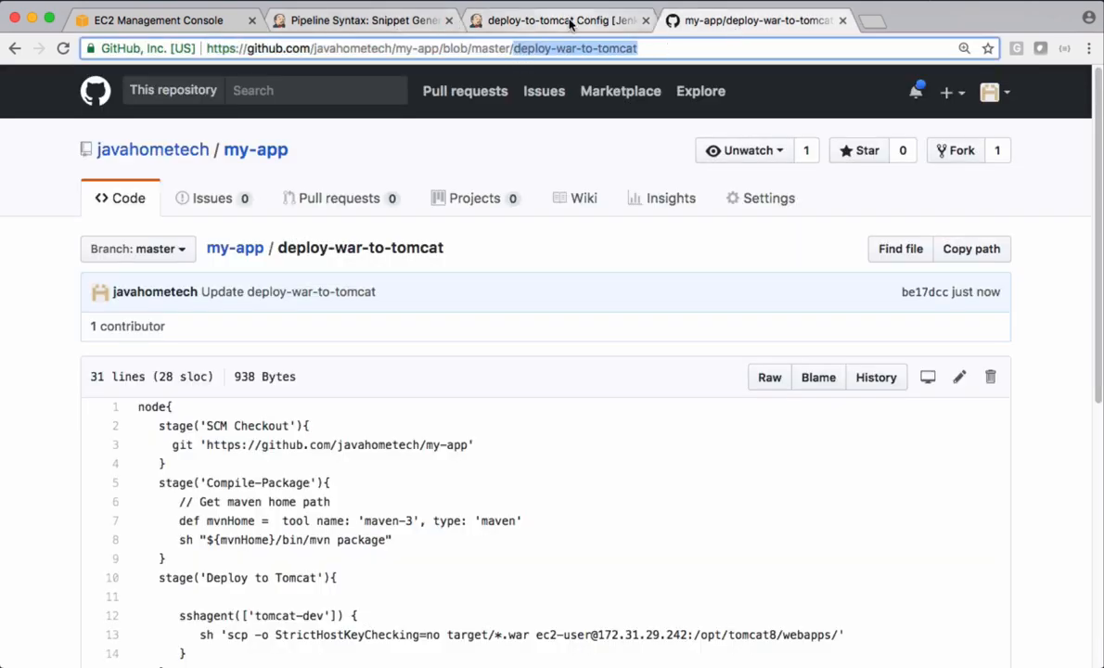
click(566, 20)
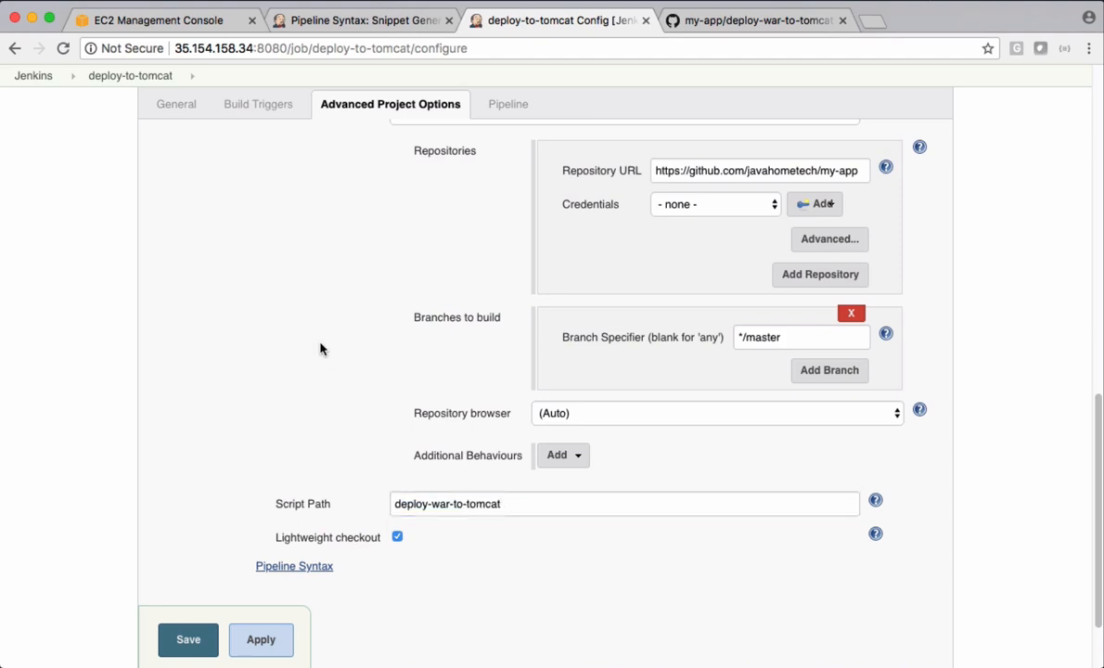
scroll(down, 3)
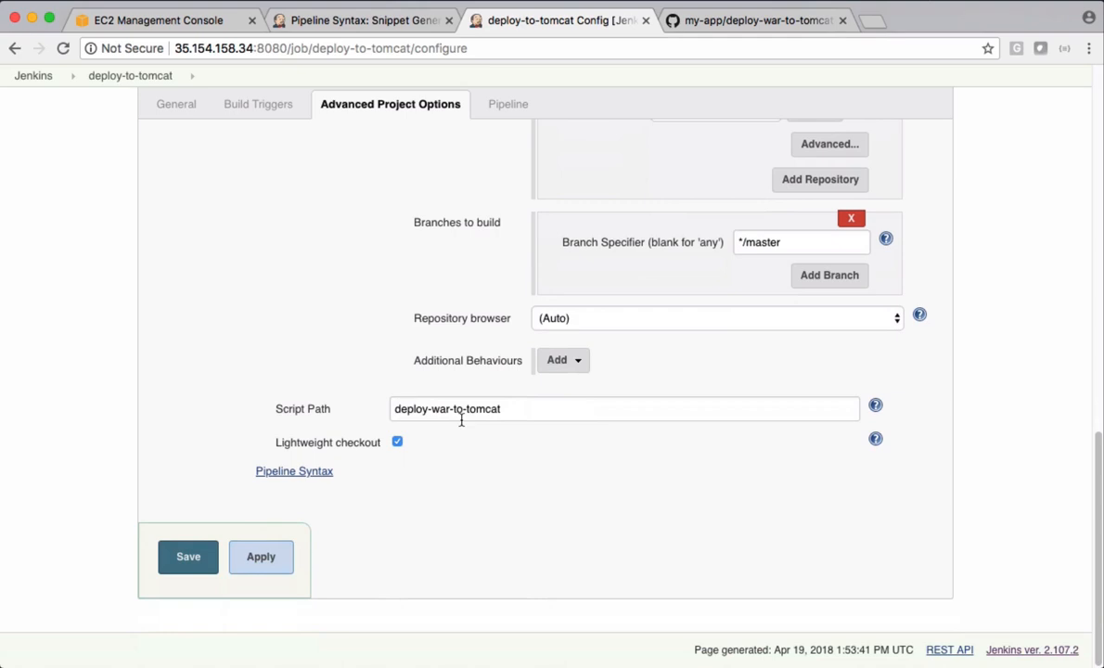
click(189, 557)
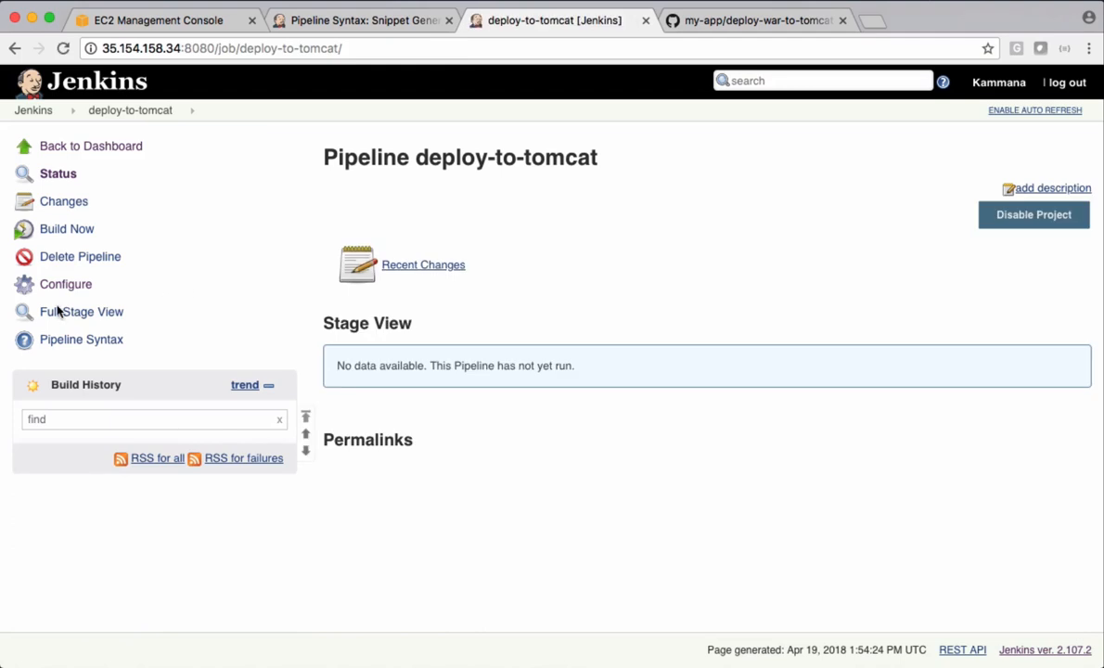
- Run deploy-to-tomcat build #1 and view its console output
click(66, 229)
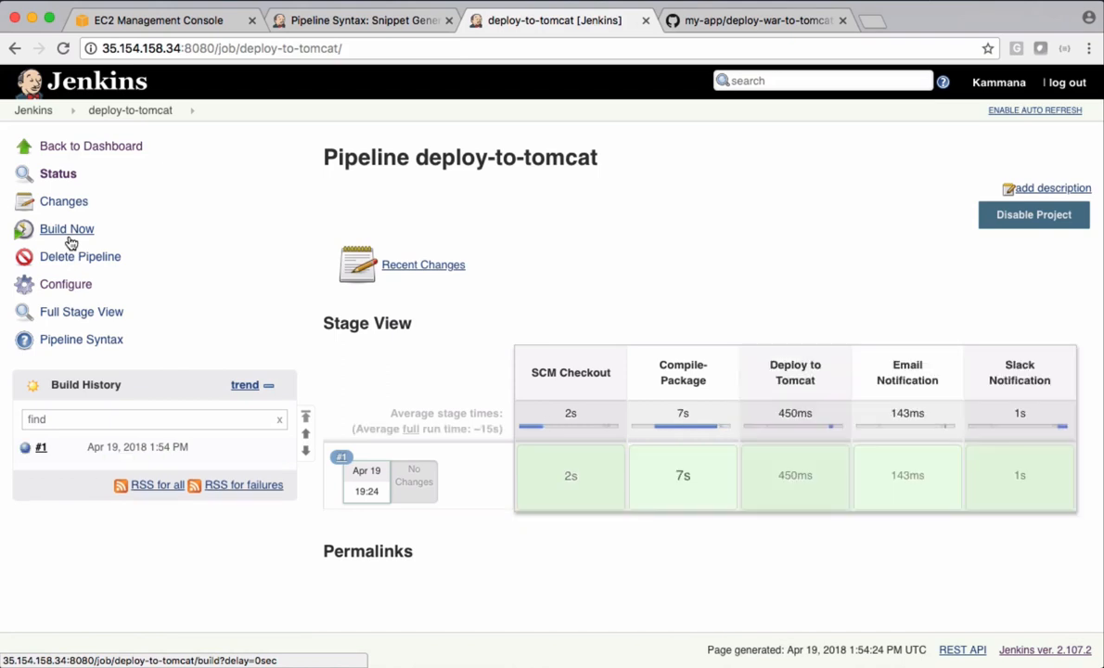
mouse_move(58, 241)
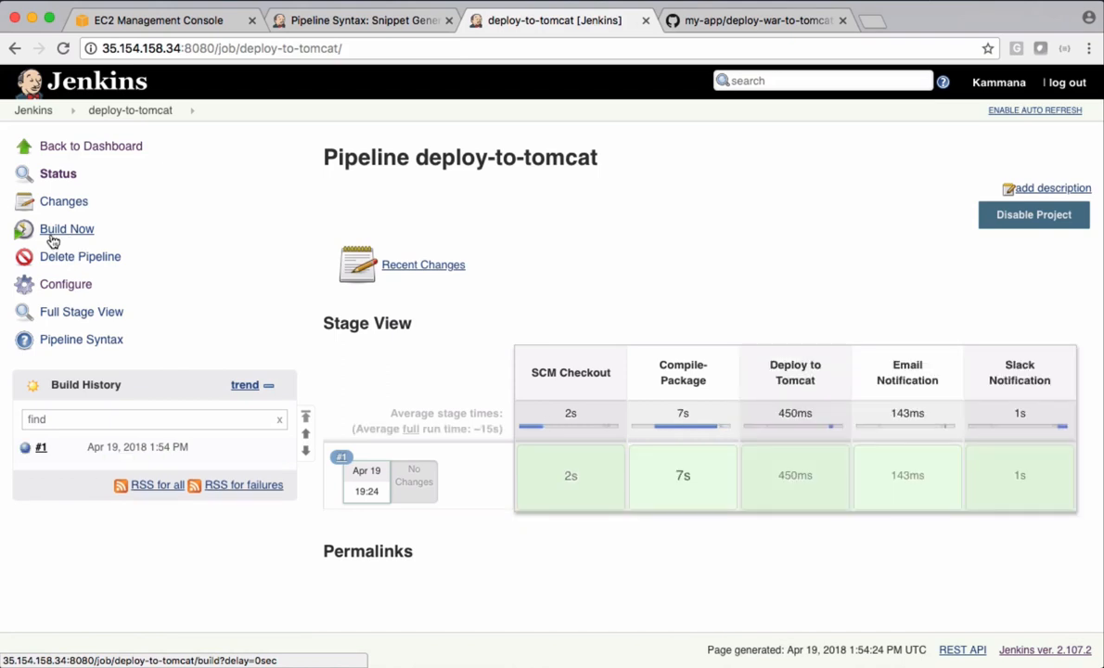
click(65, 228)
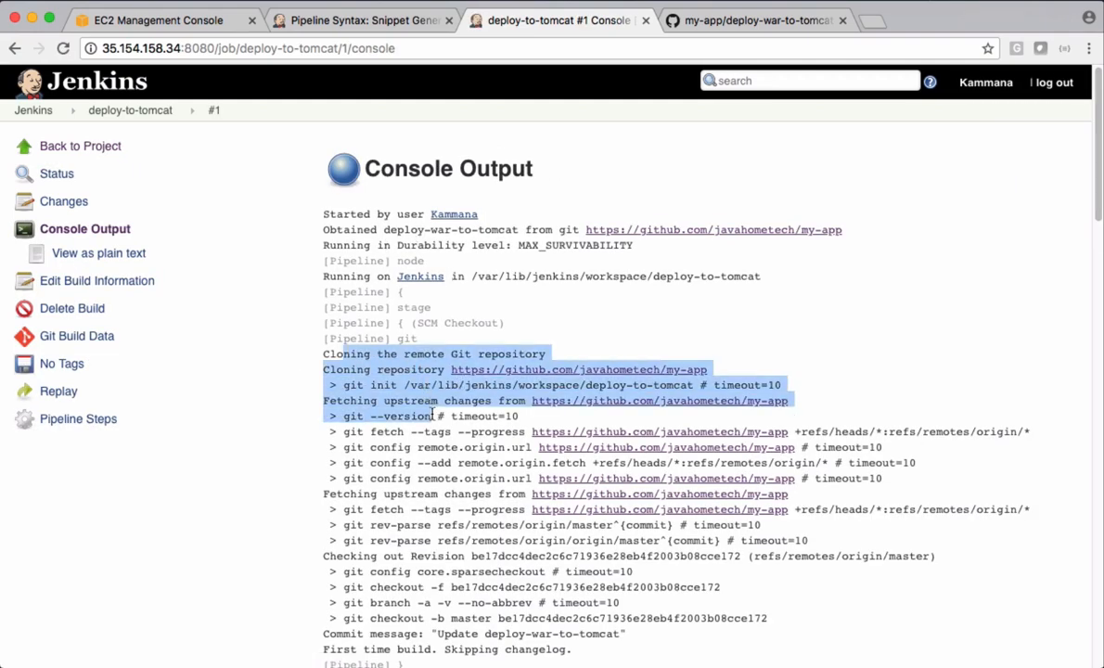
scroll(down, 3)
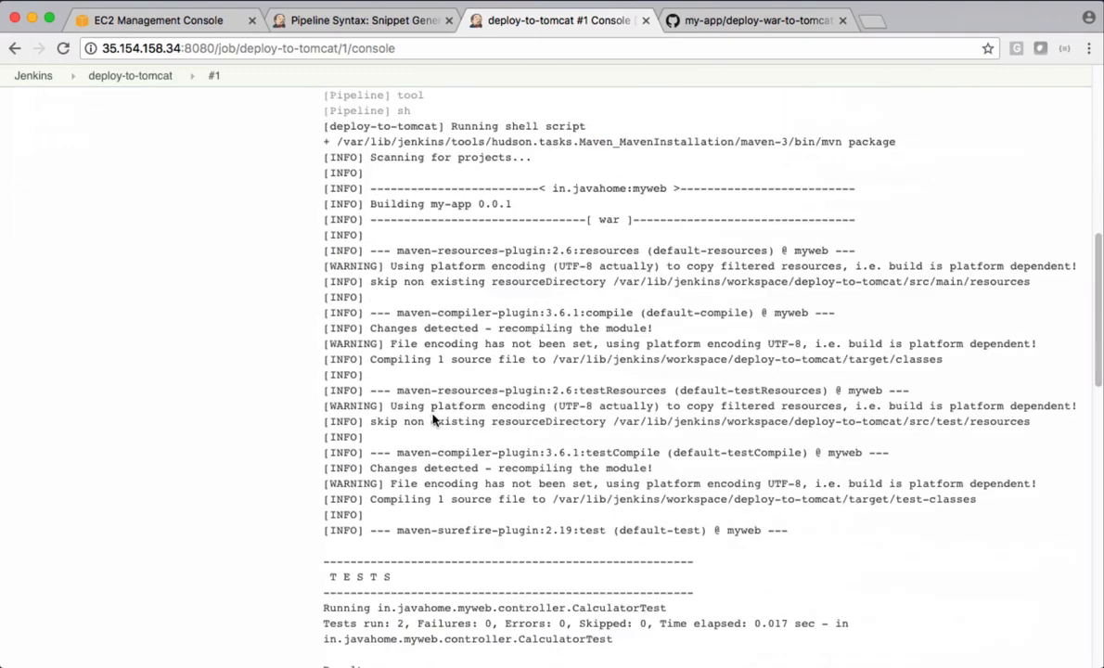
scroll(down, 3)
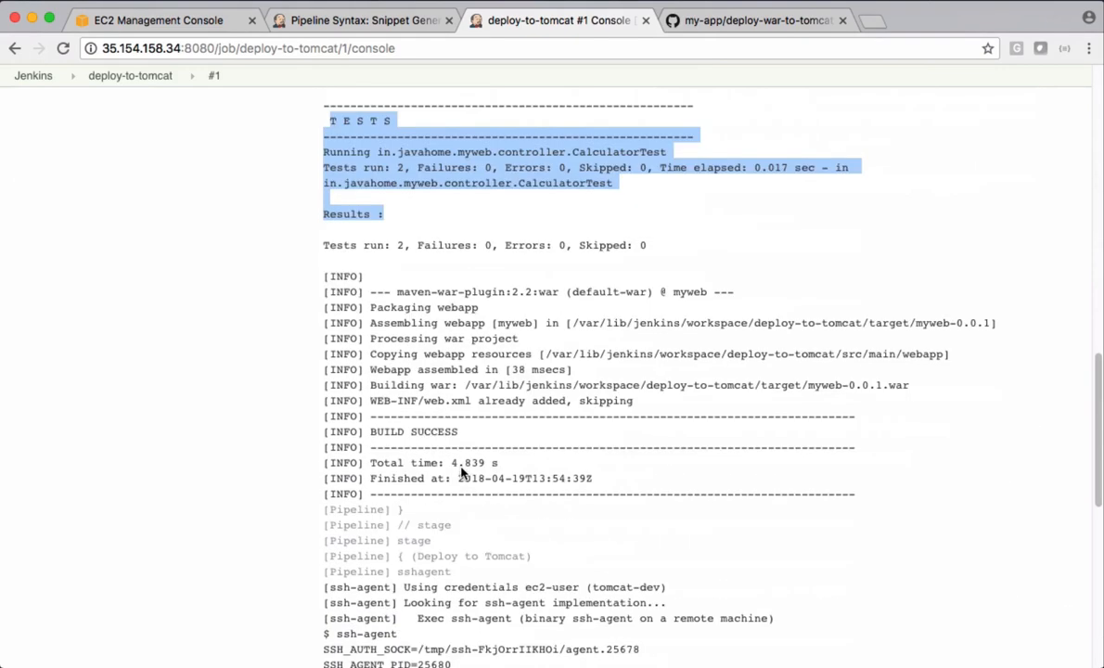
scroll(down, 3)
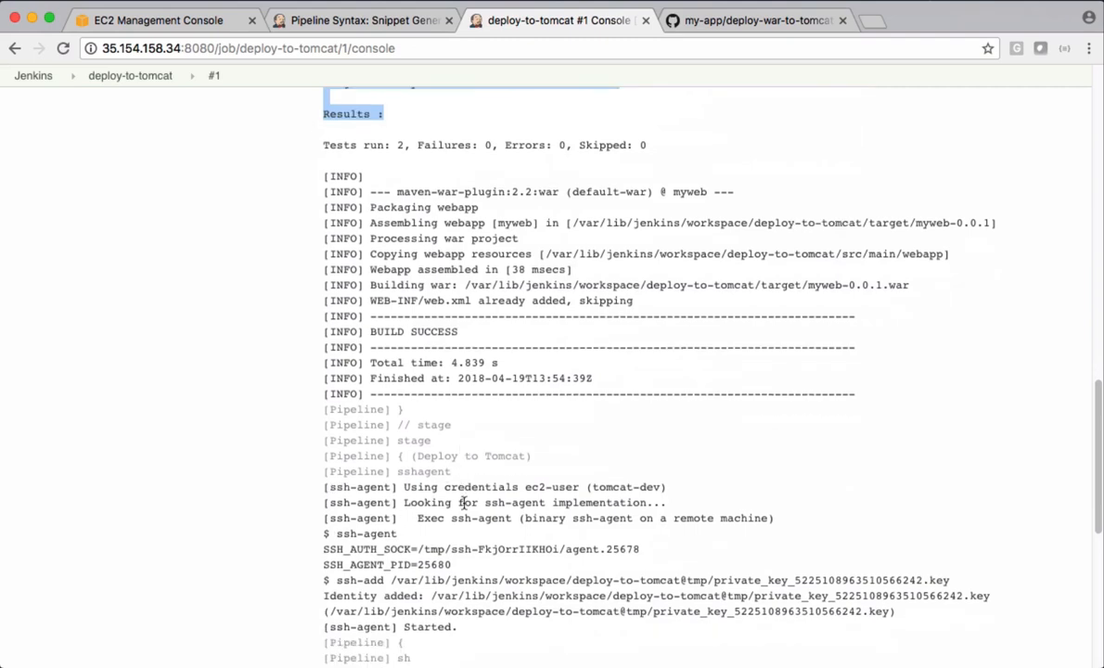
drag(526, 486, 650, 486)
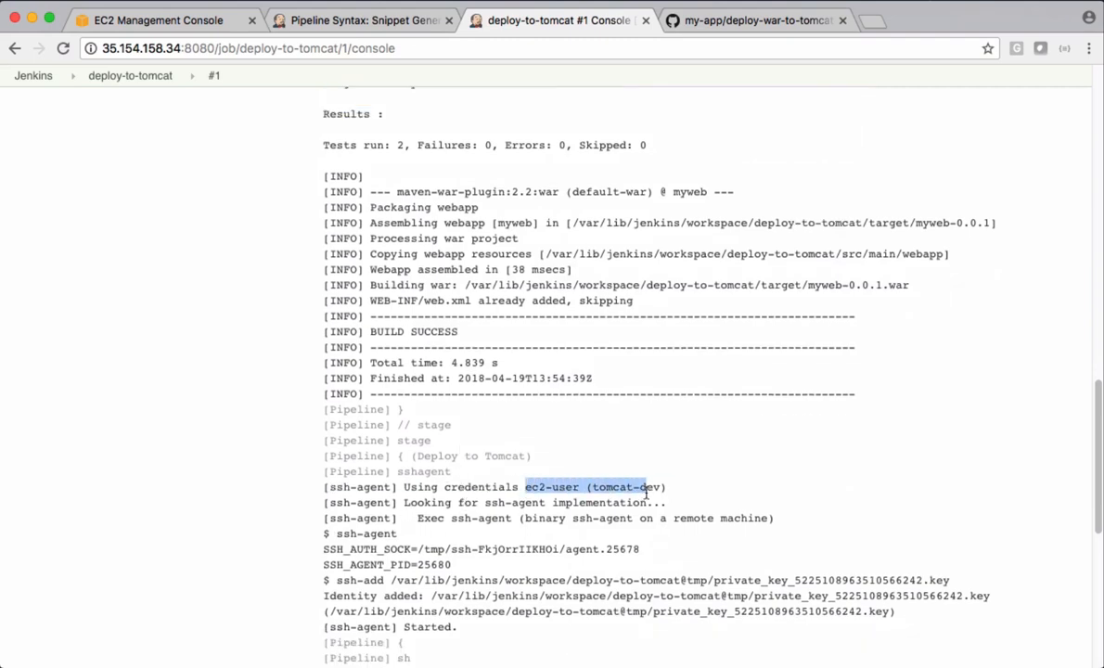
mouse_move(430, 531)
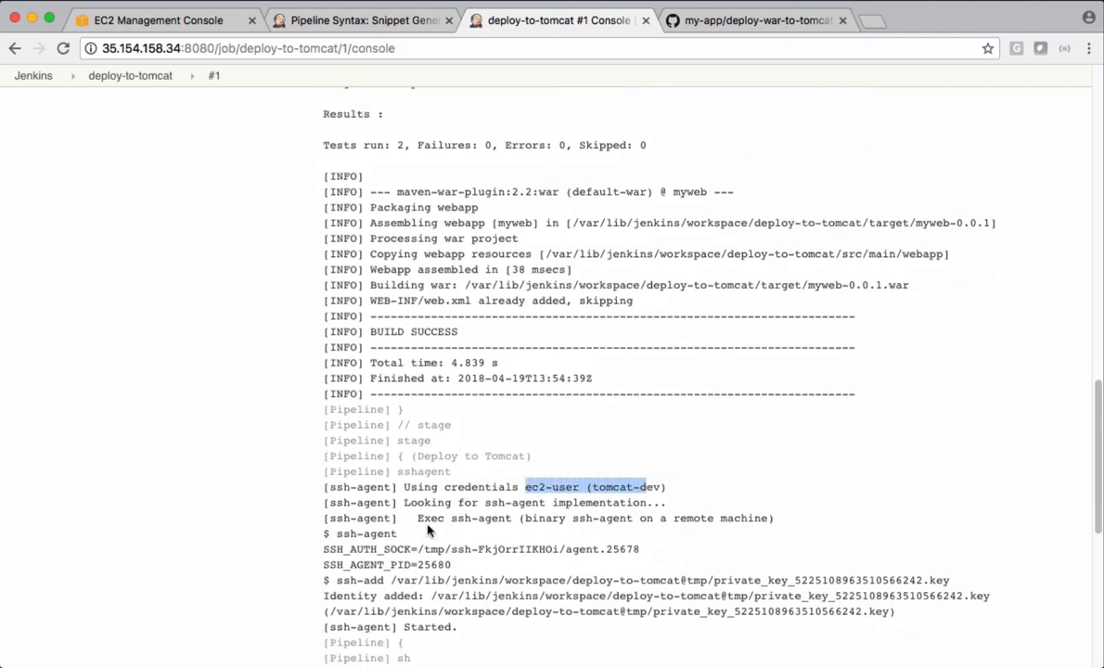
scroll(down, 3)
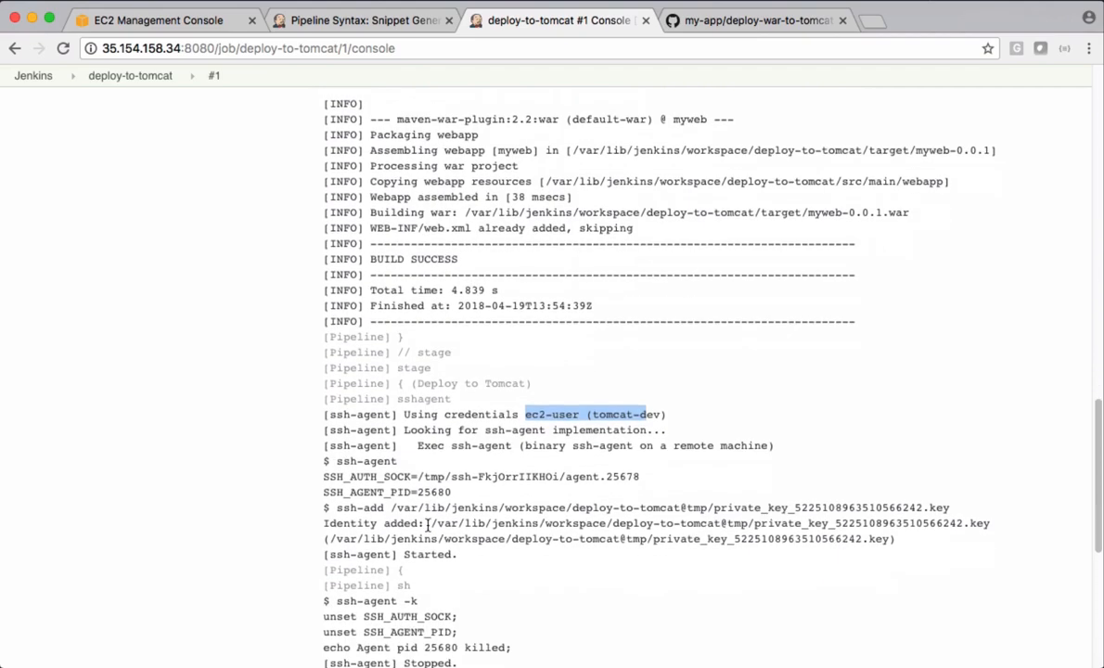
scroll(down, 3)
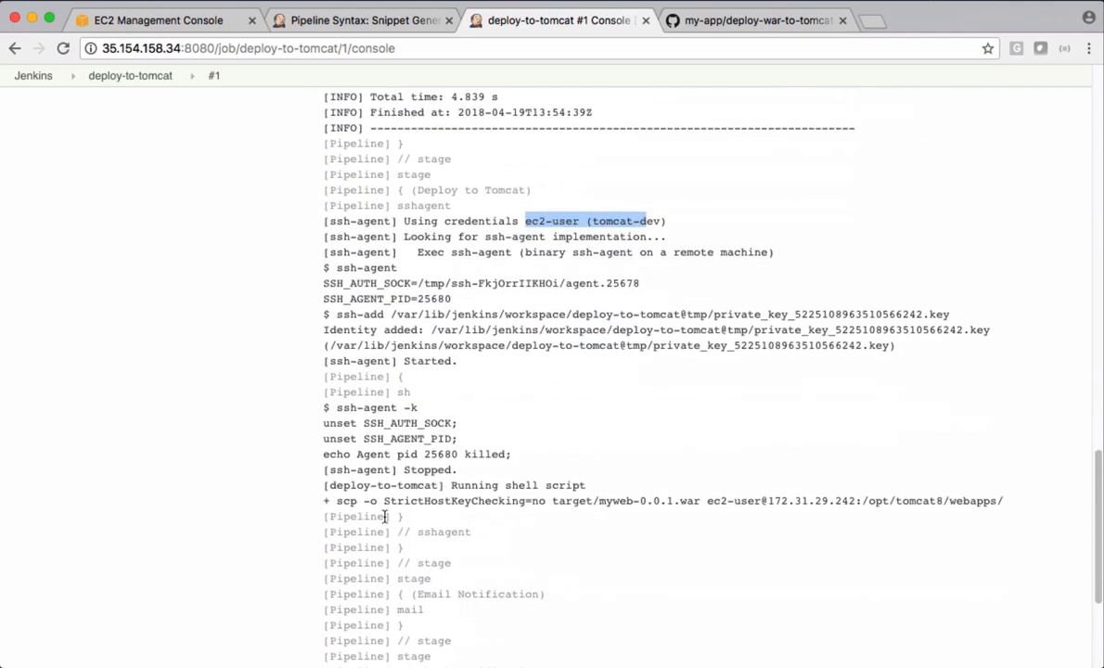
scroll(down, 3)
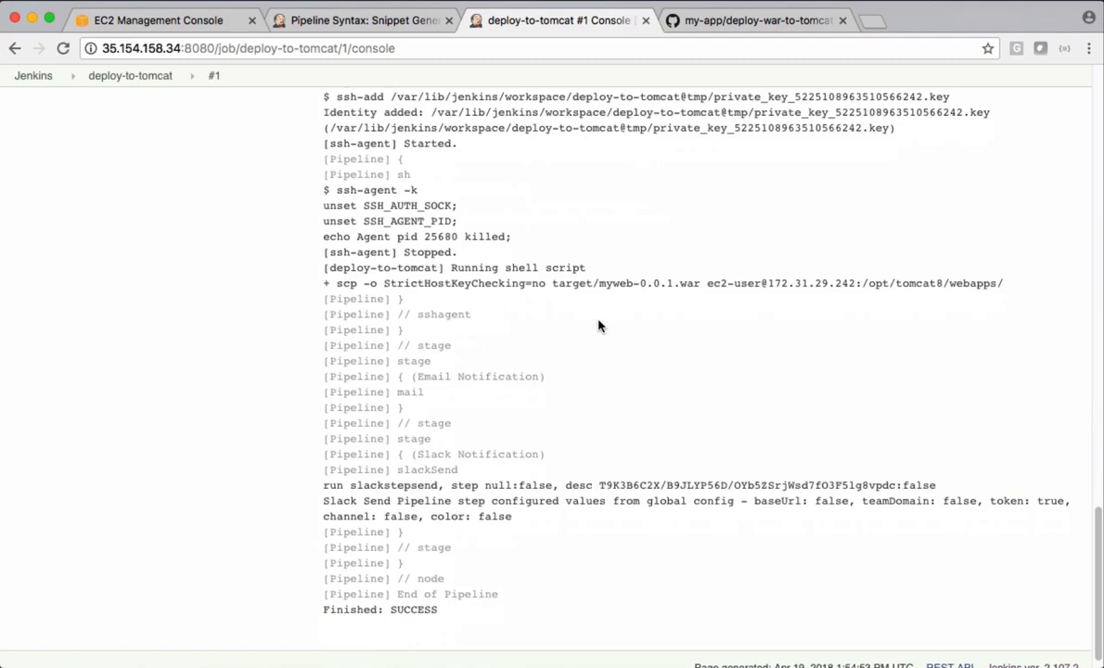
scroll(down, 3)
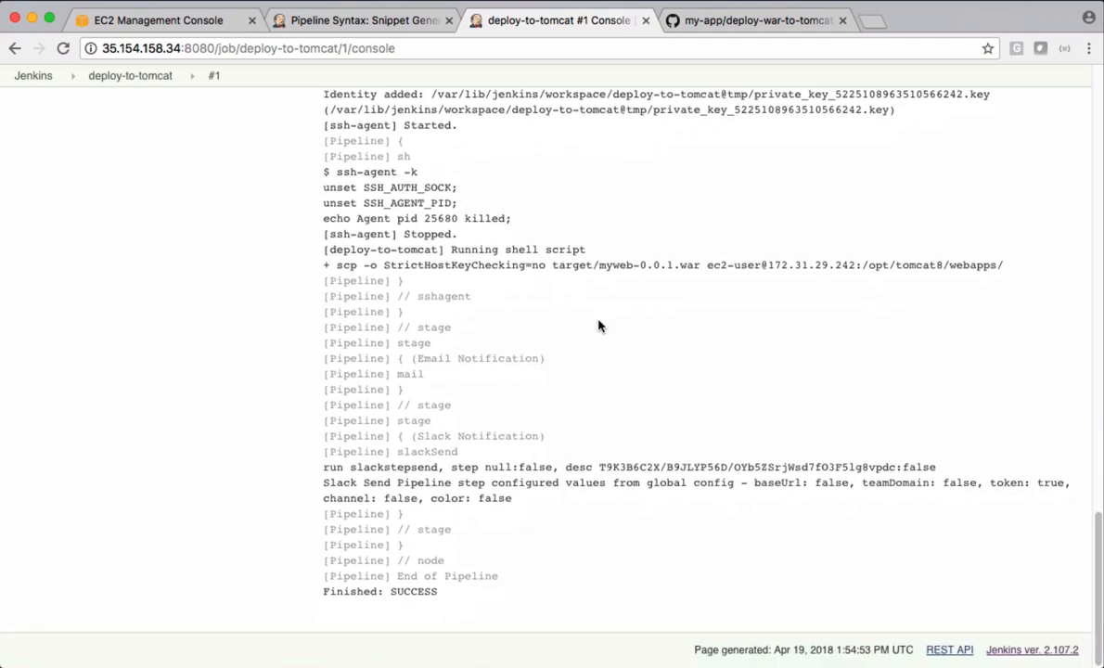
double_click(414, 592)
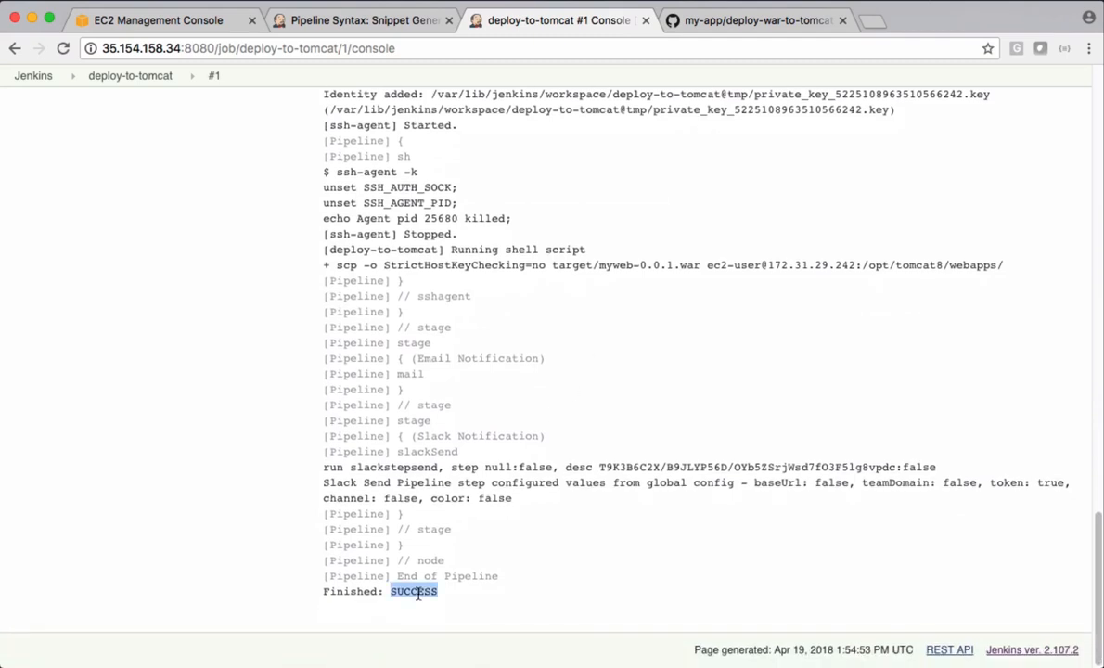
mouse_move(642, 380)
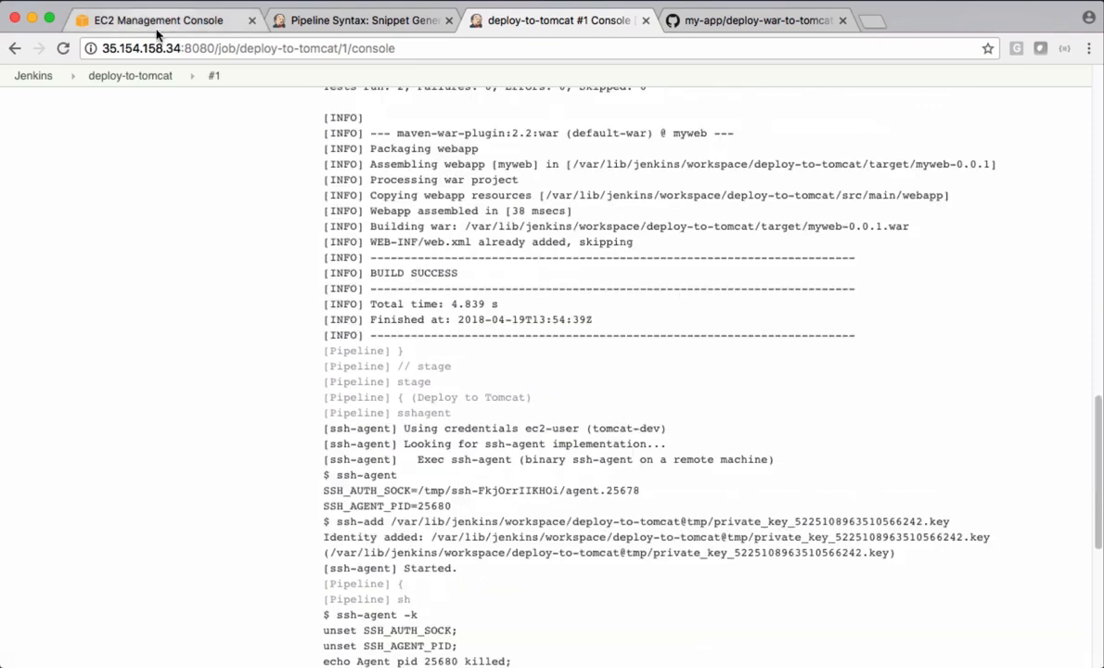
- Copy the Tomcat instance's public IP 13.232.13.135 from the EC2 instance list
click(148, 21)
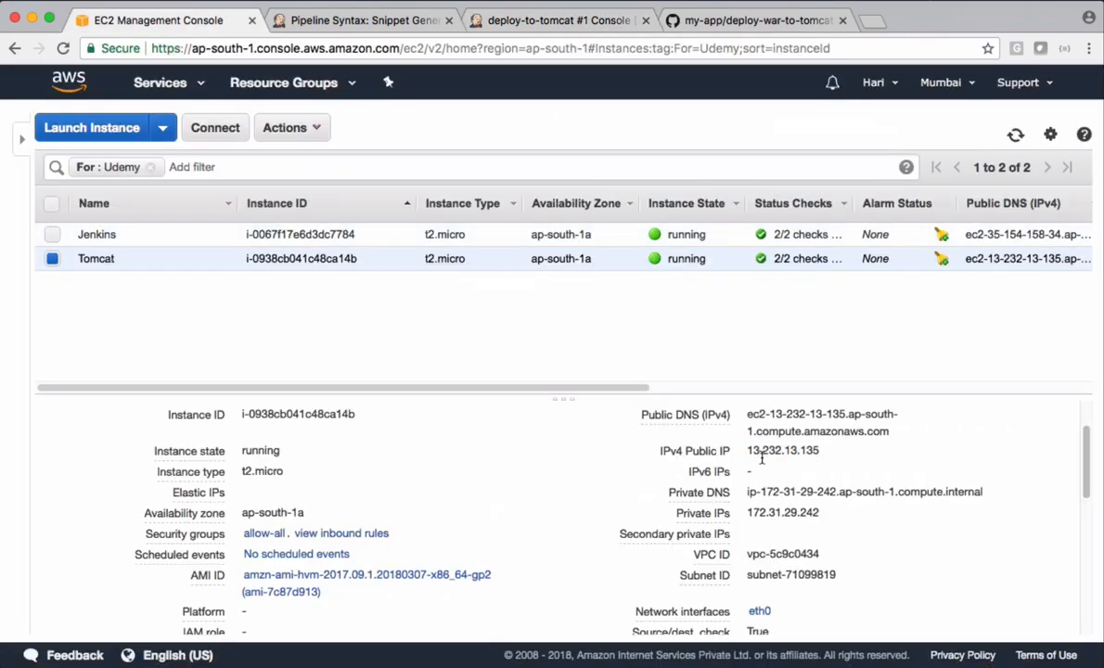
double_click(781, 450)
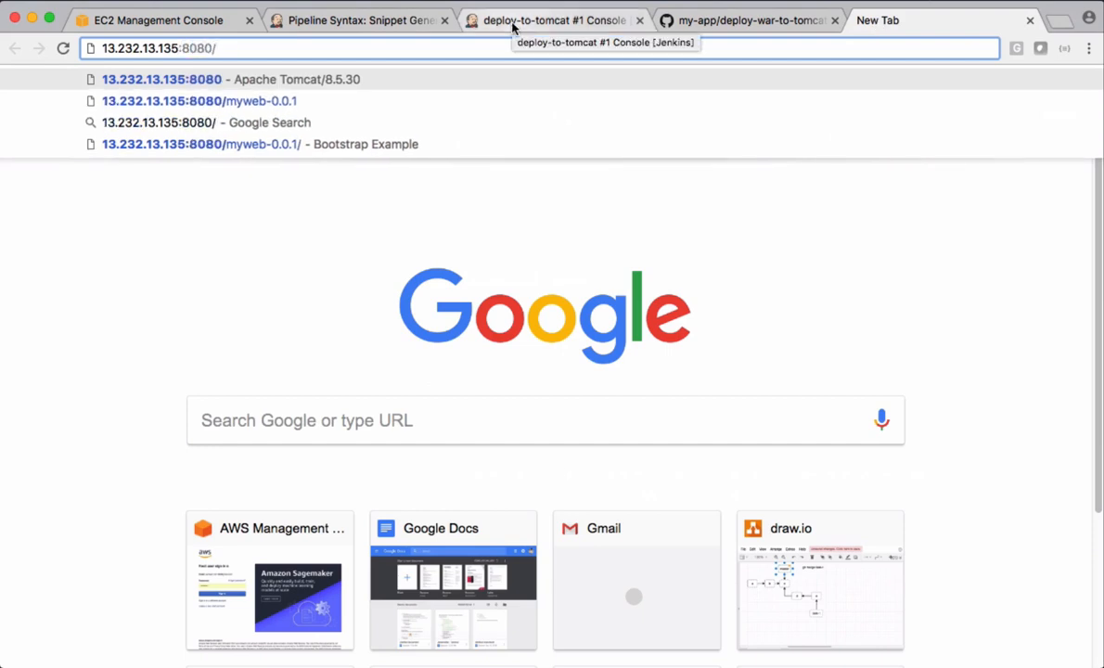
- Confirm the WAR name in the build log and load 13.232.13.135:8080/myweb-0.0.1/
click(552, 20)
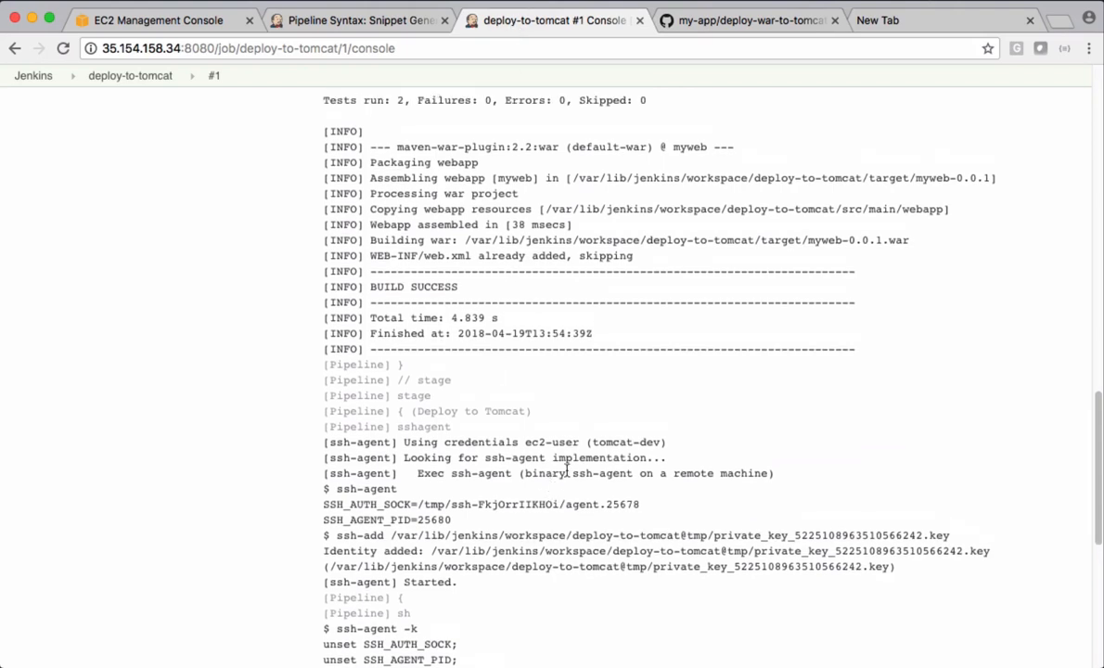
double_click(849, 239)
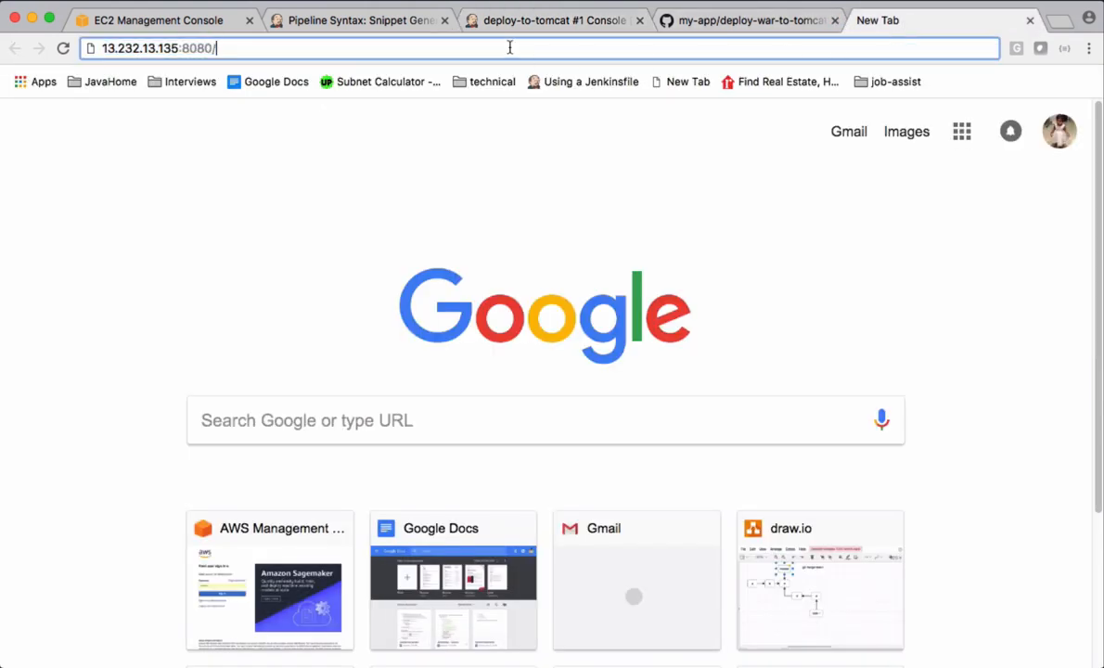
text(myweb-0.0.1/)
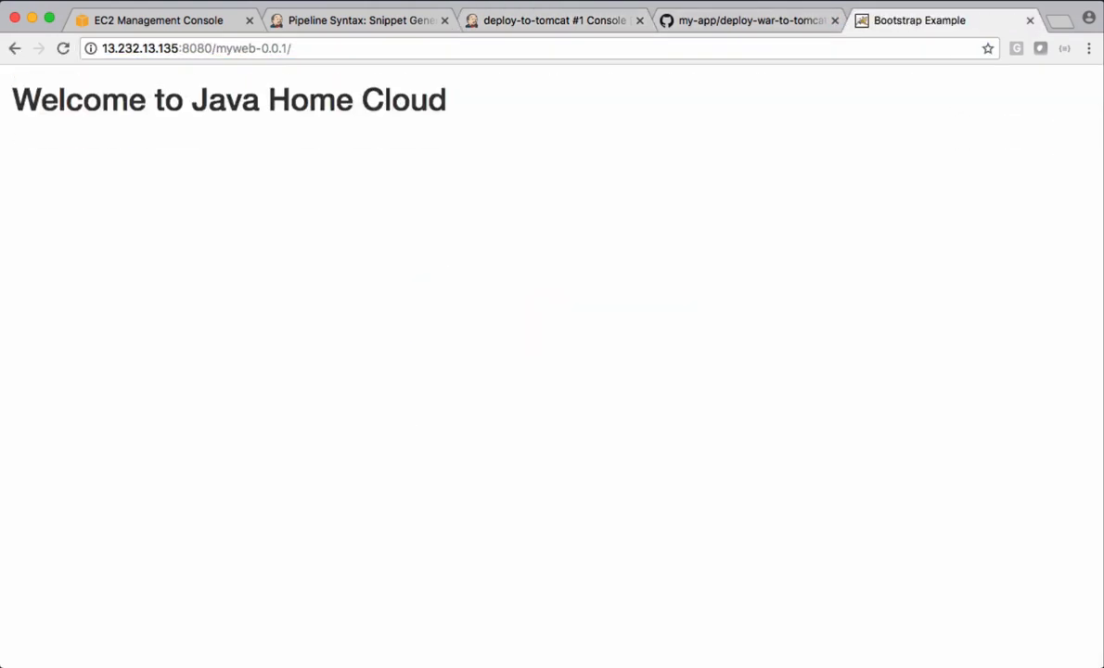